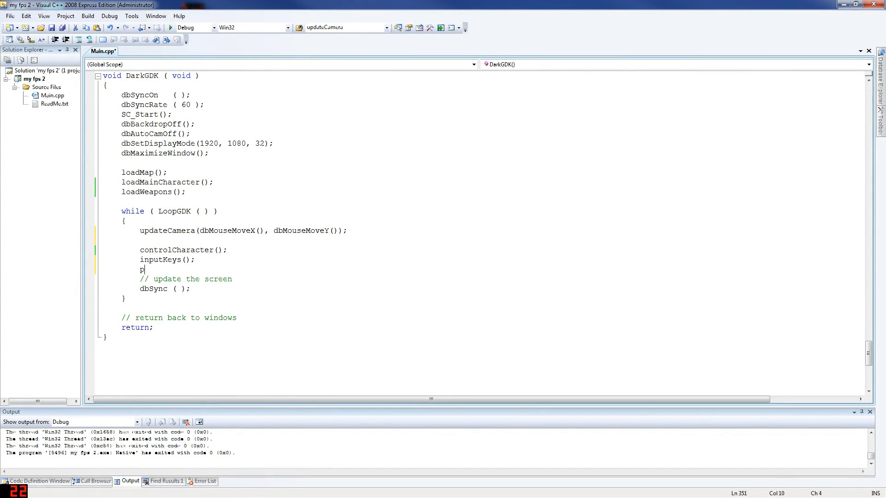
# Step: Add a positionWeapons(); call right after inputKeys() in the DarkGDK game loop
pyautogui.write('positionWeapo')
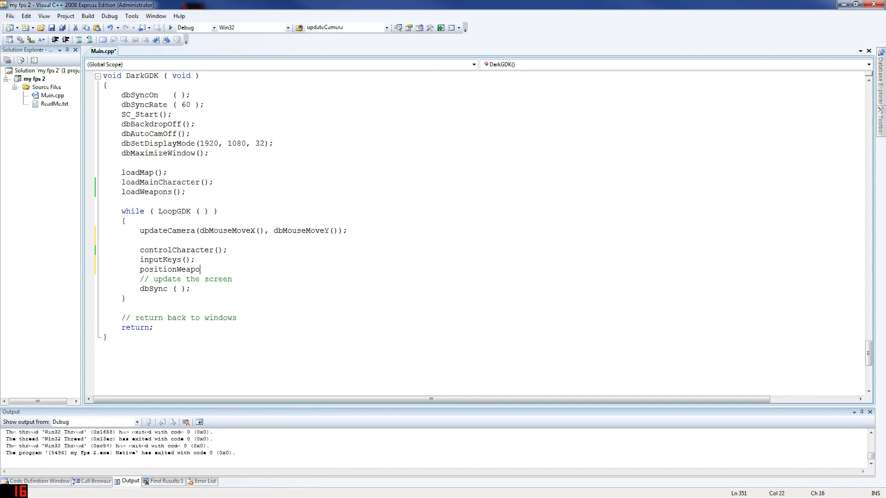
pyautogui.write('ns();')
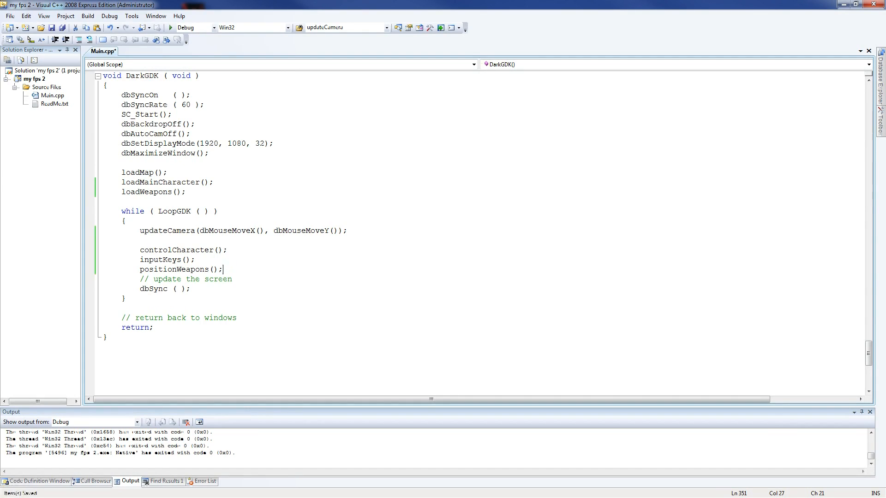
pyautogui.doubleClick(173, 269)
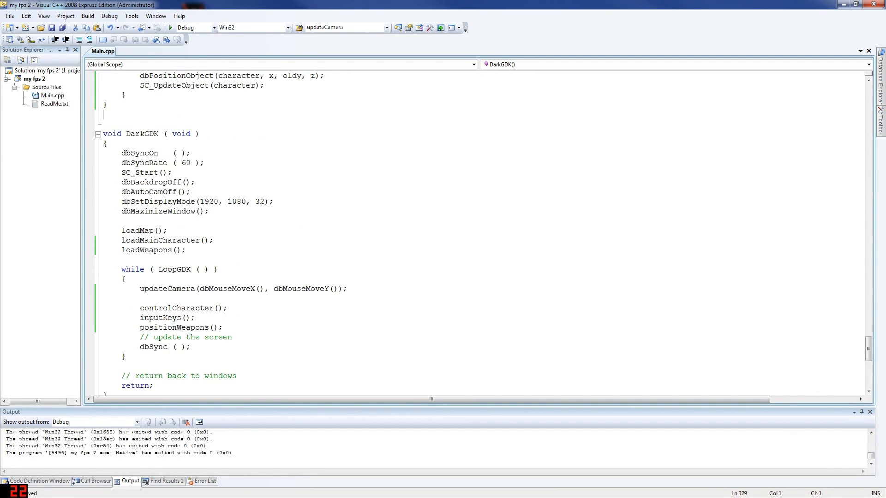
# Step: Define void positionWeapons() above DarkGDK containing an empty if(noClip == false) block
pyautogui.write('void positionWeapons(')
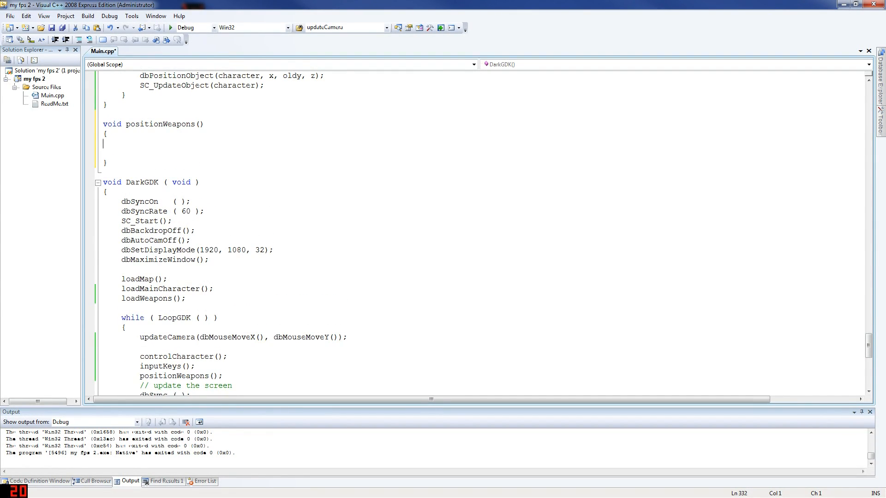
pyautogui.write('if()')
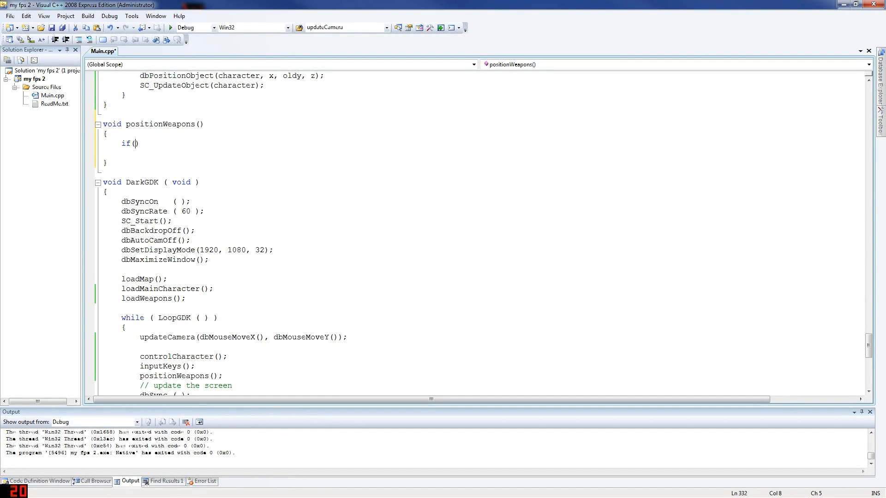
pyautogui.write('noClip == fals')
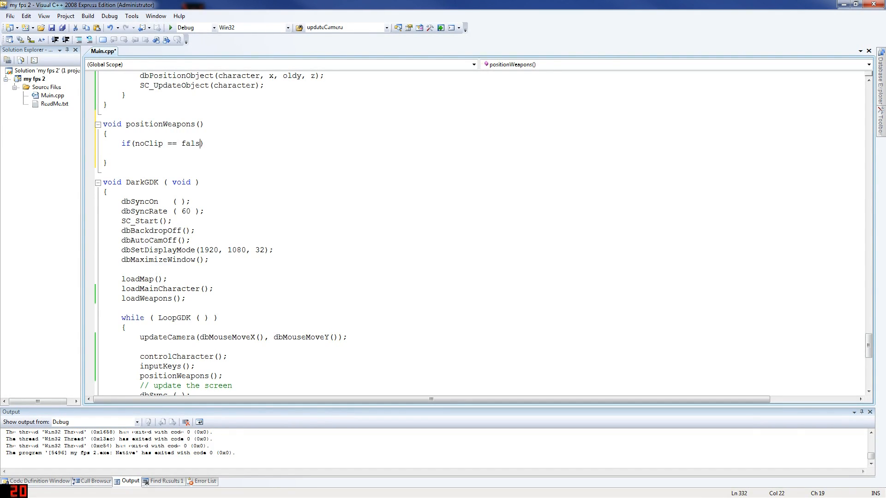
pyautogui.write('e){')
pyautogui.write('}')
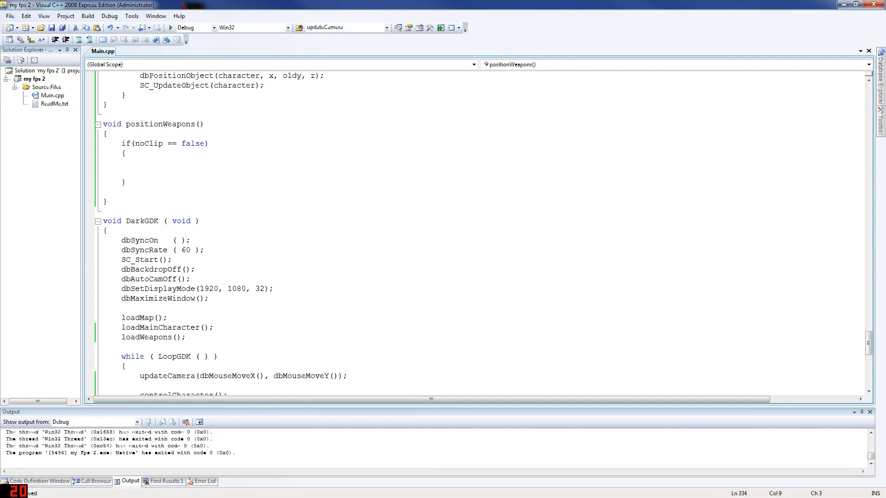
pyautogui.click(139, 163)
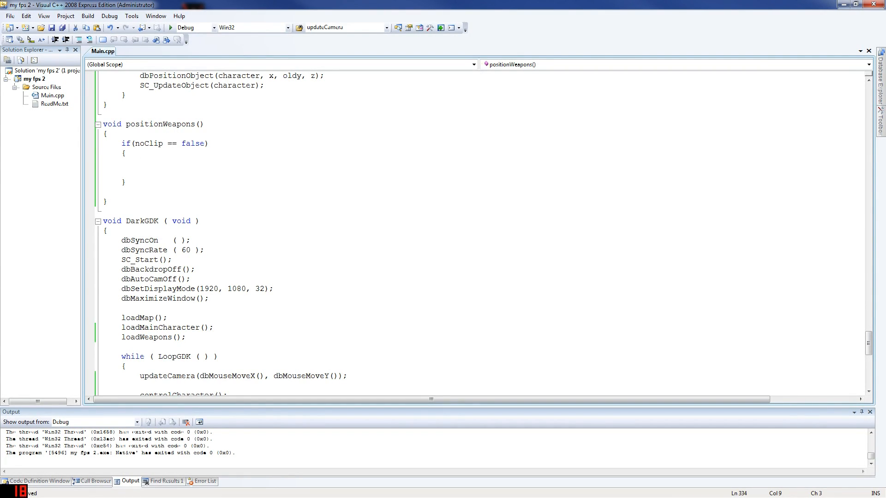
# Step: Start dbPositionObject(mainWeapon, ...) using dbCameraPositionX() as the X coordinate
pyautogui.write('dbPositionO')
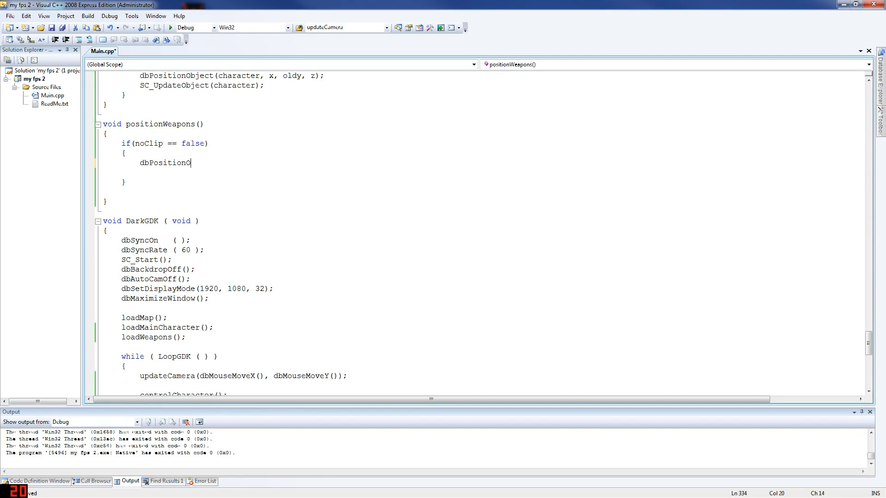
pyautogui.write('bject(')
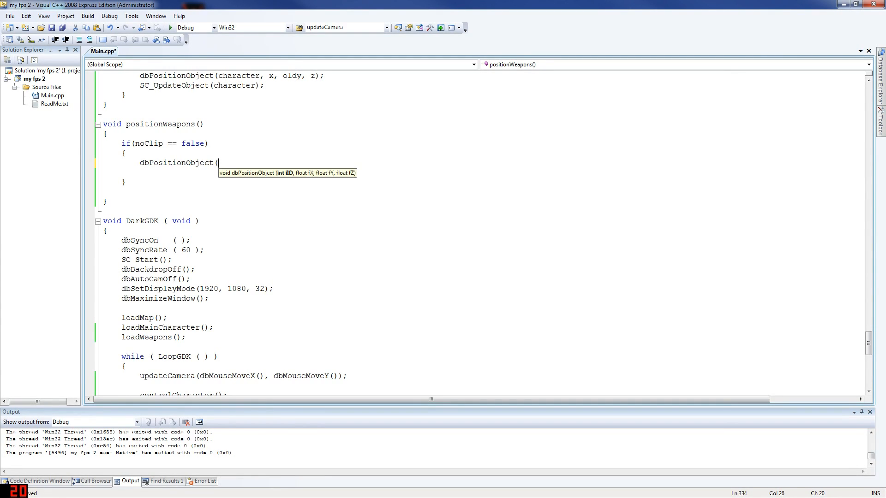
pyautogui.write('mainWear')
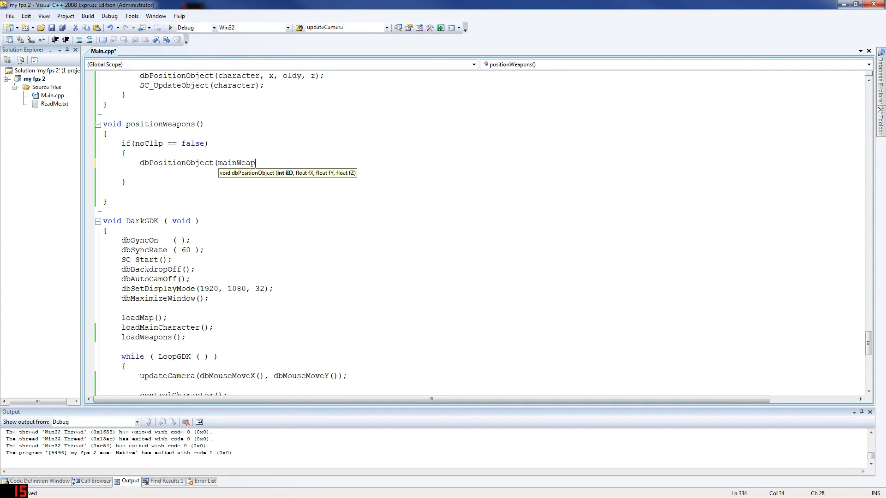
pyautogui.write('on,')
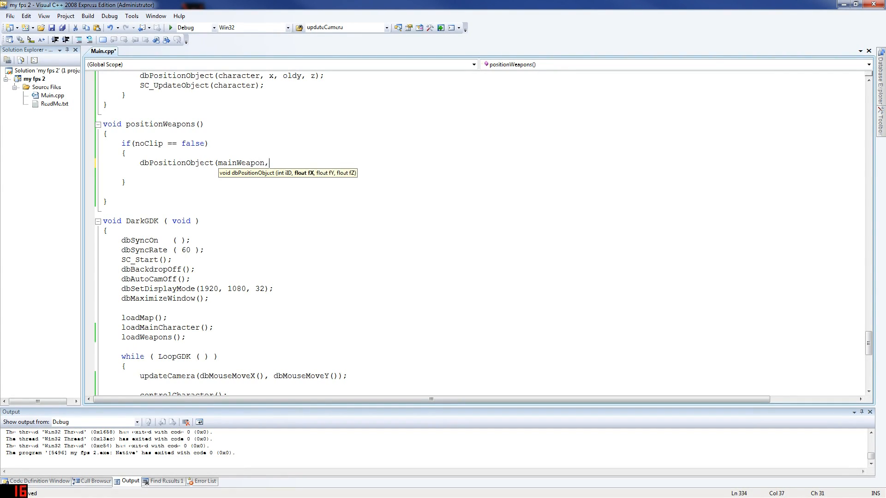
pyautogui.write('dbCamera')
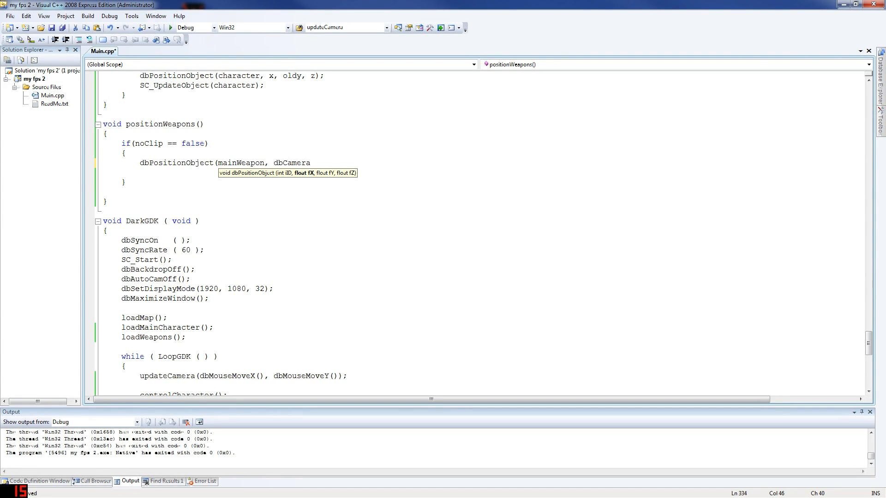
pyautogui.write('Positi')
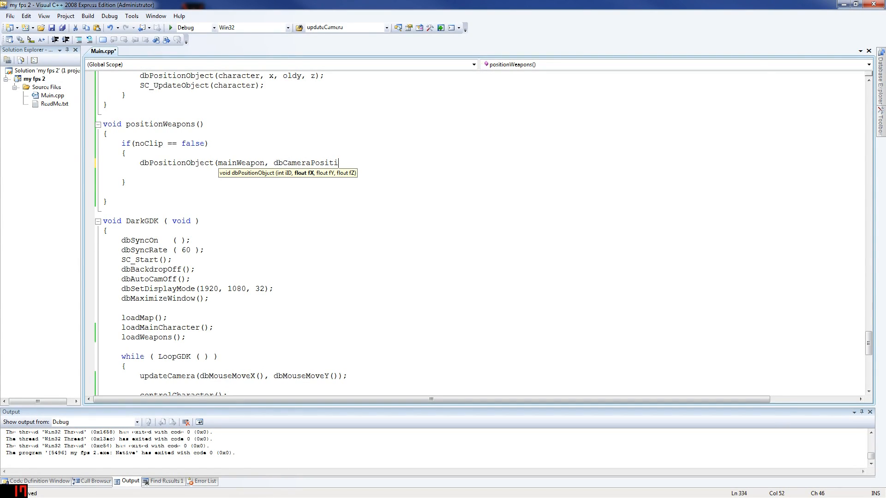
pyautogui.write('onX()')
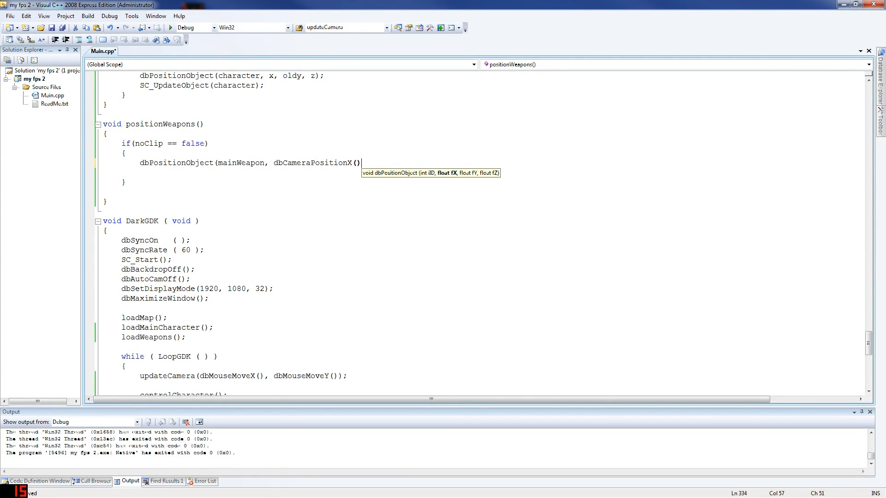
# Step: Finish the call with dbCameraPositionY()-10 and dbCameraPositionZ() coordinates
pyautogui.write(', db')
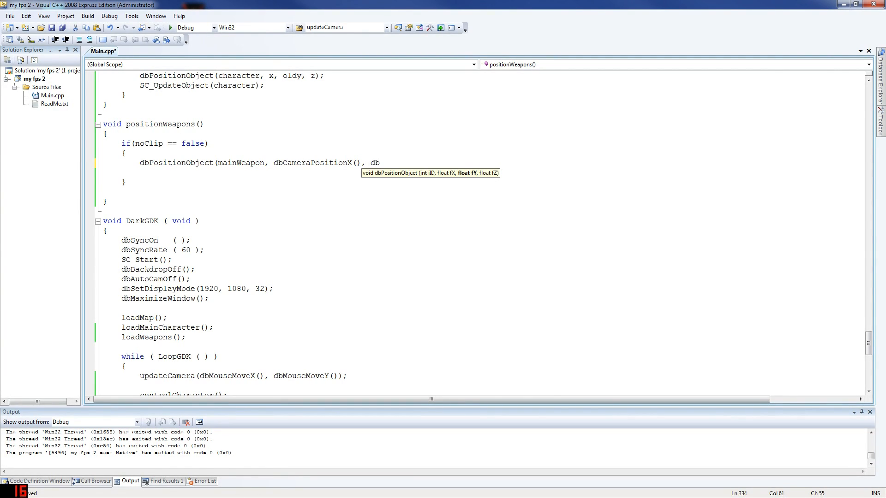
pyautogui.write('CameraP')
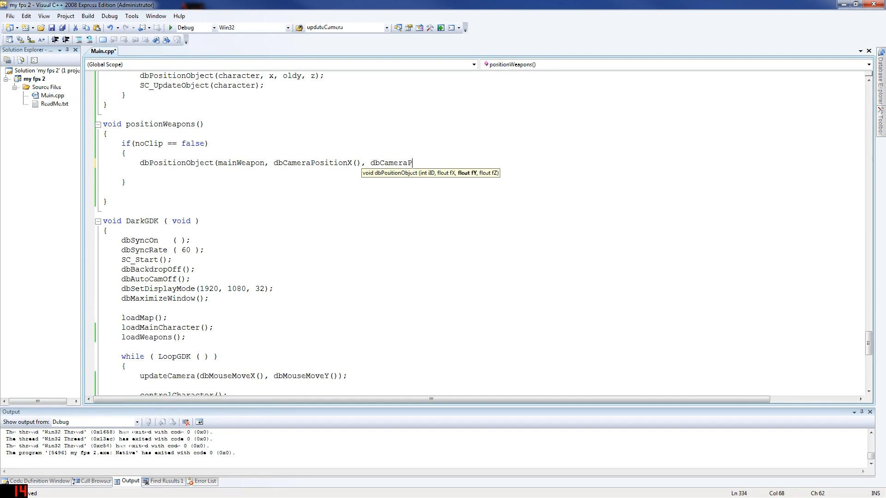
pyautogui.write('ositionY(')
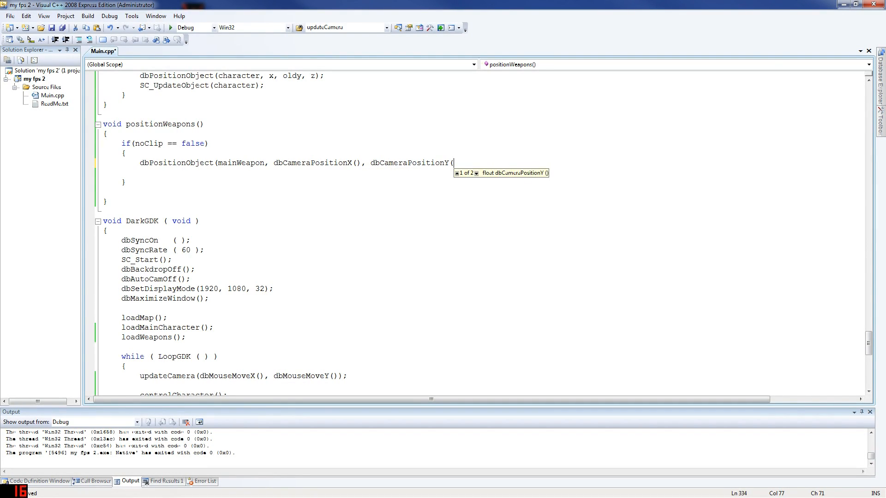
pyautogui.write('-10')
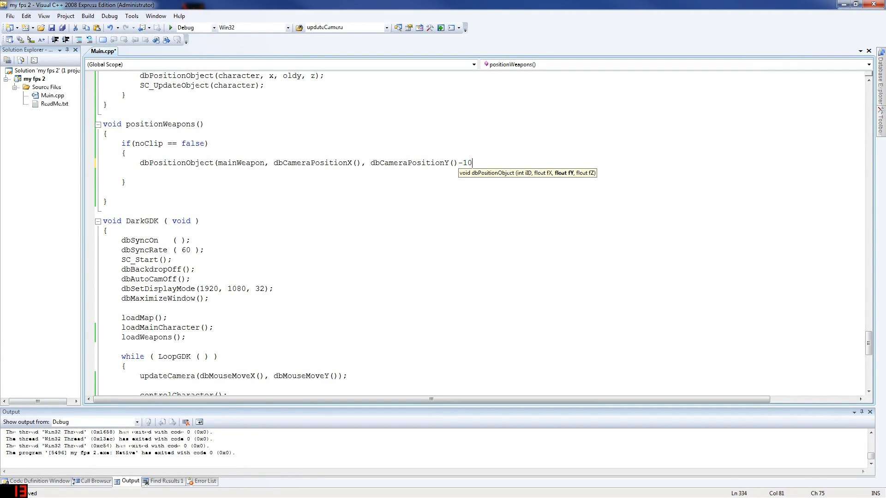
pyautogui.write(',')
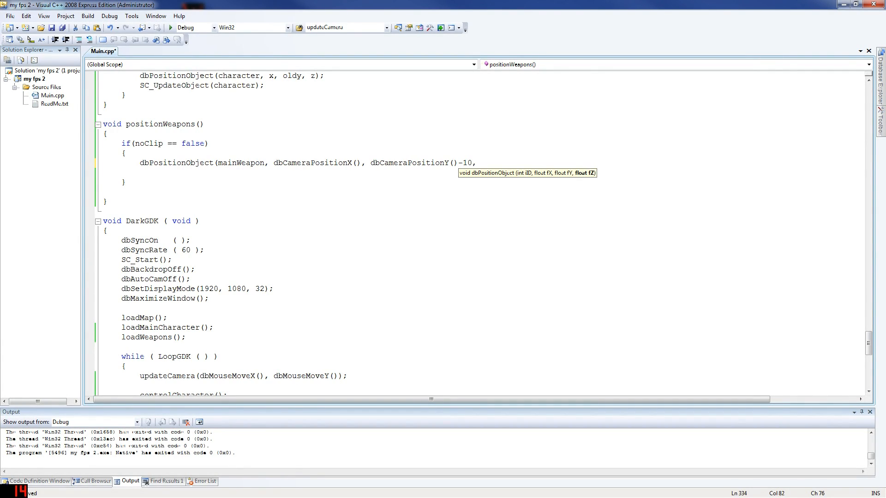
pyautogui.write('dbCamera')
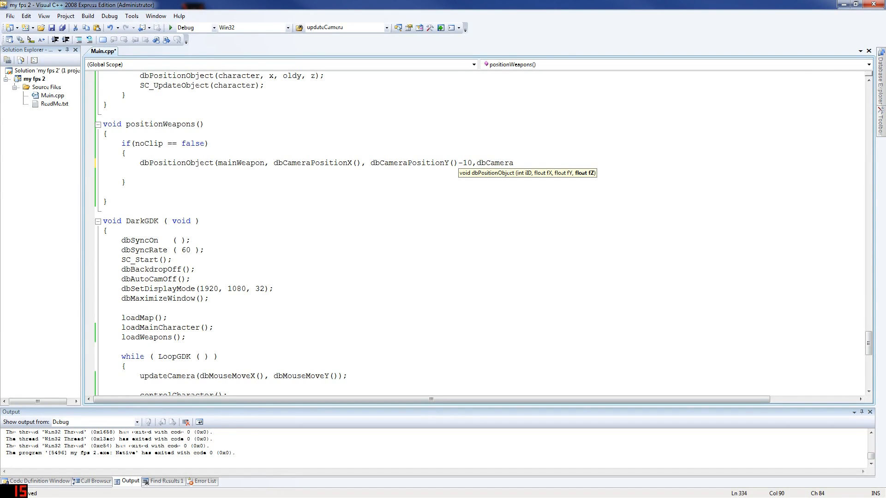
pyautogui.write('PositionZ')
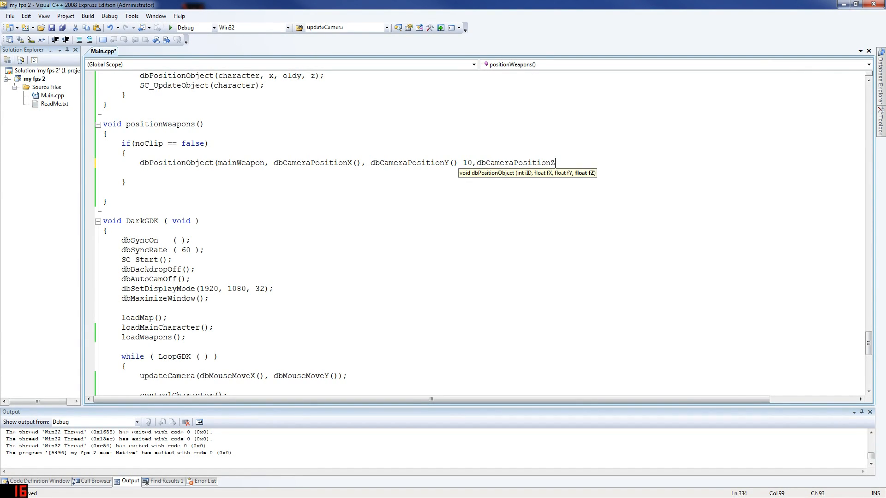
pyautogui.write('();')
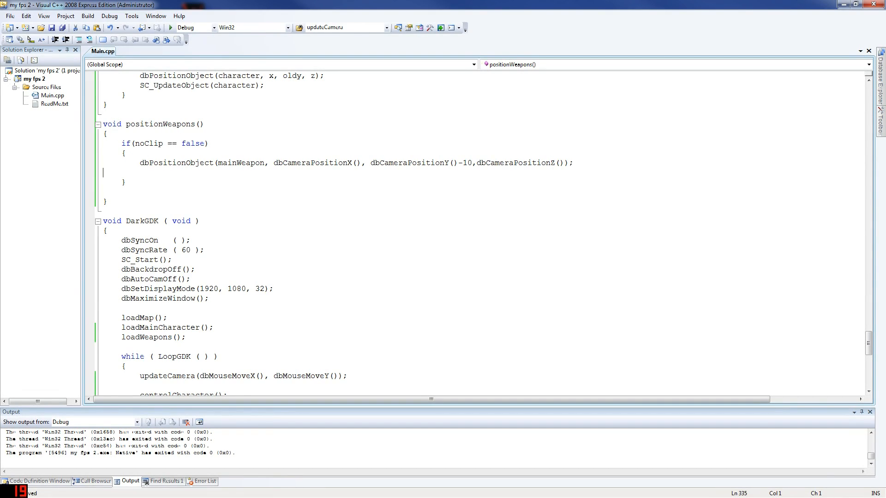
# Step: Begin a dbRotateObject call on mainWeapon below the positioning line
pyautogui.write('d')
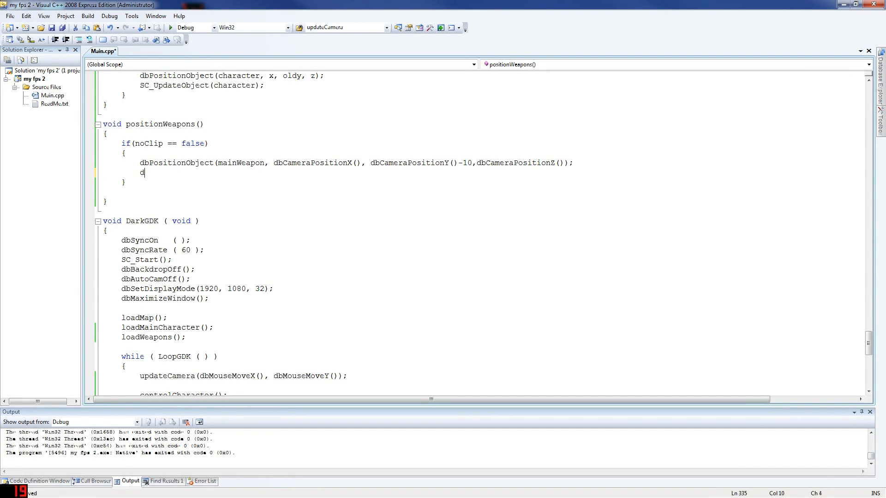
pyautogui.write('bRotate')
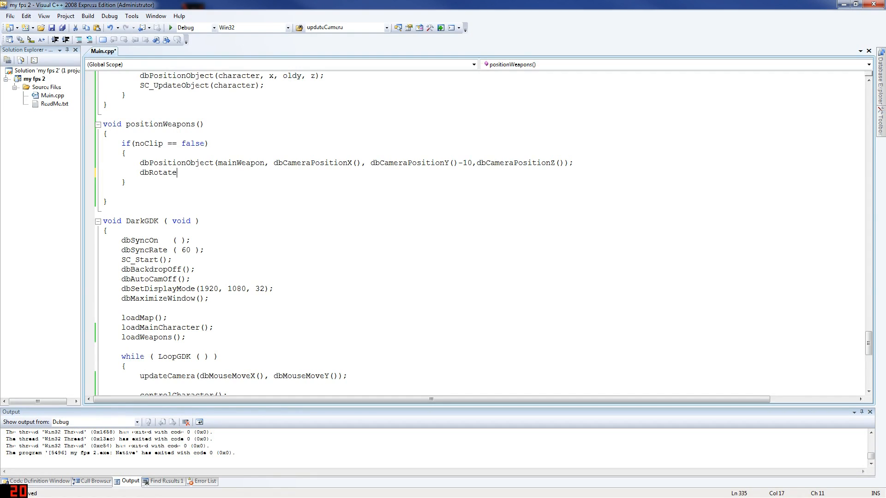
pyautogui.write('Object(m')
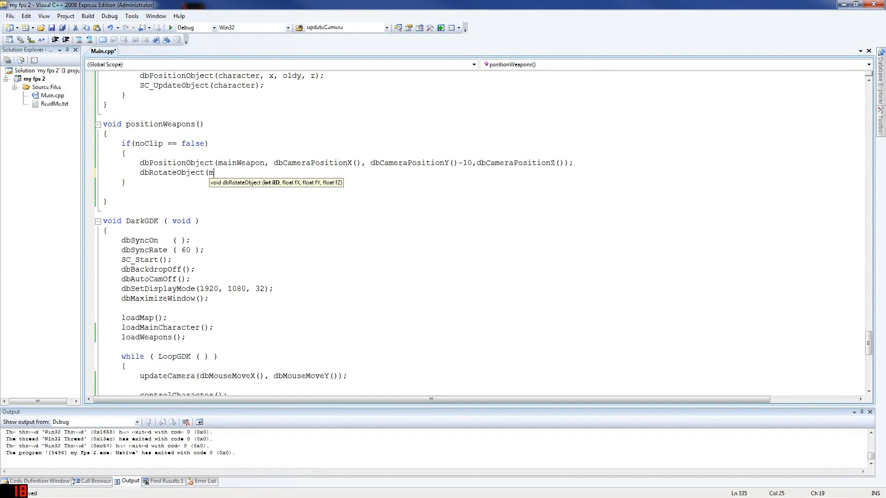
pyautogui.write('ainWea')
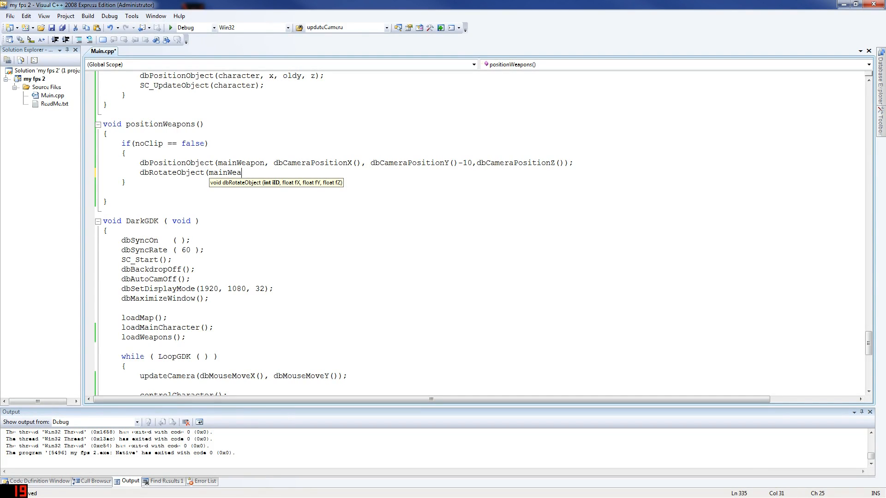
pyautogui.write('pon(')
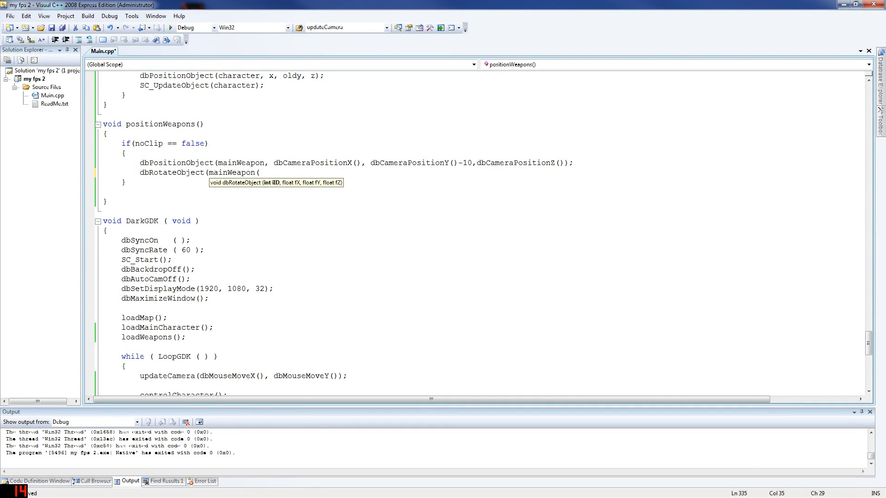
pyautogui.write(',')
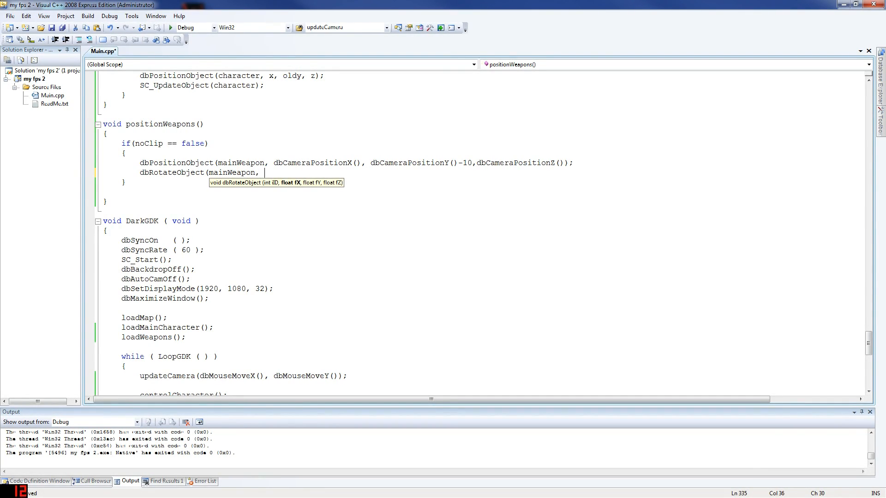
# Step: Fill in -dbCameraAngleX(), dbCameraAngleY()-180 and dbCameraAngleZ() angles, then save
pyautogui.write('-dbC')
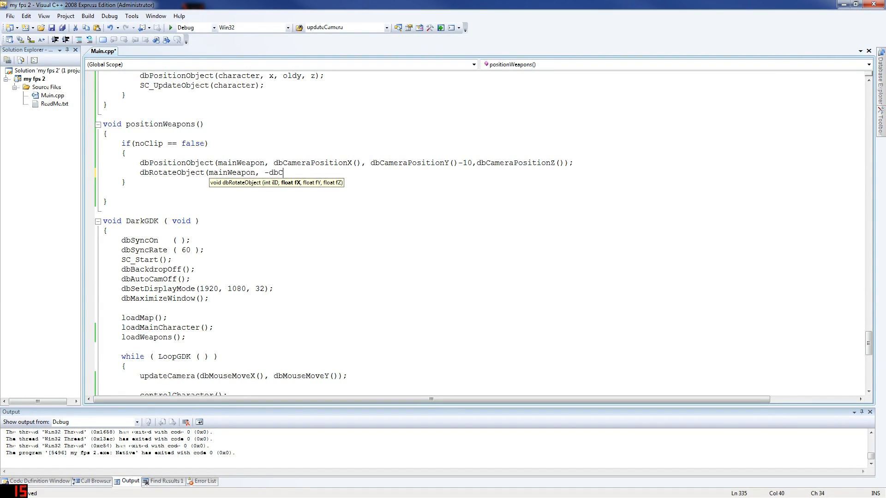
pyautogui.write('amera')
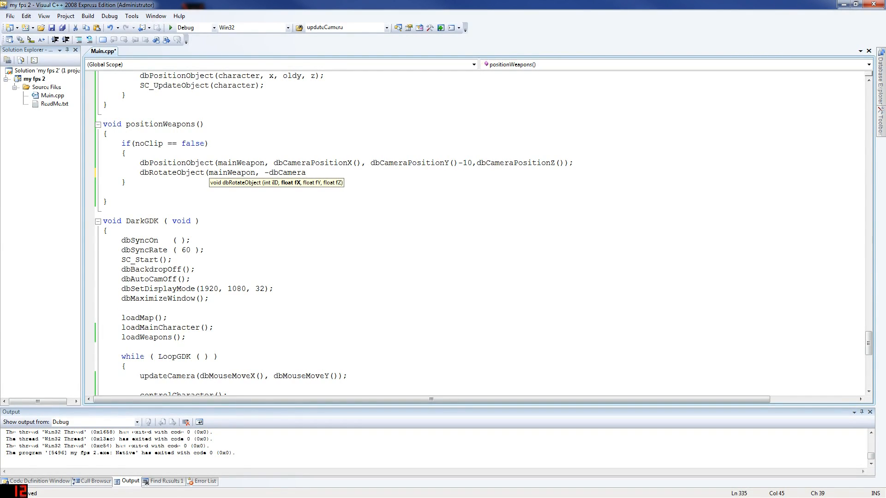
pyautogui.write('A')
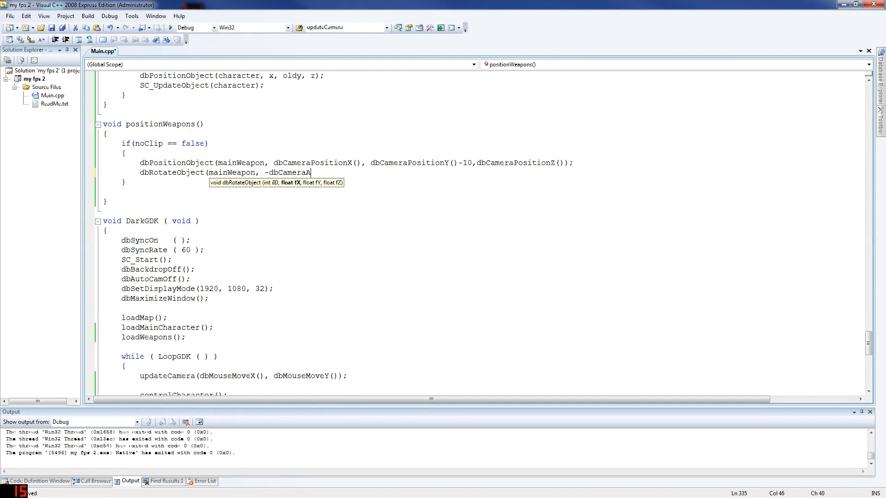
pyautogui.write('ngle(*')
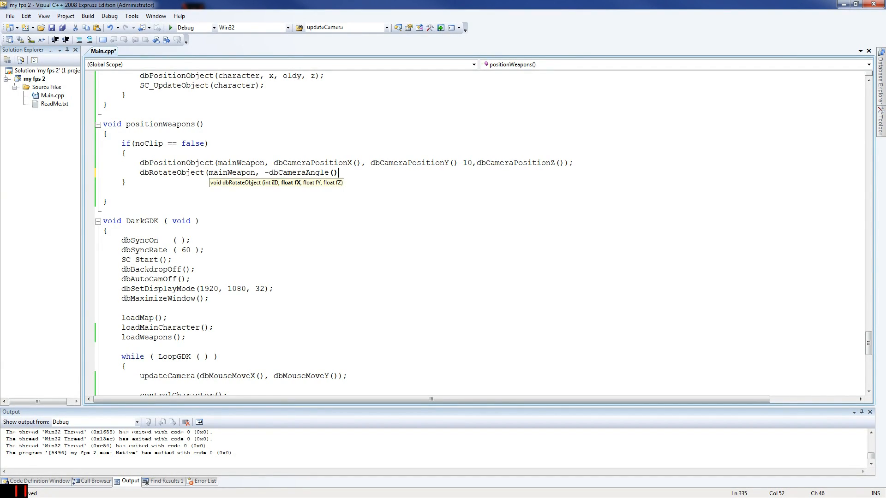
pyautogui.write(',')
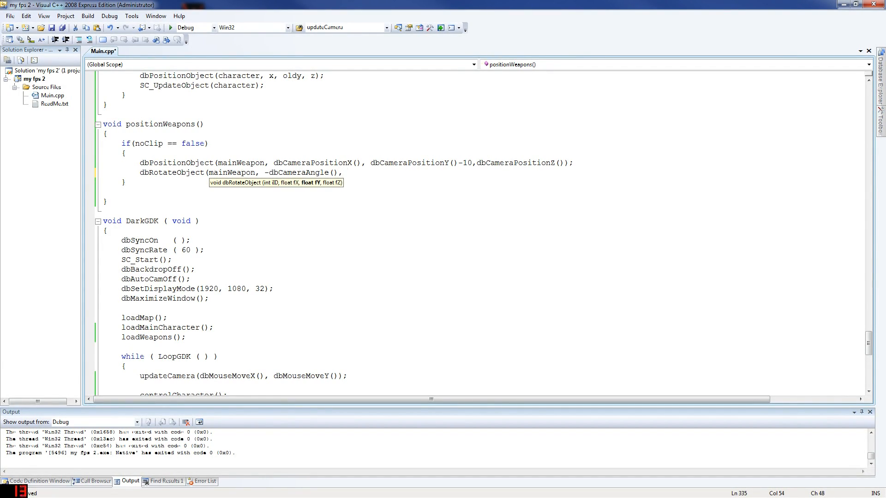
pyautogui.write('dbCameraAngle(),')
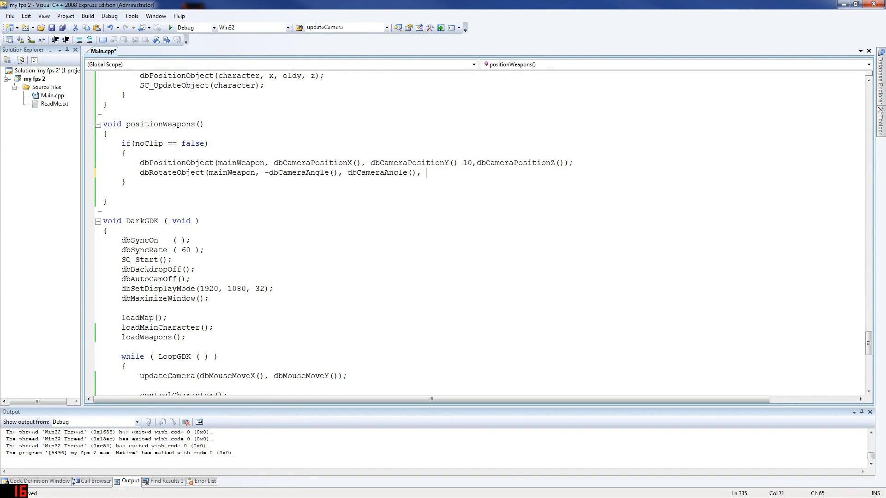
pyautogui.write('dbCameraAngle()')
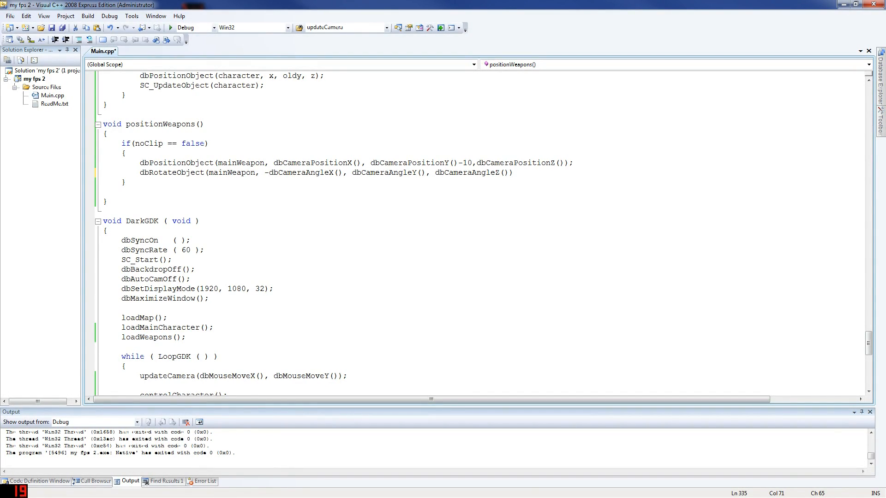
pyautogui.write('-180')
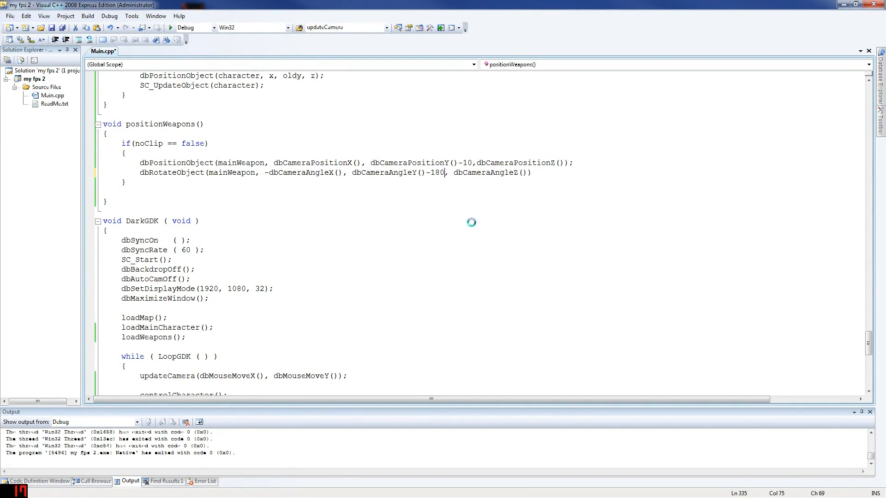
pyautogui.press('ctrl+s')
pyautogui.write(';')
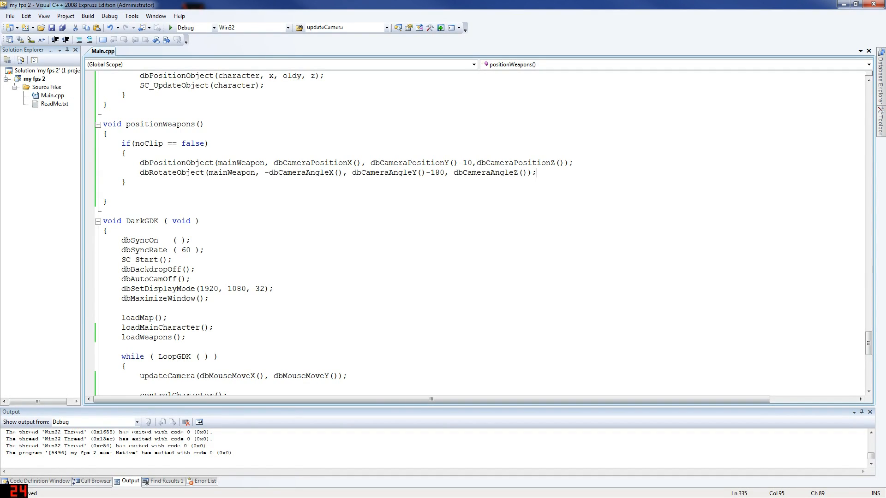
# Step: Add dbMoveObject(mainWeapon, -18); after the rotation line
pyautogui.write('d')
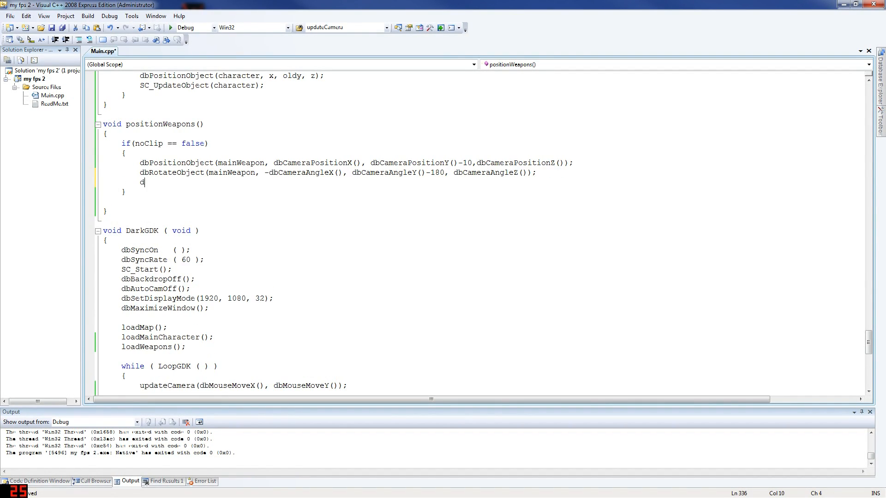
pyautogui.write('bMoveObject(main')
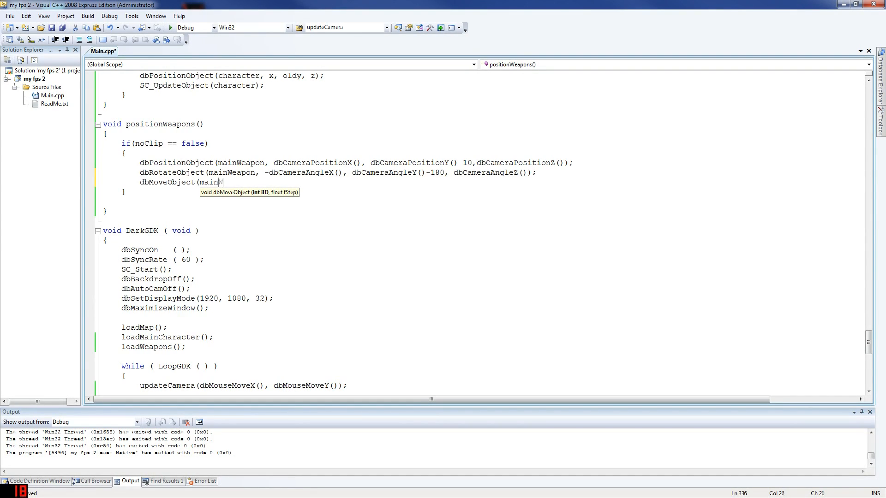
pyautogui.write('Weapon')
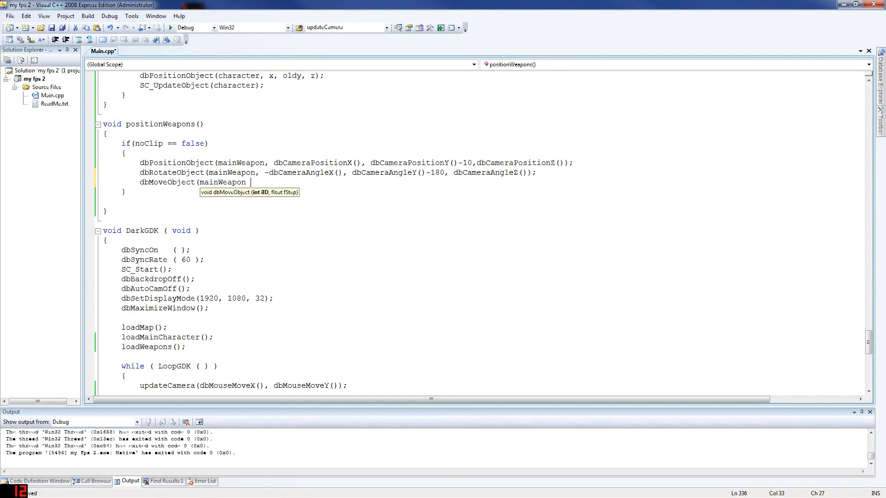
pyautogui.write('- 18')
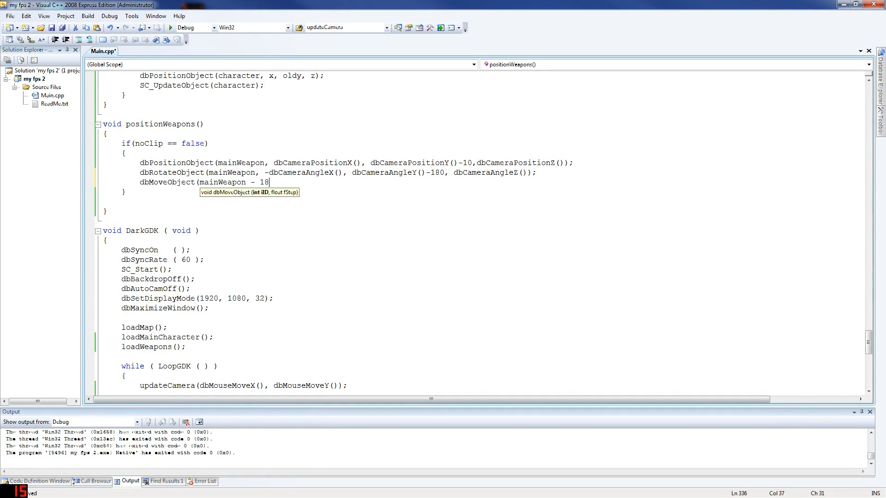
pyautogui.write(');')
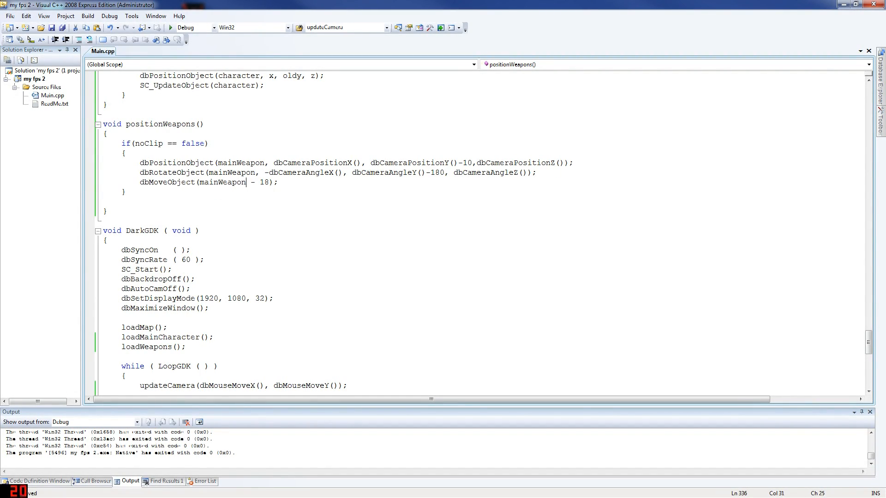
pyautogui.write(',')
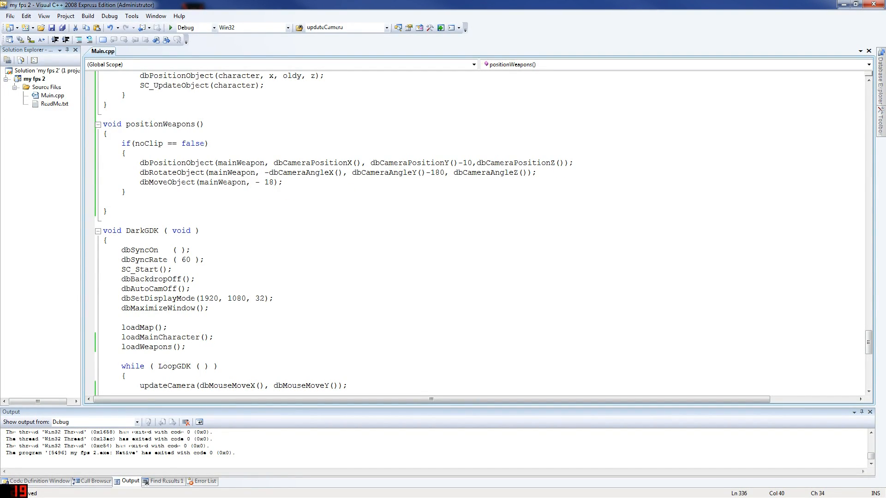
# Step: Add dbMoveObjectRight(mainWeapon, -7);, then run the game and stop debugging
pyautogui.write('db')
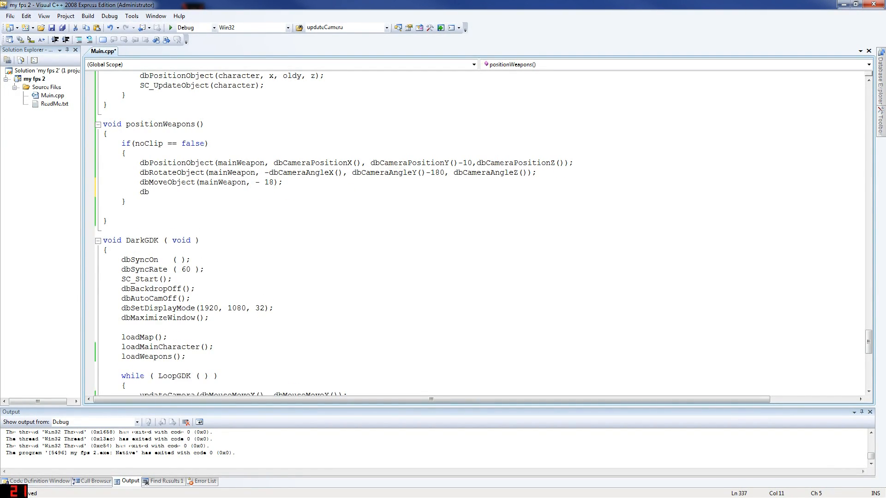
pyautogui.write('Mo')
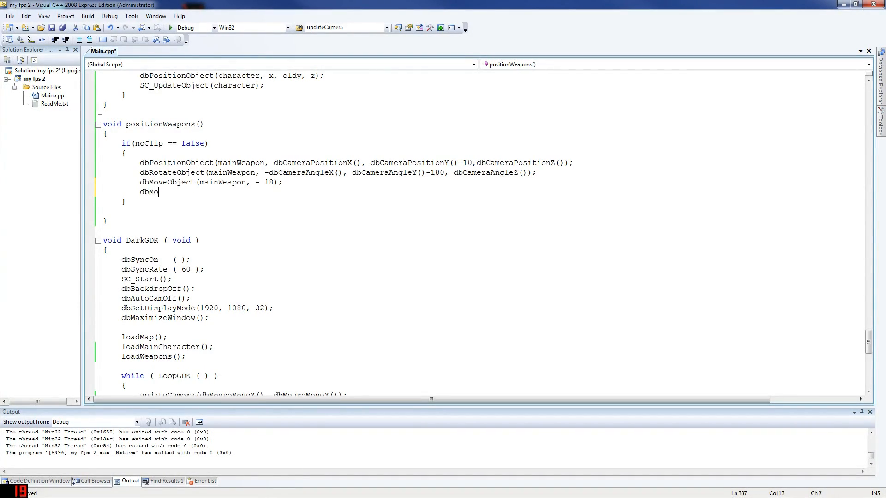
pyautogui.write('veObje')
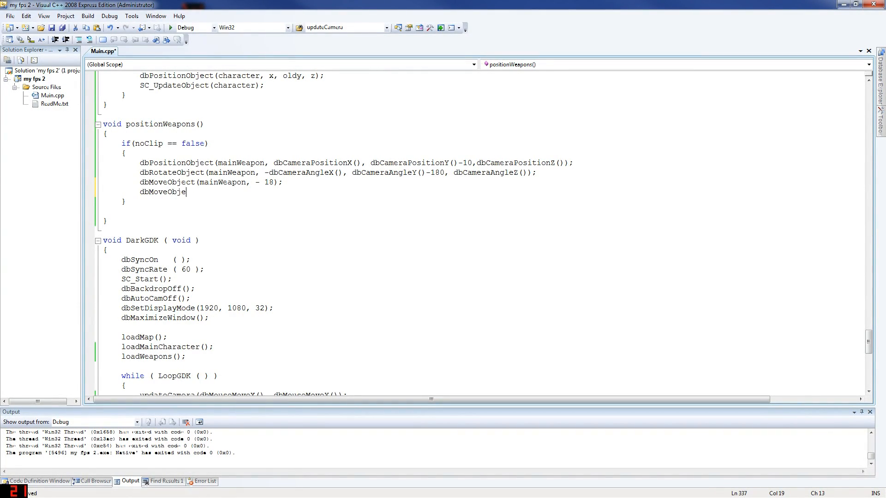
pyautogui.write('ct')
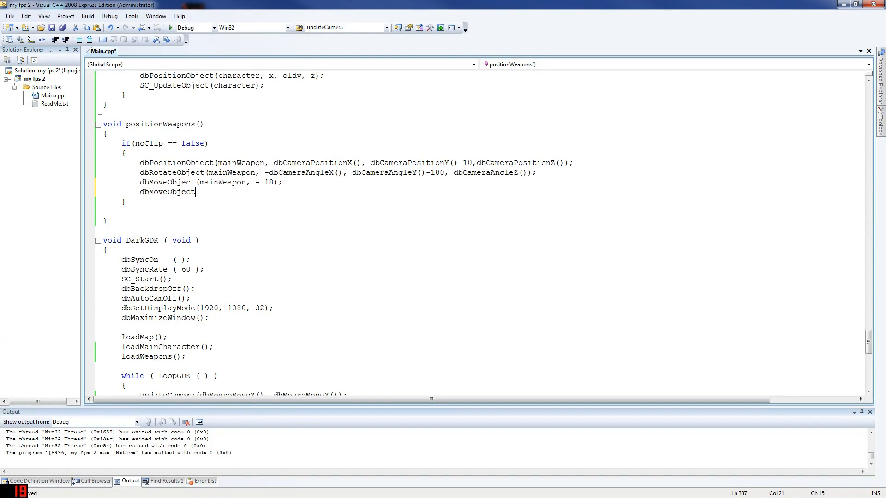
pyautogui.write('Right')
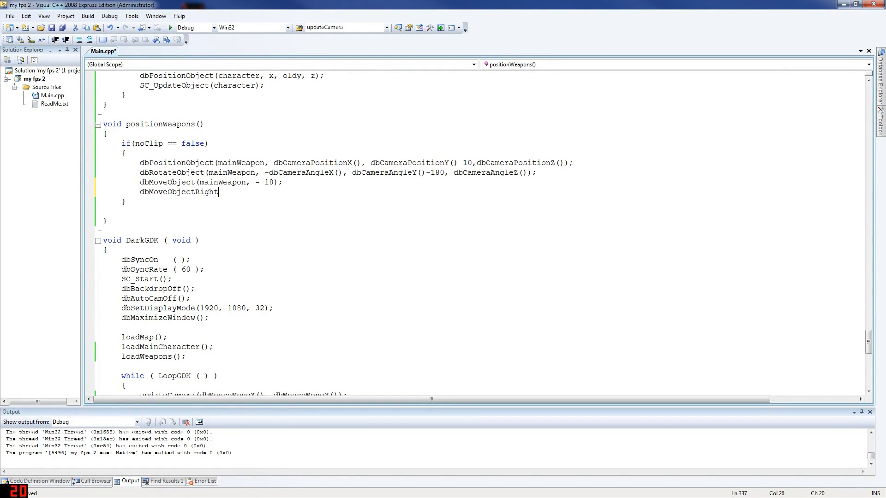
pyautogui.write('(mainWeapon,')
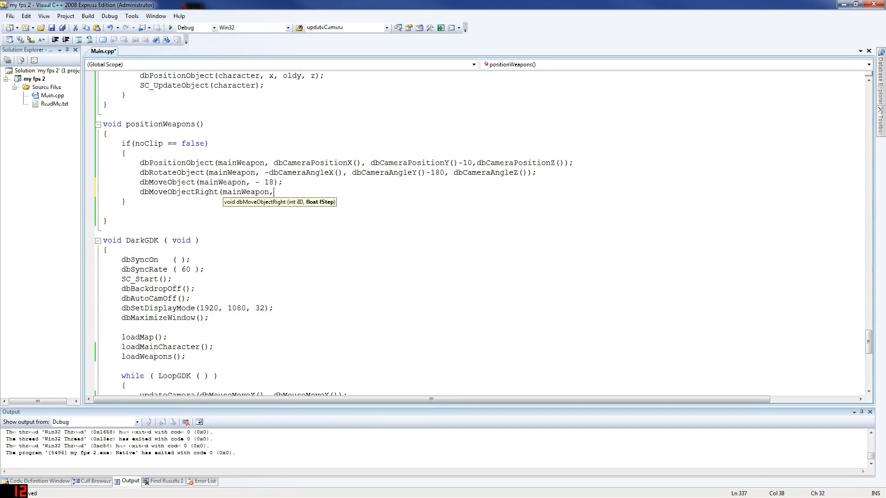
pyautogui.write('-7);')
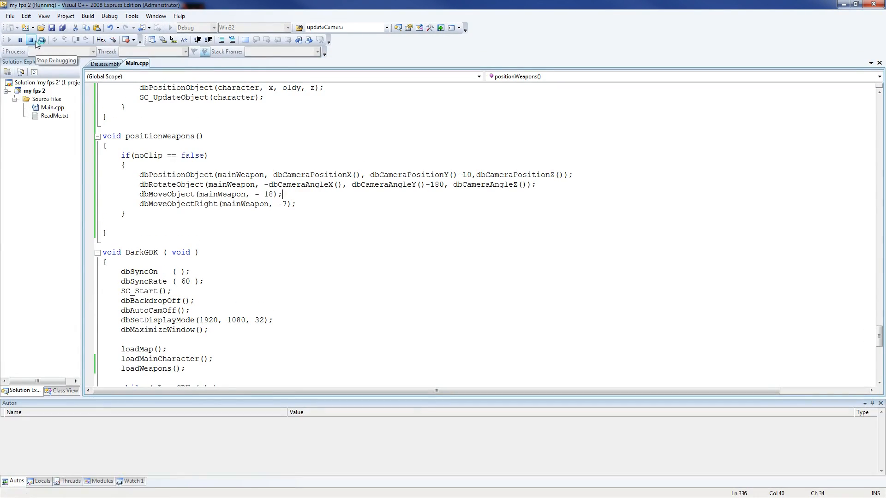
pyautogui.click(31, 40)
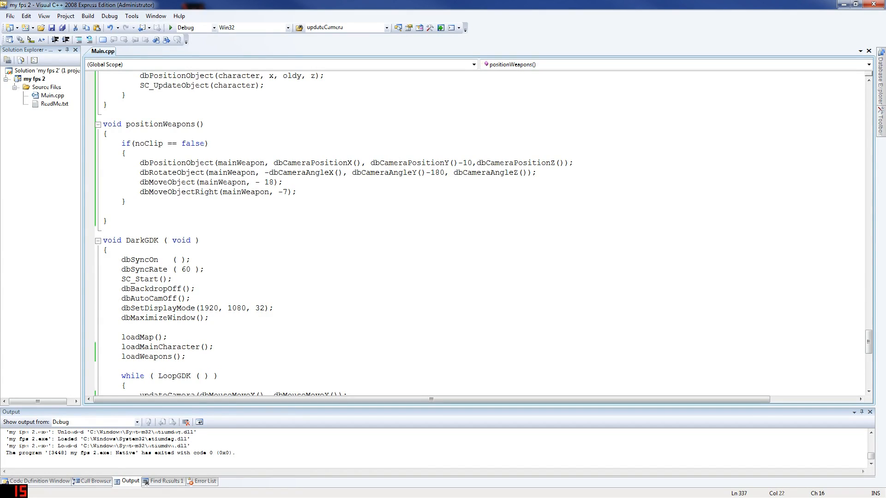
# Step: Add a shootGun(); call to the while loop
pyautogui.doubleClick(174, 230)
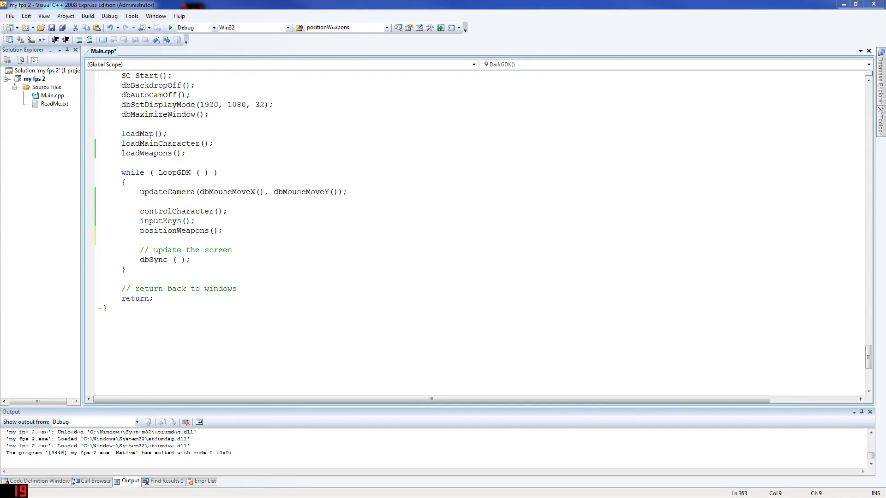
pyautogui.write('sh')
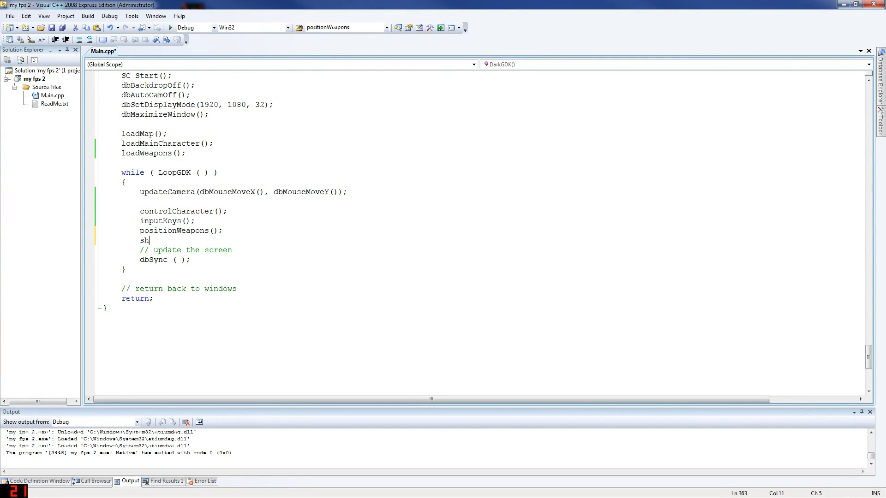
pyautogui.write('ootGun();')
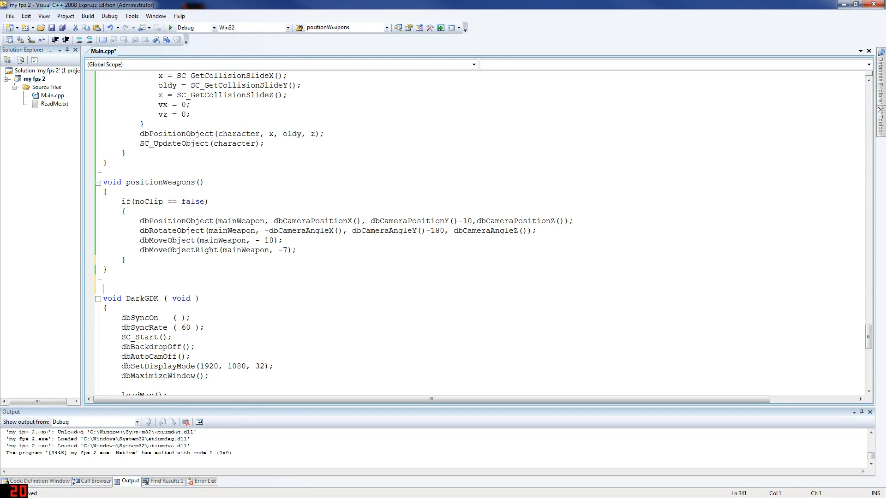
# Step: Define void shootGun() above DarkGDK with commented //updateBullets(); and //updateReloading(); calls
pyautogui.write('void shootGun(')
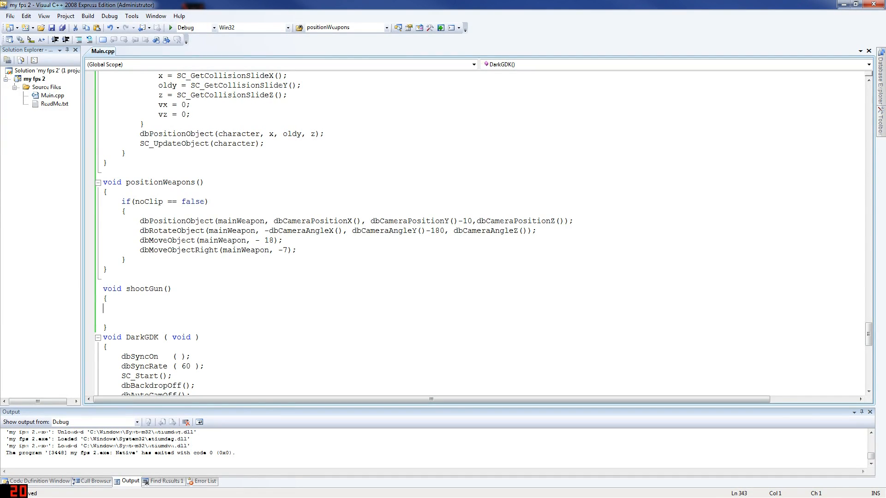
pyautogui.write('//u')
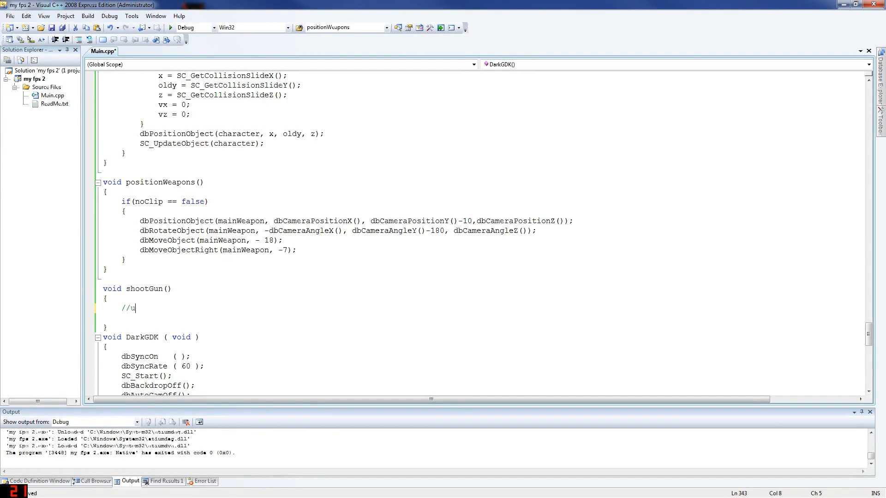
pyautogui.write('pdate')
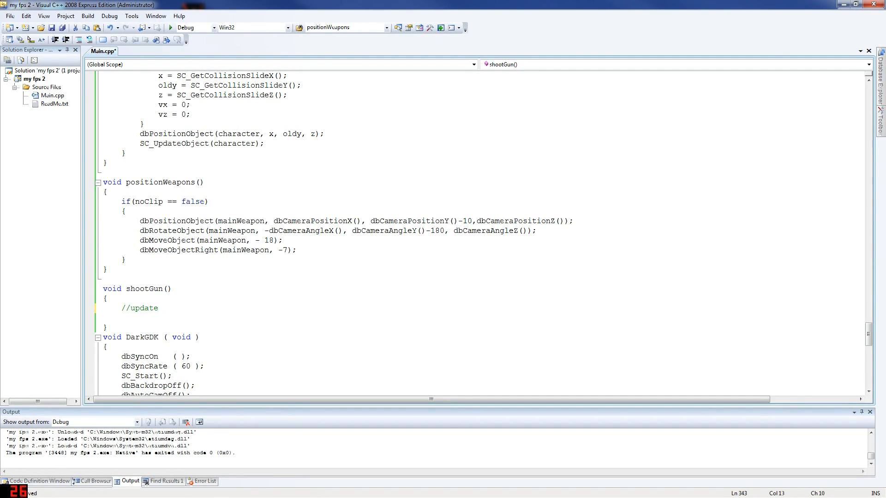
pyautogui.write('Bullets')
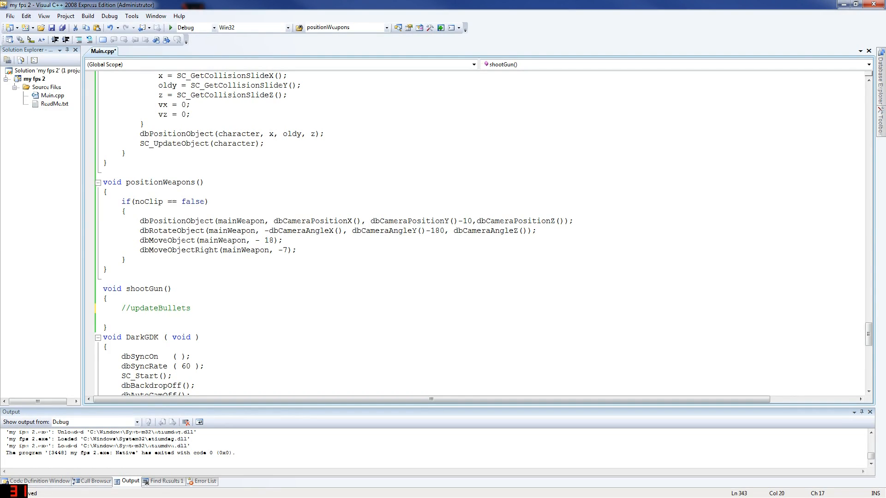
pyautogui.write('();')
pyautogui.write('//updat')
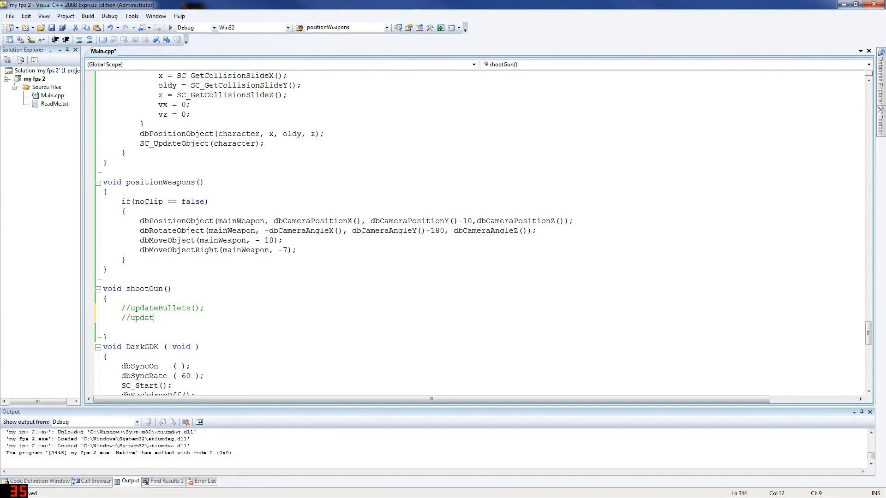
pyautogui.write('eReloadi')
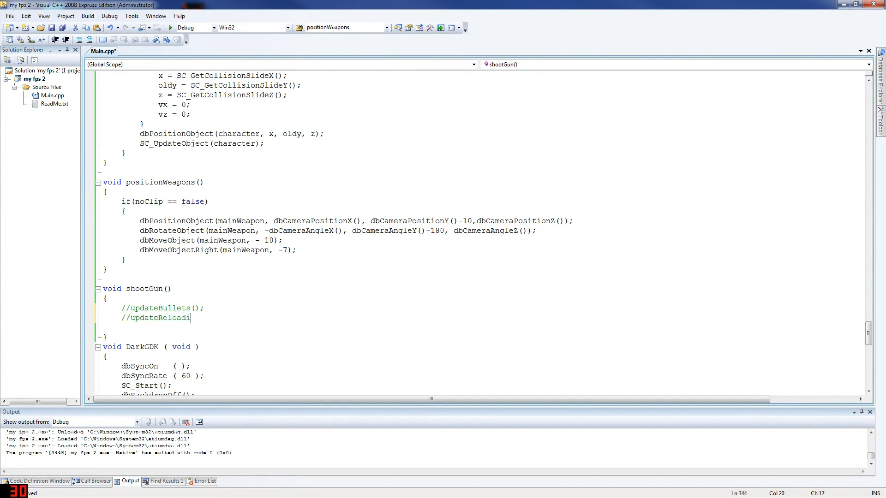
pyautogui.write('ng();')
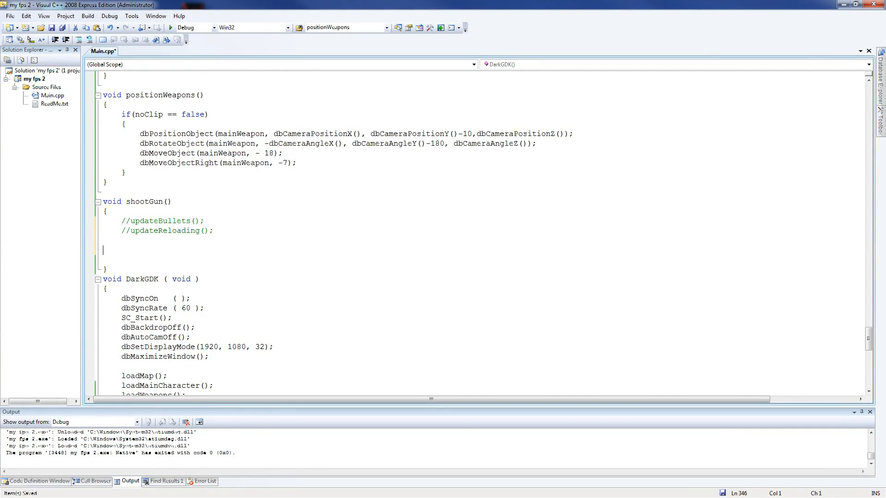
# Step: Define void playerJump() with an if(vy == 0 && jumptimer == 0) condition
pyautogui.press('Ctrl+f')
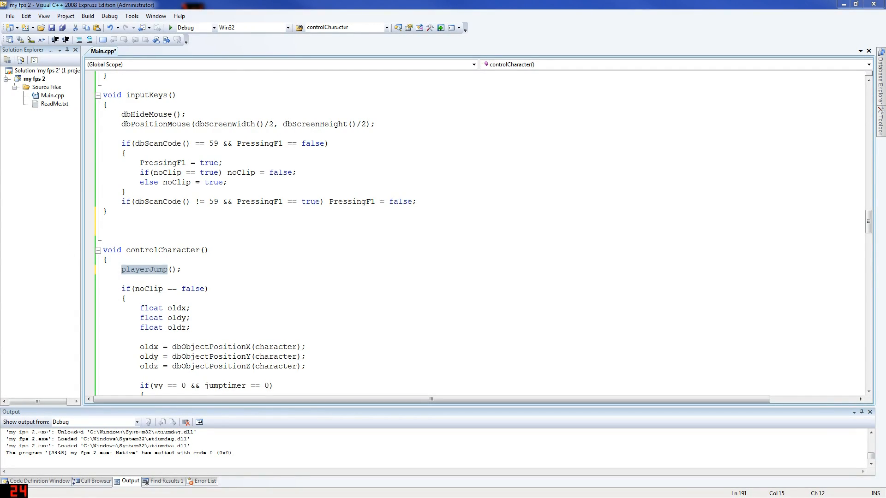
pyautogui.write('void')
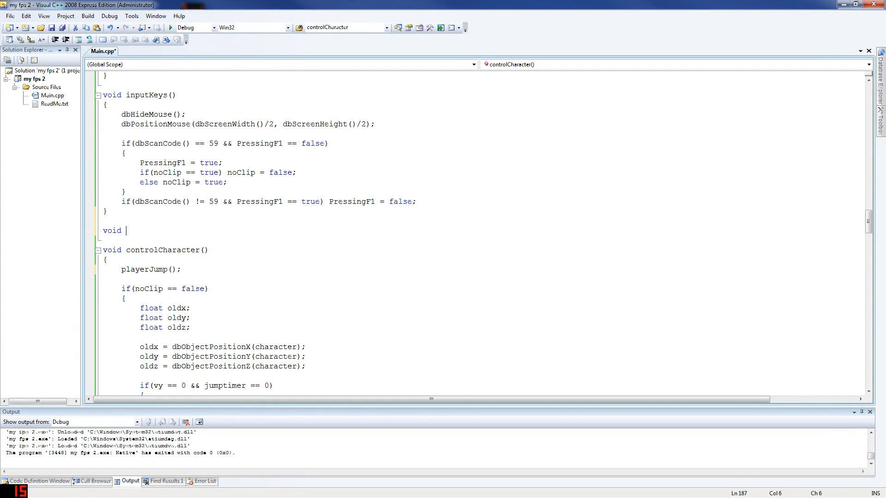
pyautogui.write('playerJump();')
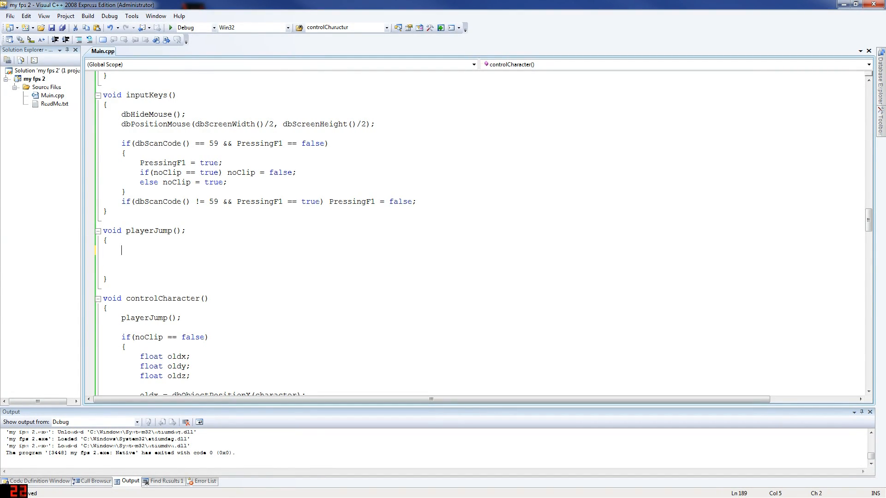
pyautogui.write('if(v')
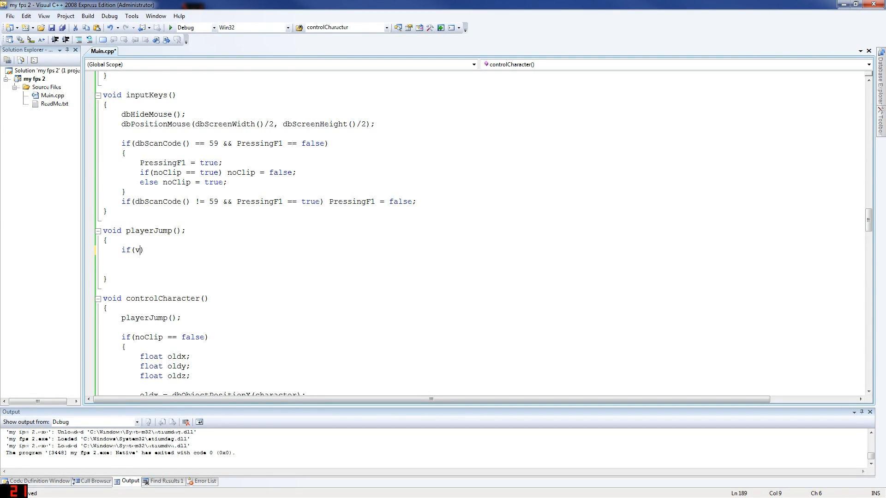
pyautogui.write('y == 0')
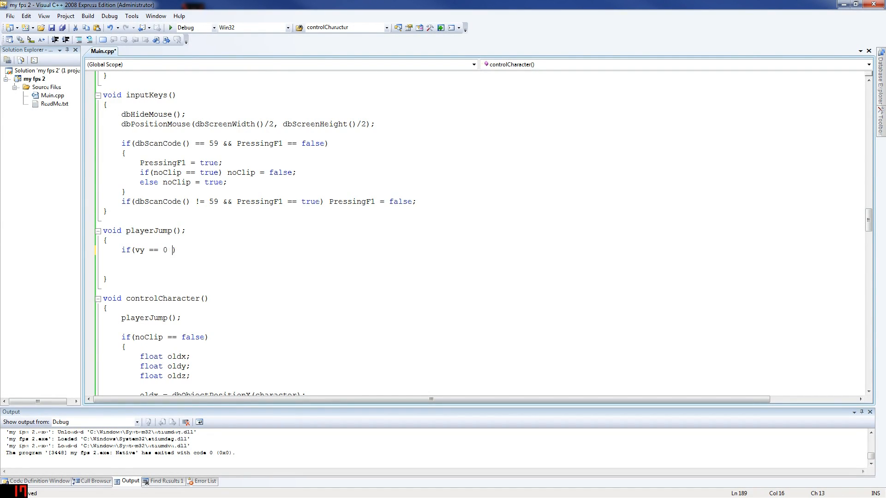
pyautogui.write('&& jumptimer== 9')
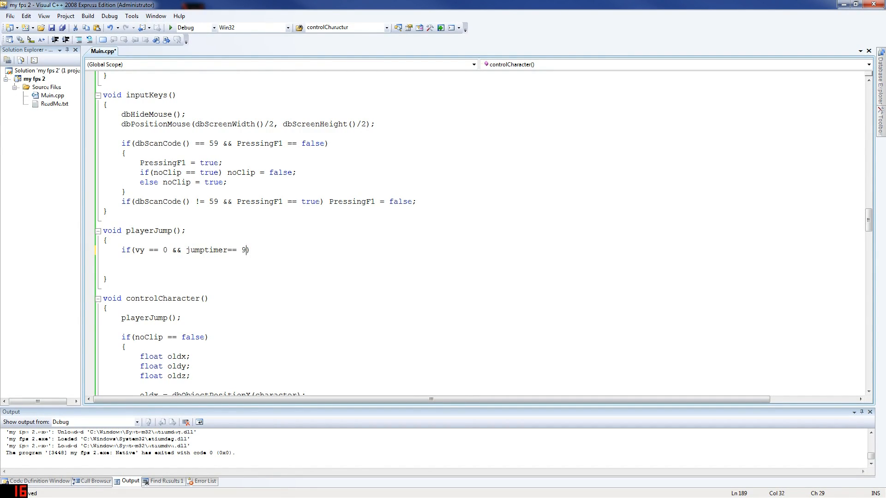
pyautogui.write('0)')
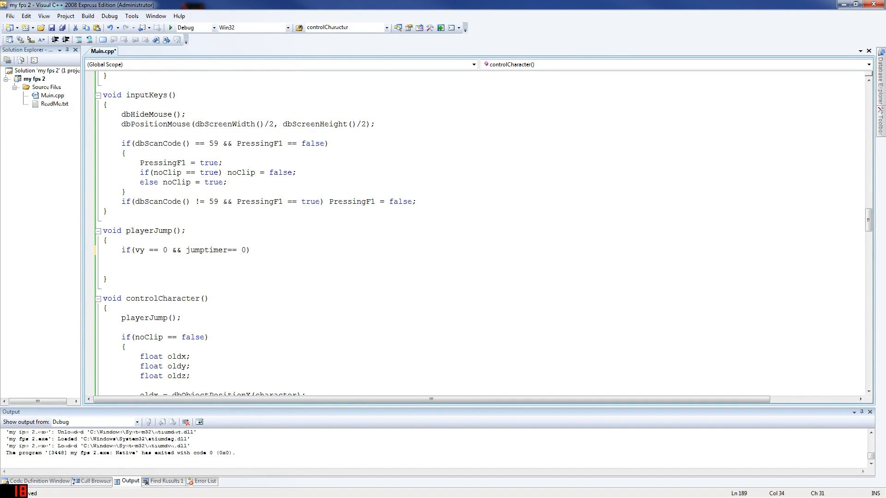
# Step: Set vy = vy * gravity in that branch, otherwise vy = vy + gravity
pyautogui.write('vy = v')
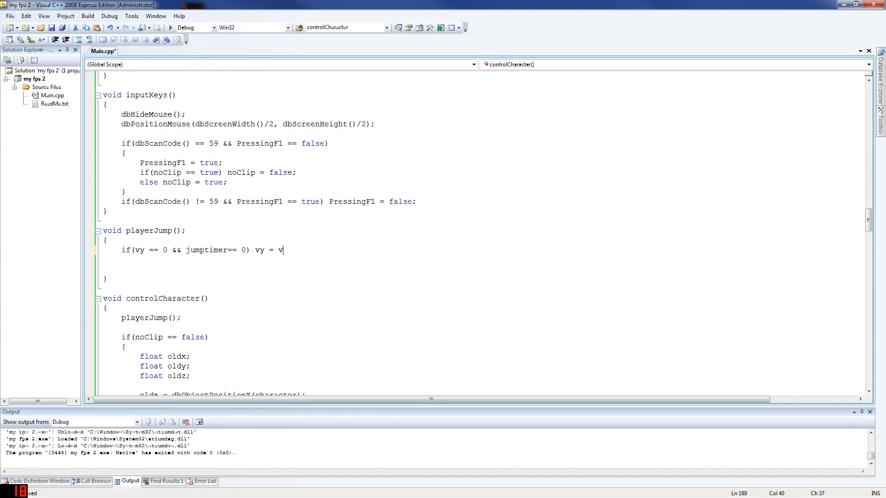
pyautogui.write('y')
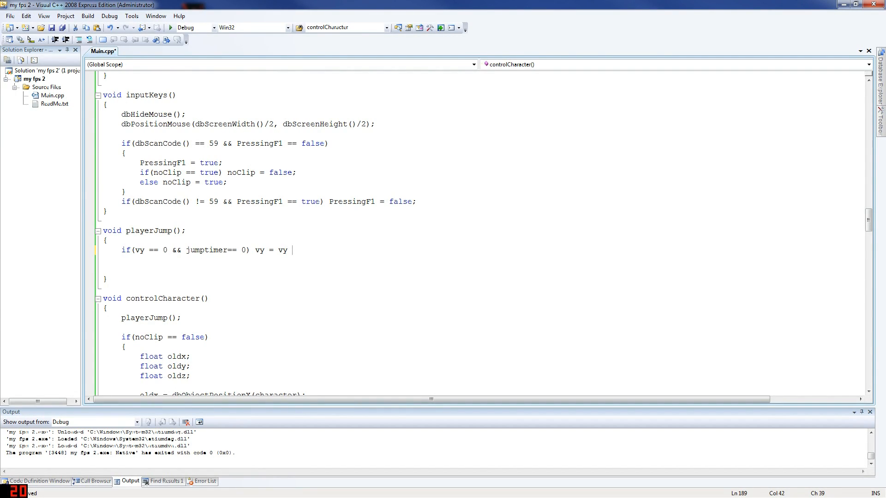
pyautogui.write('* gravit')
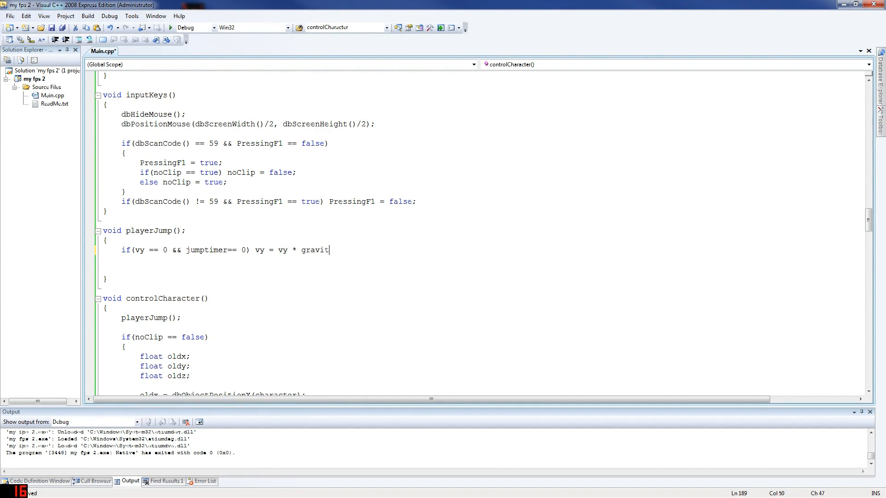
pyautogui.write('y;')
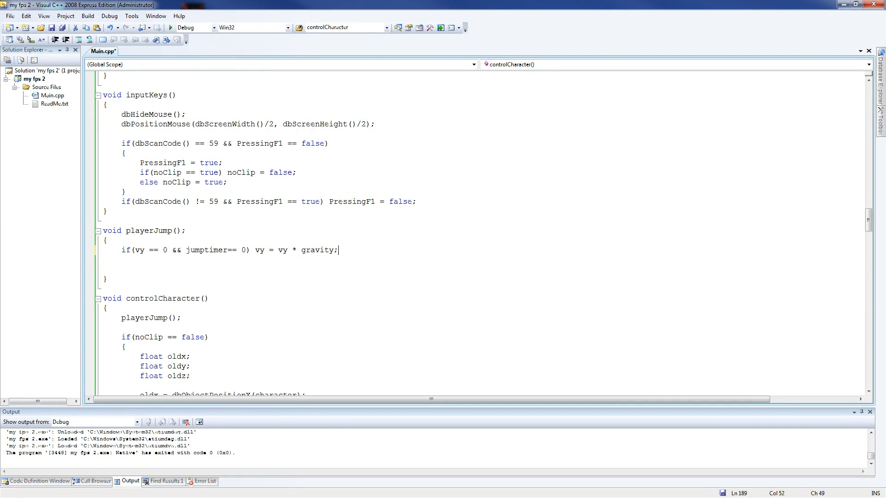
pyautogui.write('else vy = vy +')
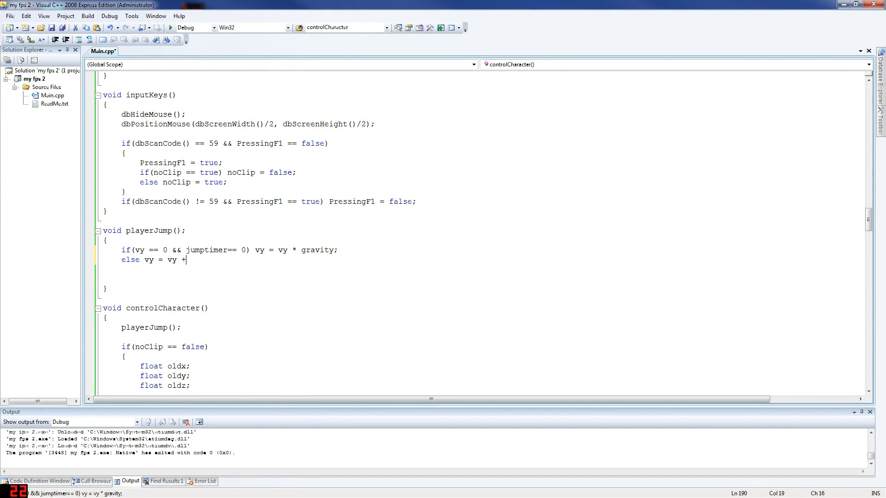
pyautogui.write('gravity;')
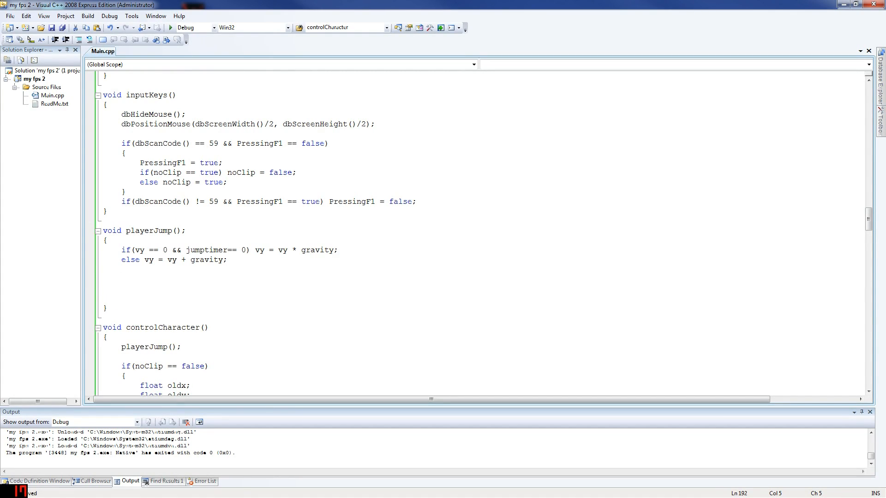
# Step: Add if(ground == 1 && jumptimer > 0) jumptimer--; to playerJump, followed by an empty brace block
pyautogui.write('if')
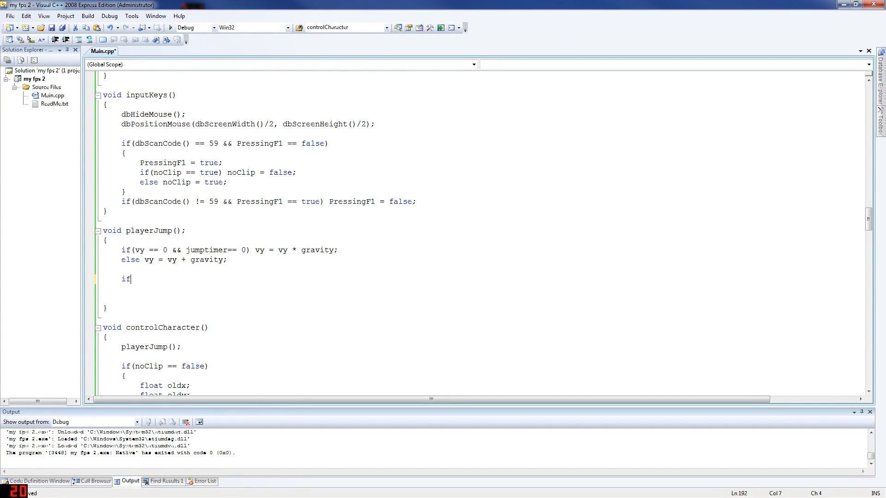
pyautogui.write('(')
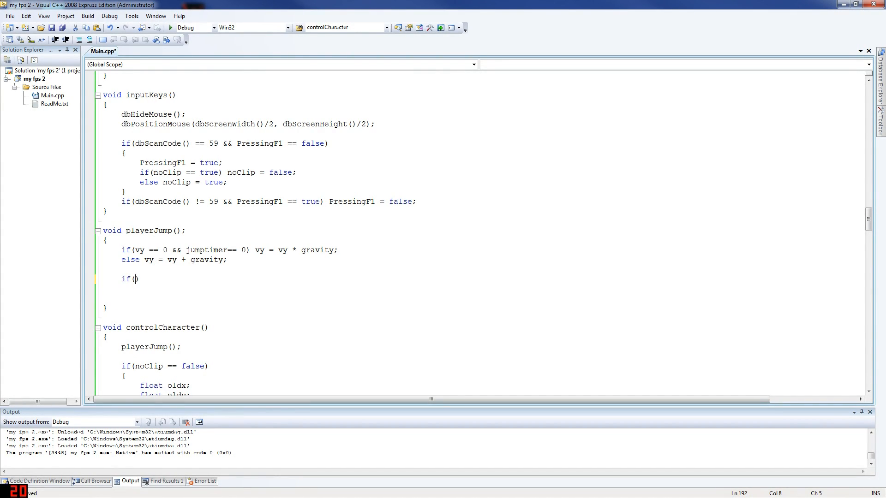
pyautogui.write('gro')
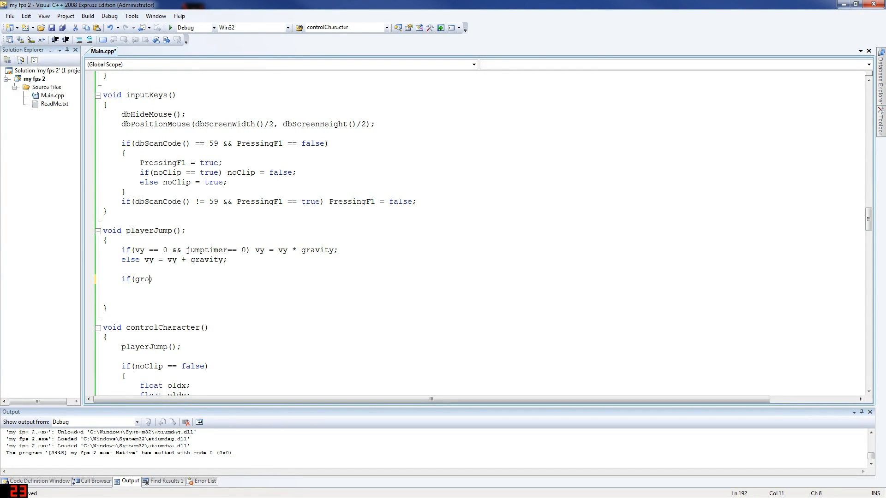
pyautogui.write('und == 1 )')
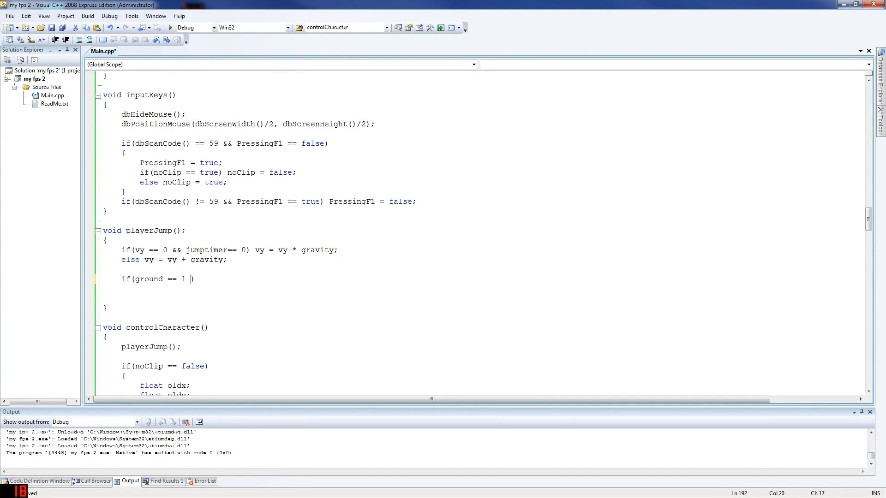
pyautogui.write('&& jumptimer')
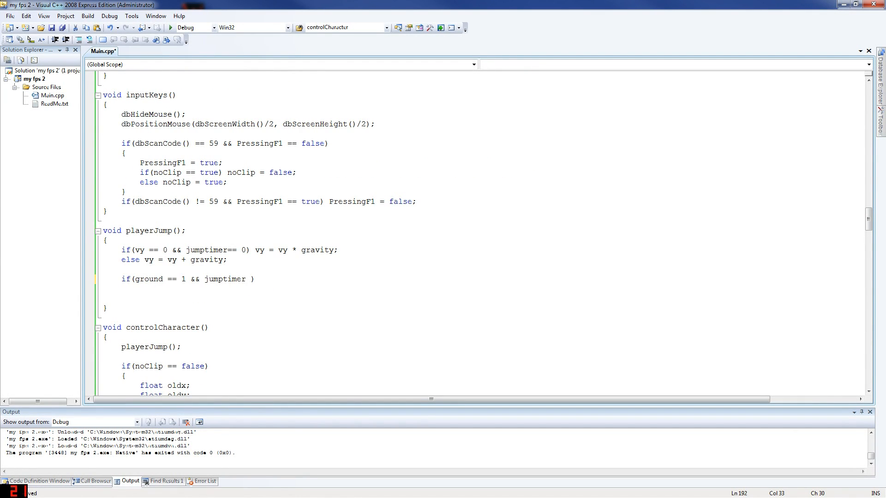
pyautogui.write('> 0)')
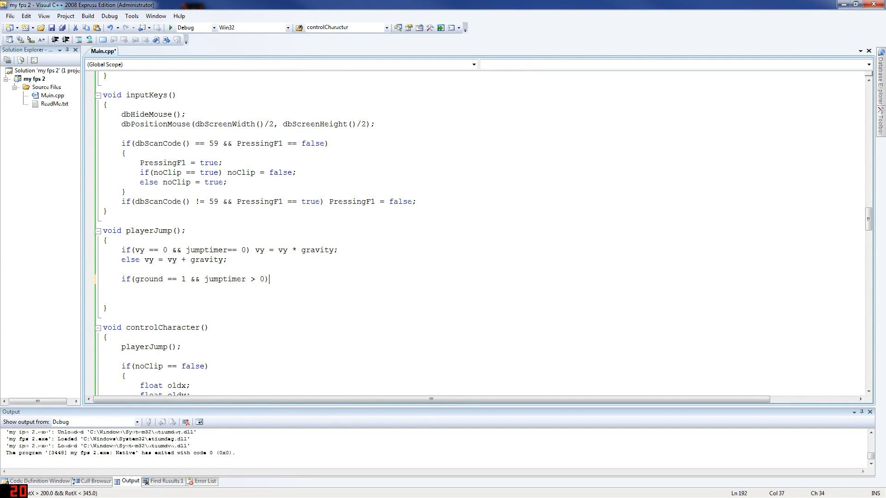
pyautogui.write('jumptimer--;')
pyautogui.write('{')
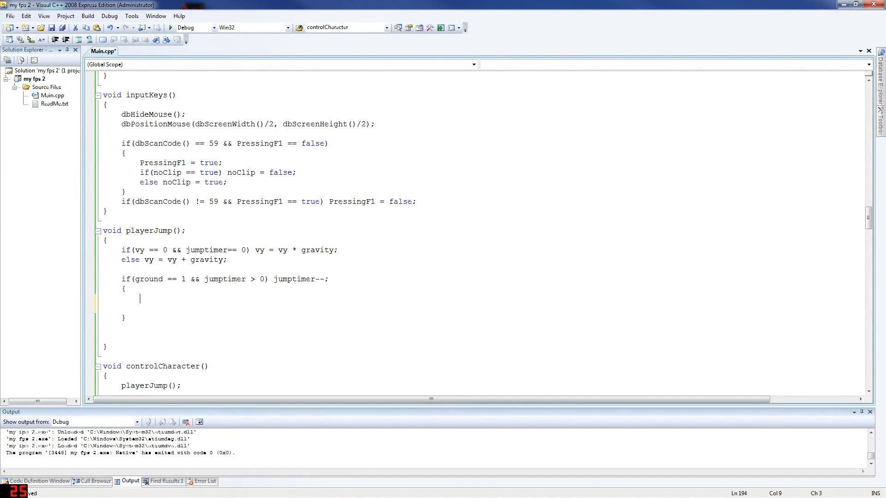
# Step: Add if(dbSpaceKey() == 1 && jumptimer == 0) setting vy = vy + 3.3f and jumptimer = 20
pyautogui.write('if(d)')
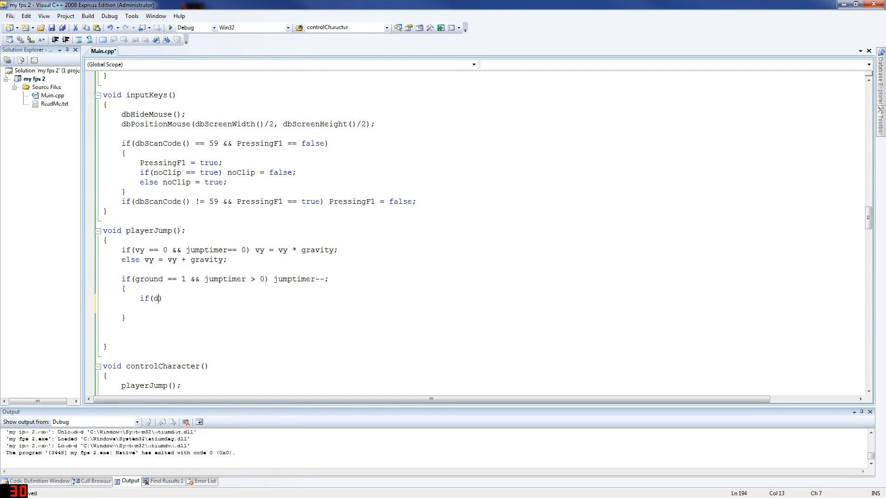
pyautogui.write('bSpaceKey')
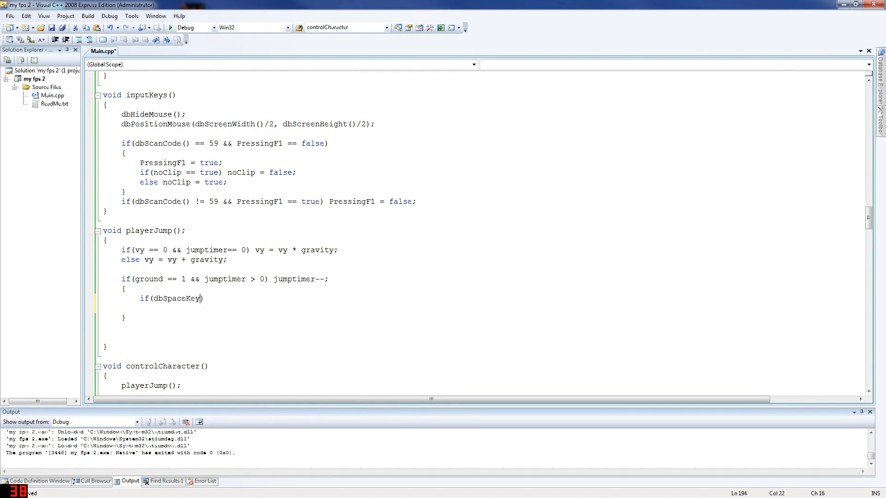
pyautogui.write('()')
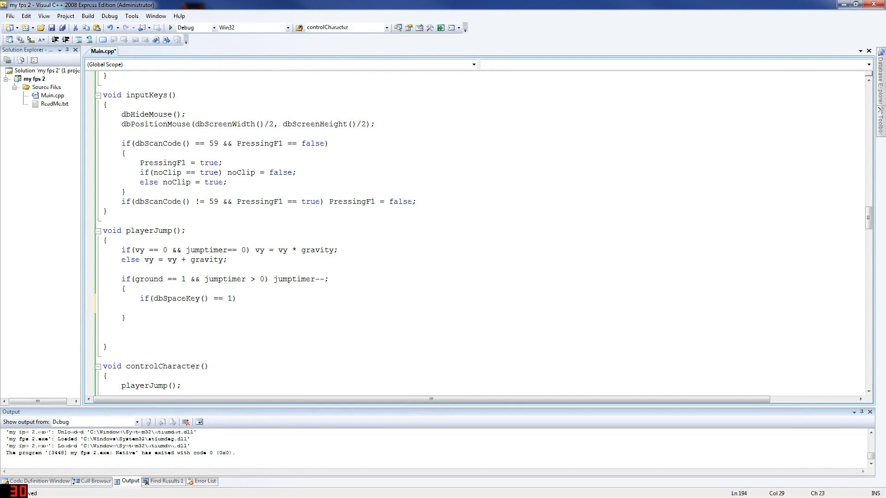
pyautogui.write('&& jumptimer ==0')
pyautogui.write('{')
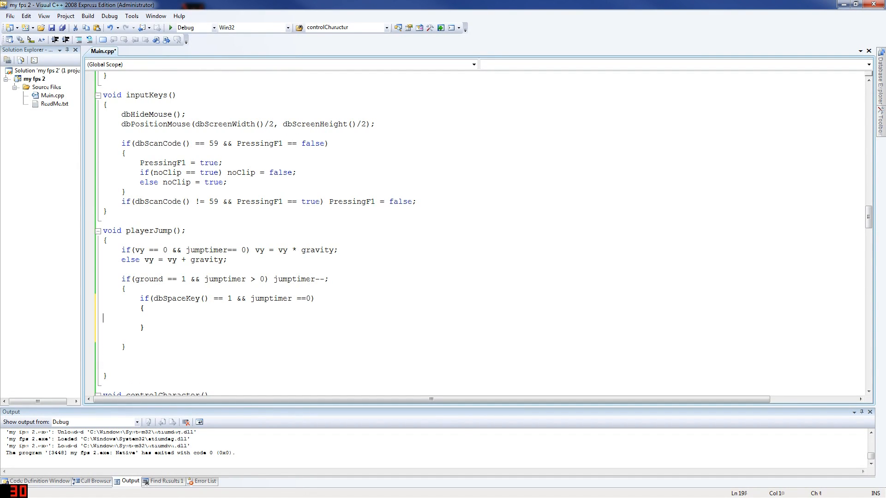
pyautogui.write('vy')
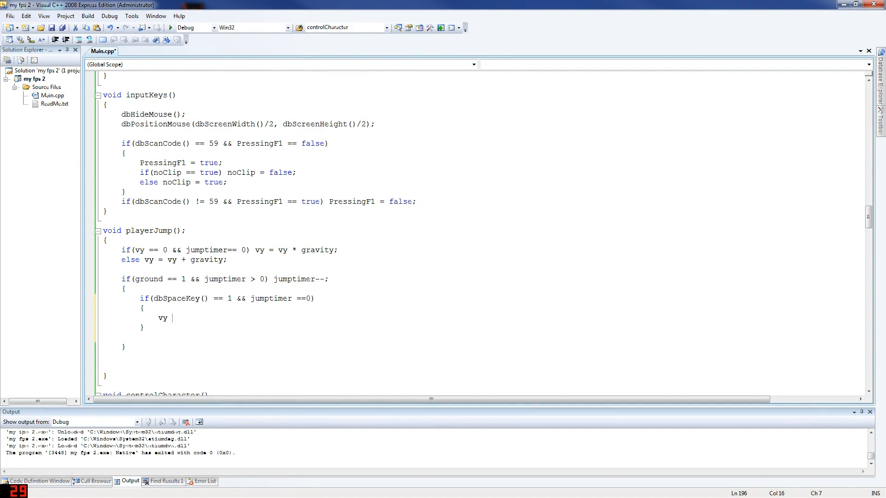
pyautogui.write('= vy+')
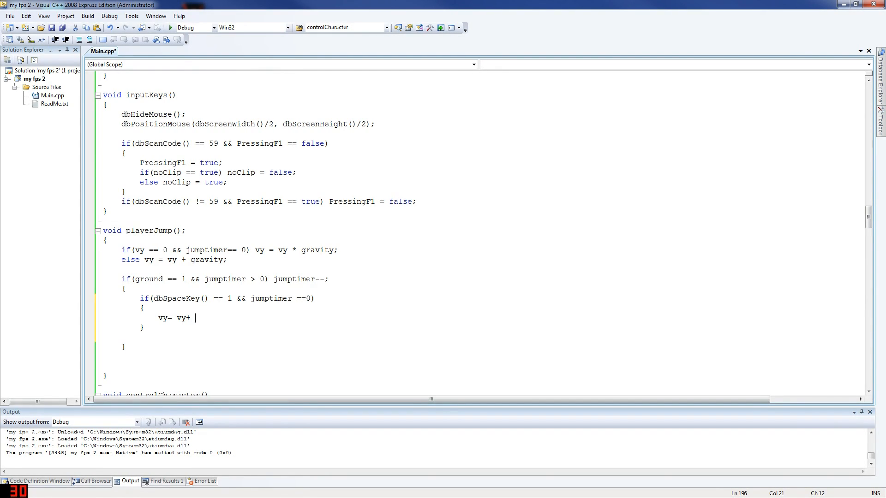
pyautogui.write('3.3')
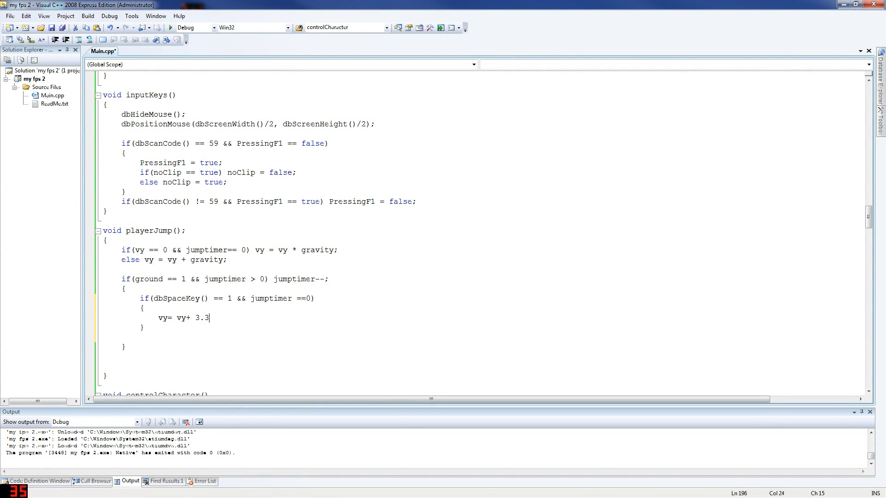
pyautogui.write('f;')
pyautogui.write('jumptimer =')
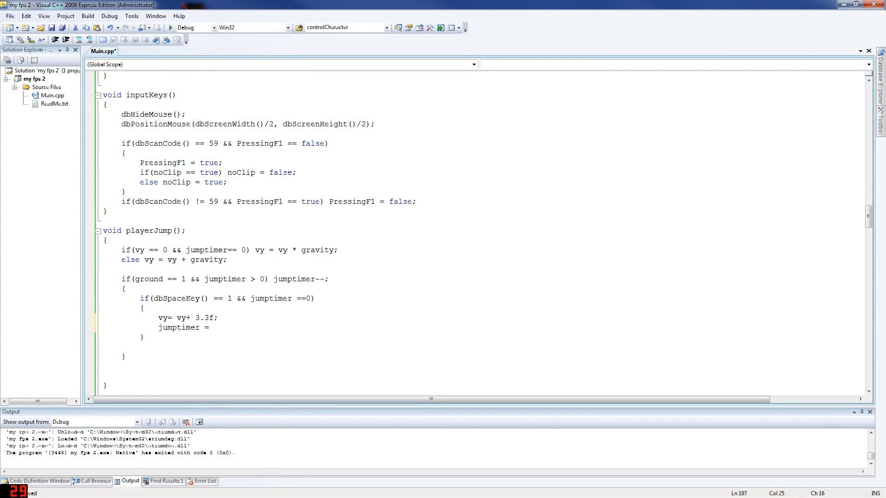
pyautogui.write('20')
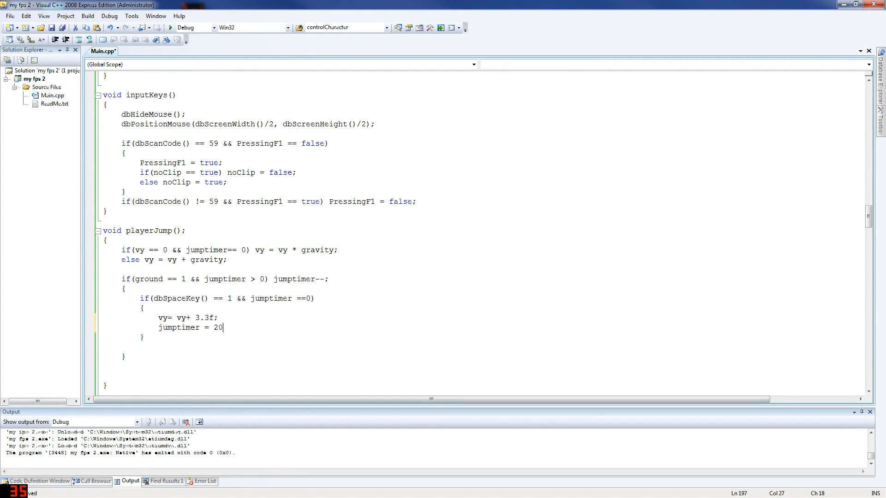
pyautogui.write(';')
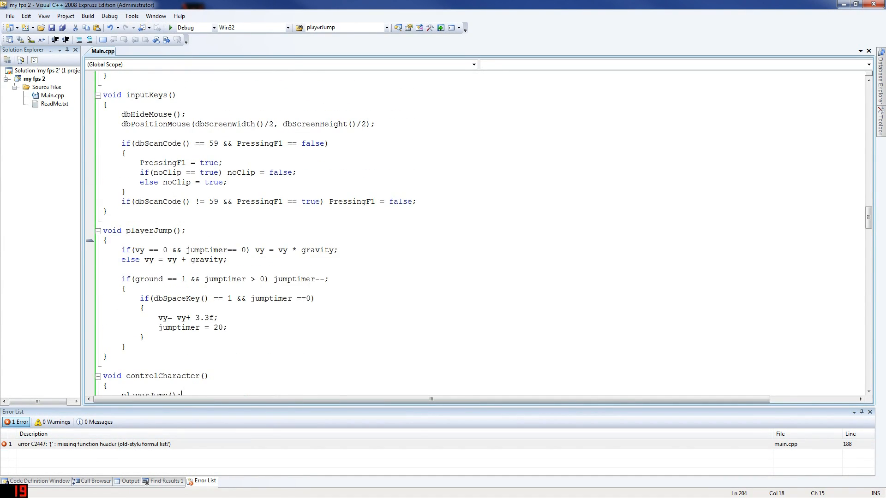
# Step: Delete the stray semicolon after void playerJump() on line 188
pyautogui.press('Backspace')
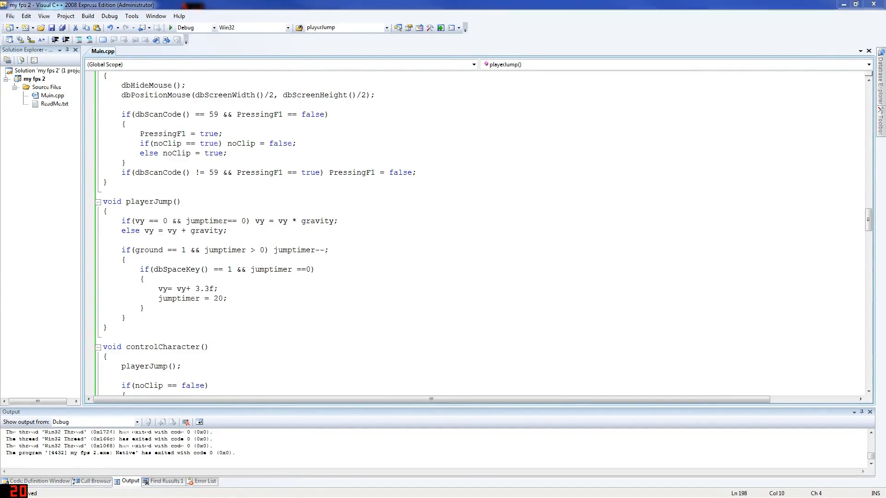
# Step: Jump to shootGun() in Main.cpp, showing its commented updateBullets() and updateReloading() calls
pyautogui.doubleClick(144, 366)
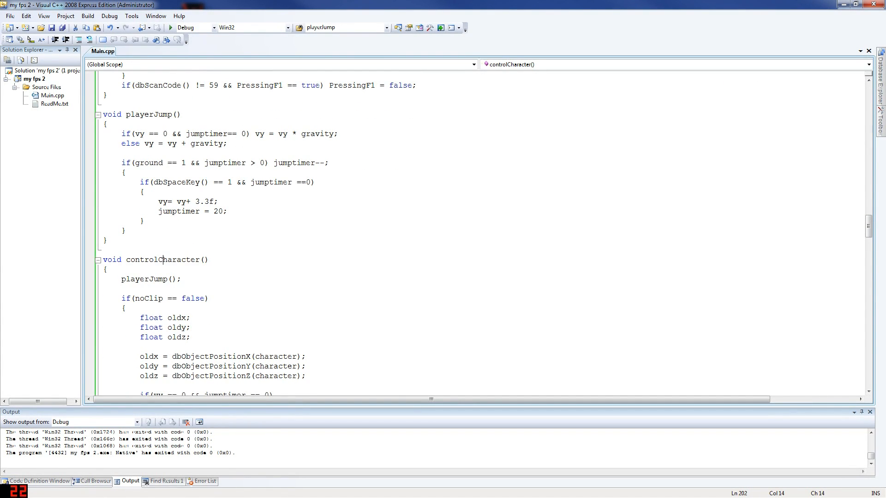
pyautogui.click(866, 64)
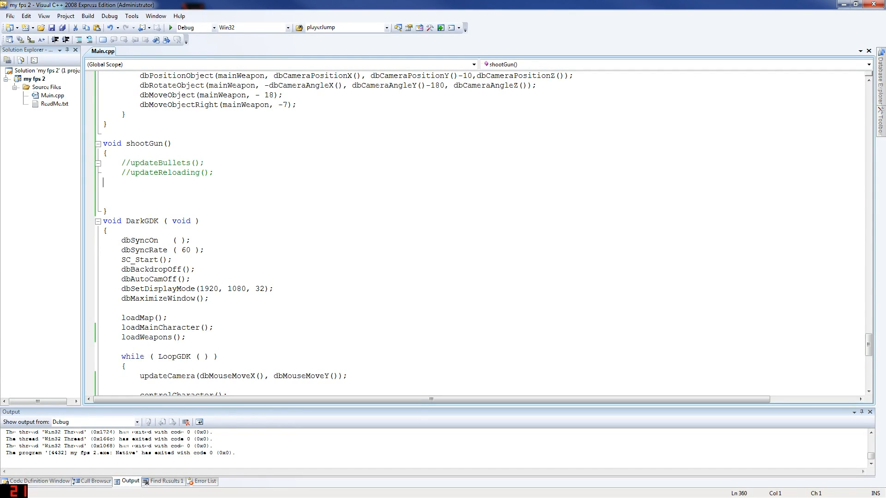
pyautogui.doubleClick(144, 143)
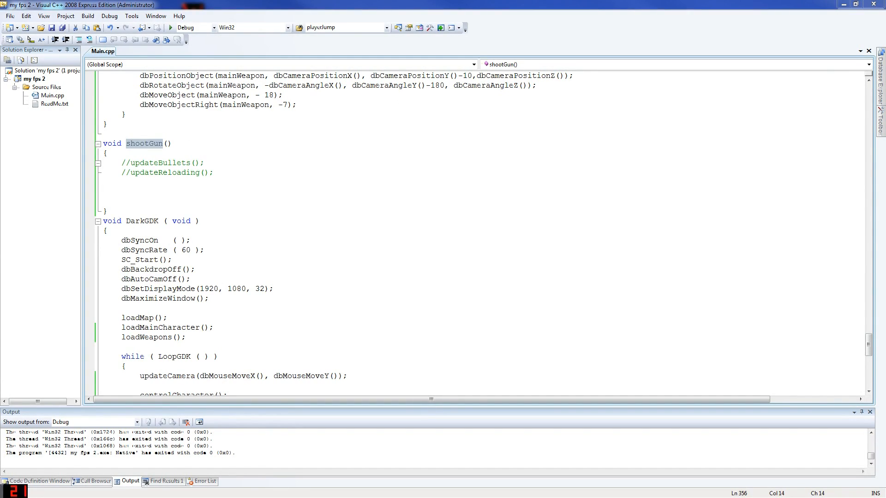
# Step: Wrap shootGun's body in if(reloading == false && currentAmmo > 0) and begin a nested if
pyautogui.click(103, 181)
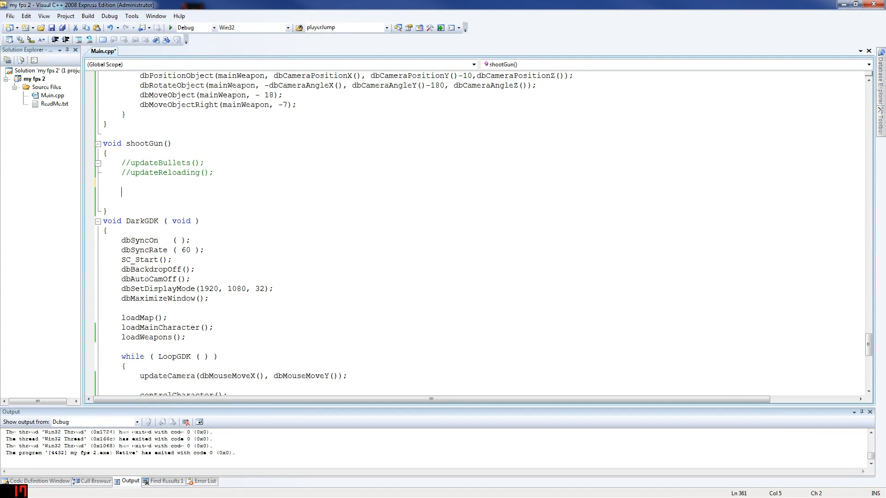
pyautogui.write('if(r')
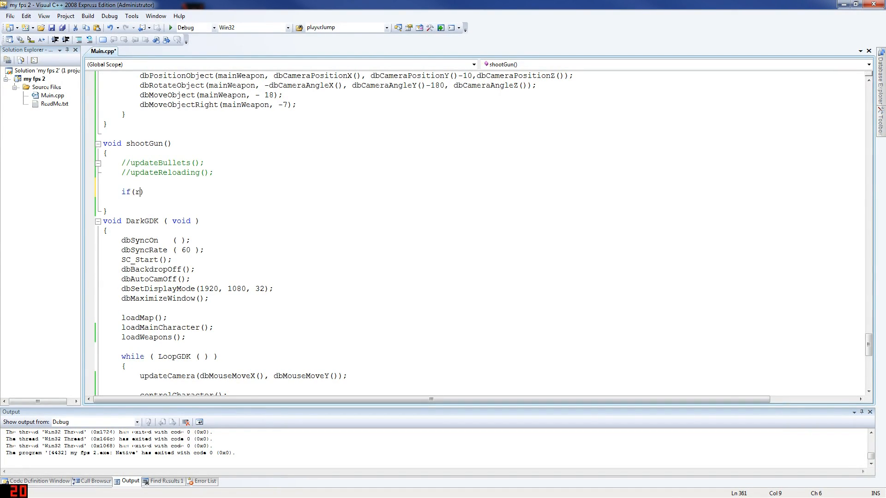
pyautogui.write('el')
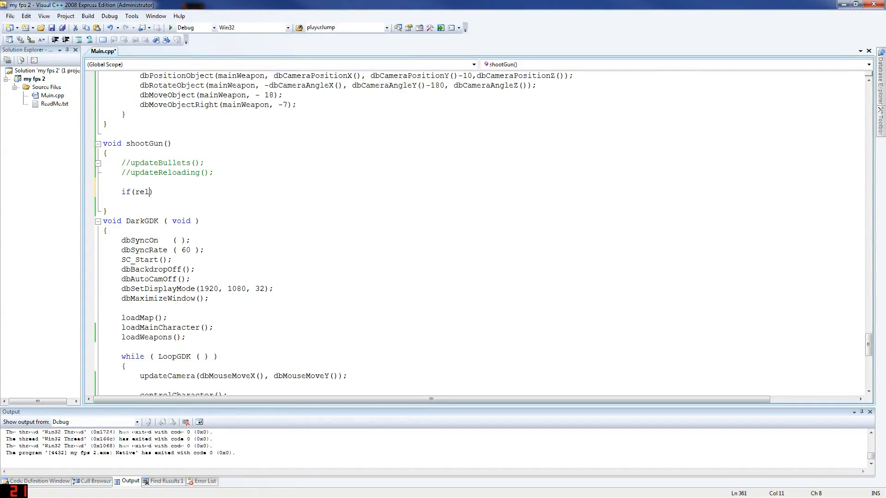
pyautogui.write('oading == false')
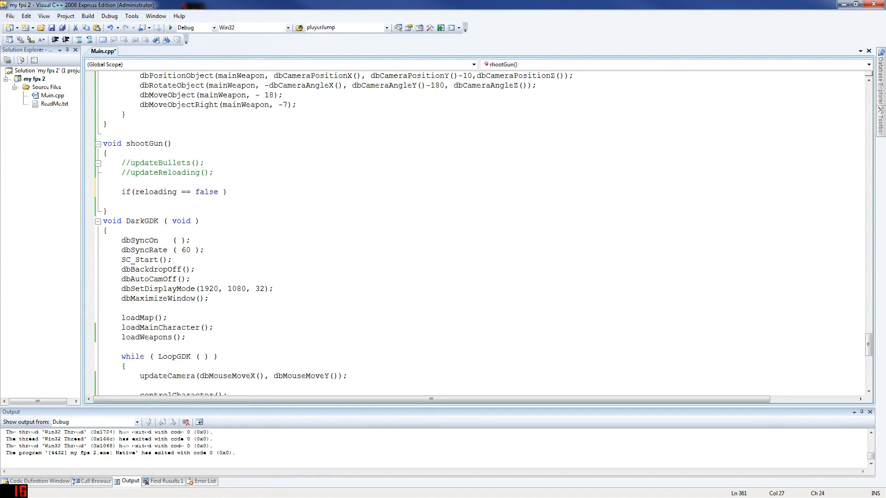
pyautogui.write('&& current')
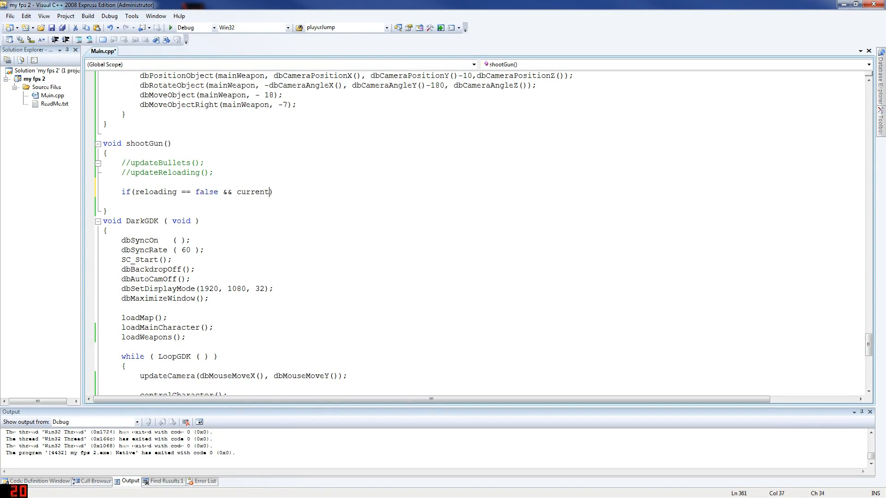
pyautogui.write('Ammo >')
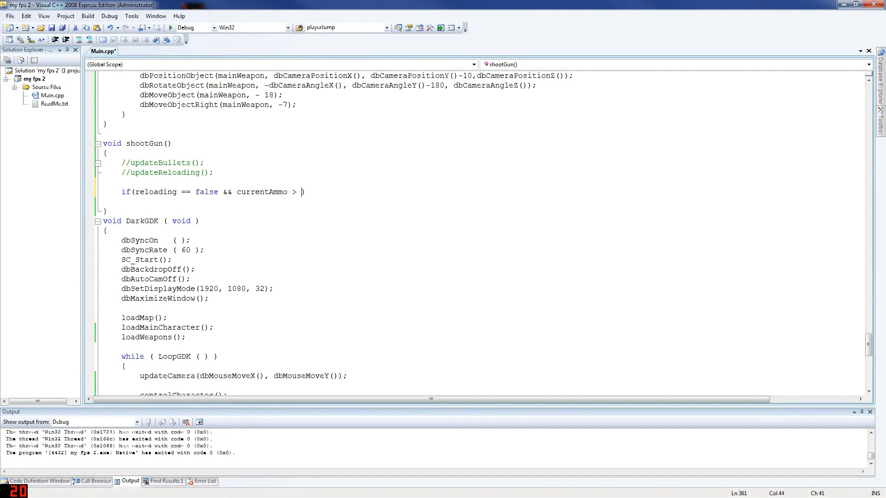
pyautogui.write('0)')
pyautogui.write('{')
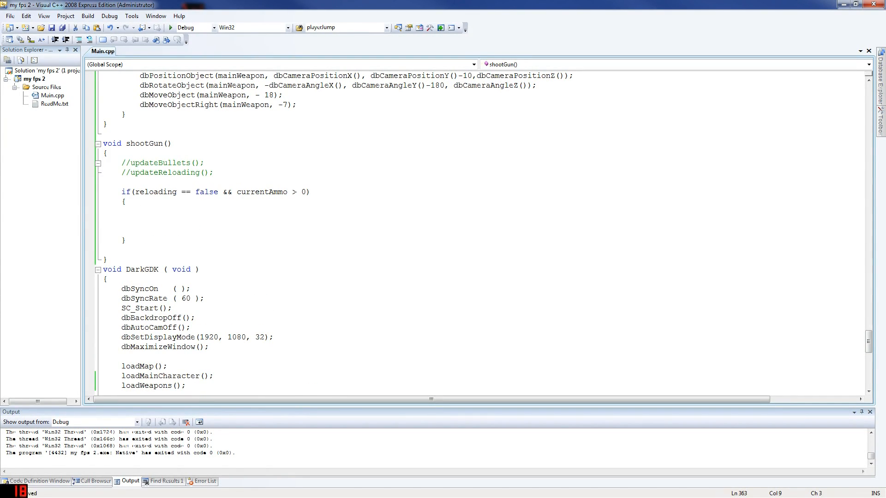
pyautogui.write('if')
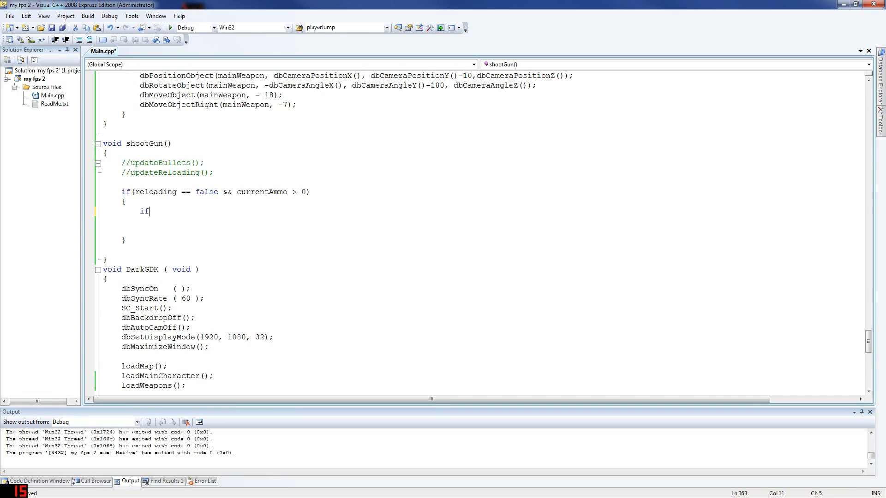
# Step: Complete the nested condition if(dbMouseClick() == 1)
pyautogui.write('(dbMouseCli')
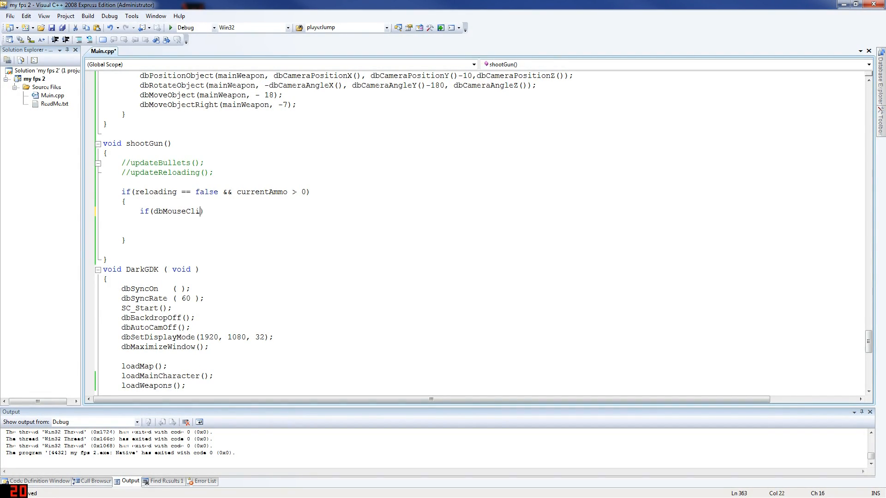
pyautogui.write('ck()')
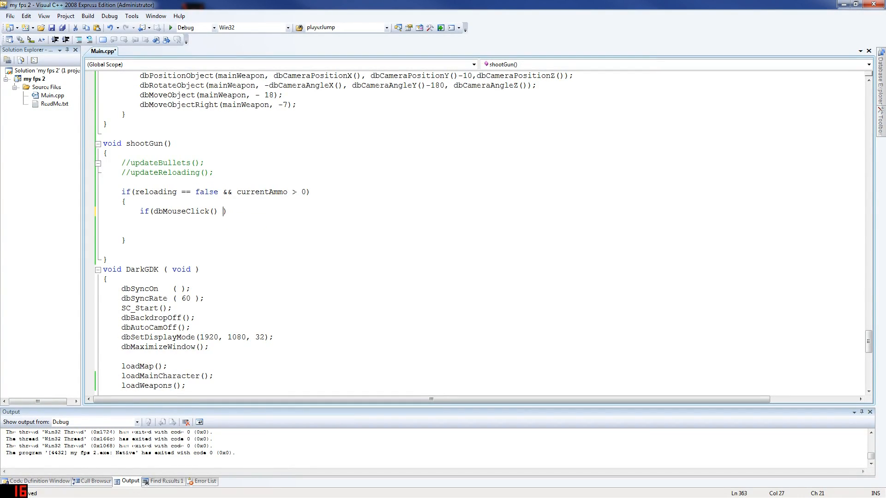
pyautogui.write('== 1')
pyautogui.write('{')
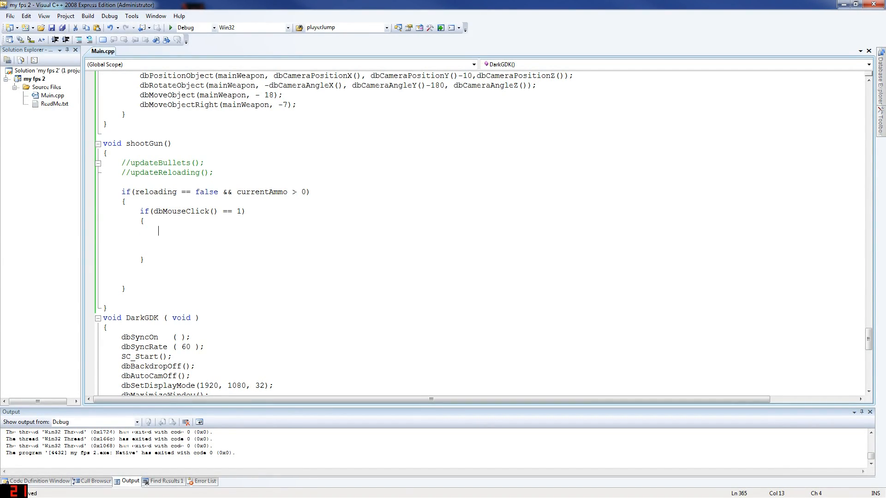
# Step: Nest if(dbTimer() - shooTimer > 160) with an empty brace block inside the click check
pyautogui.write('if()')
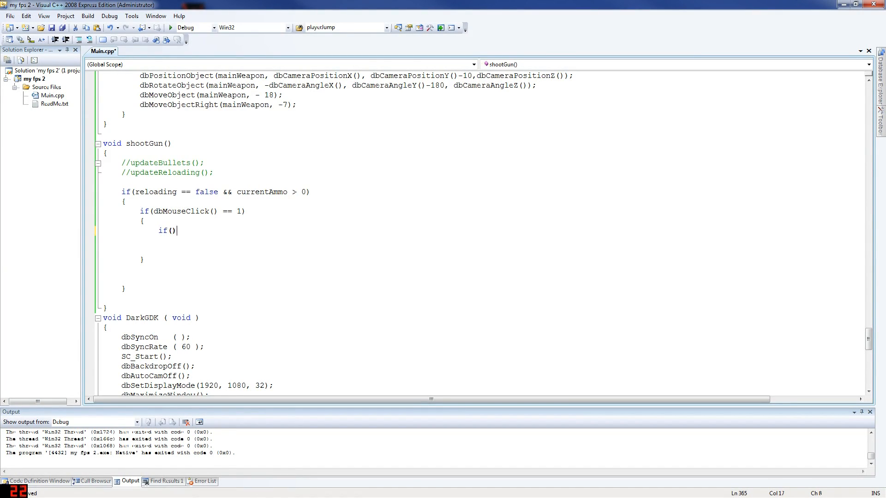
pyautogui.write('dbTimer')
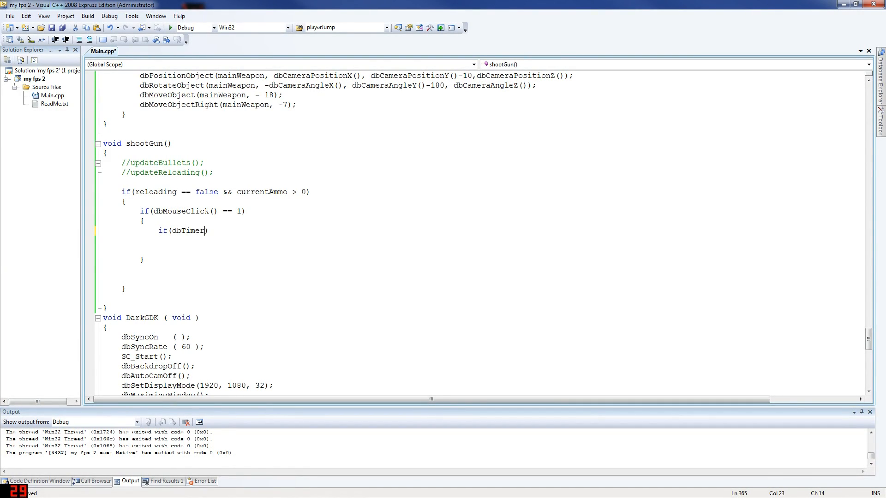
pyautogui.write('()')
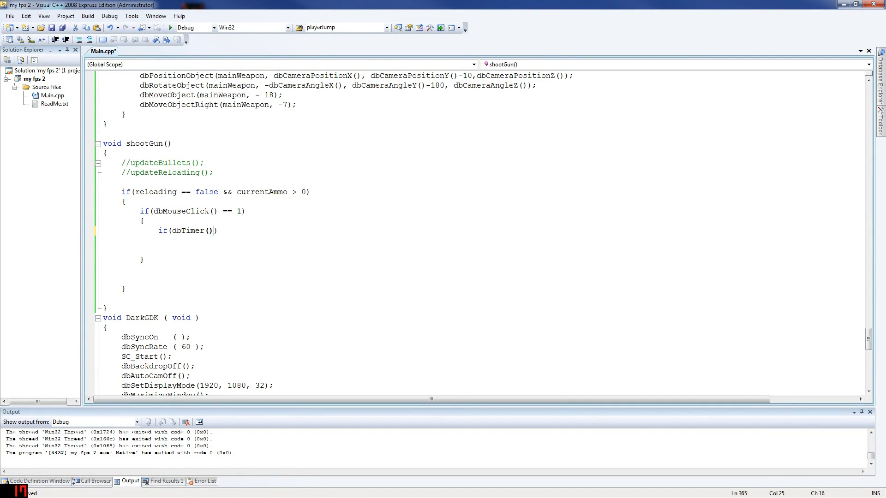
pyautogui.write('- shooT')
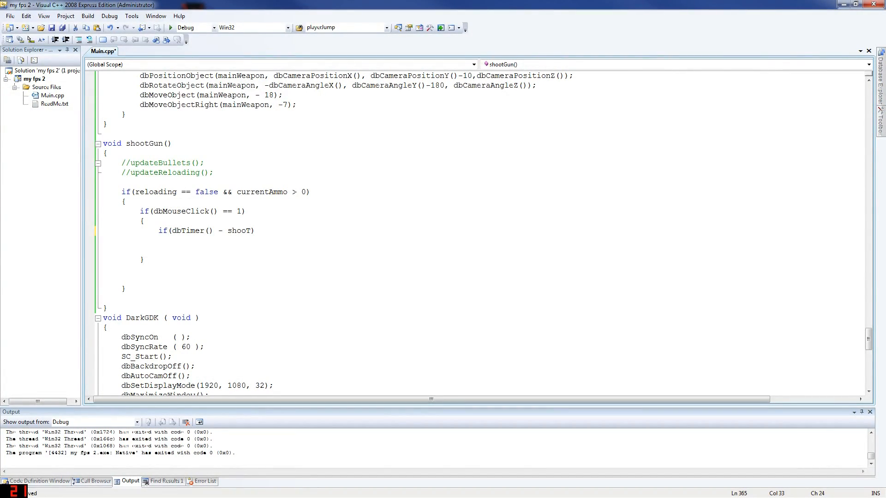
pyautogui.write('imn')
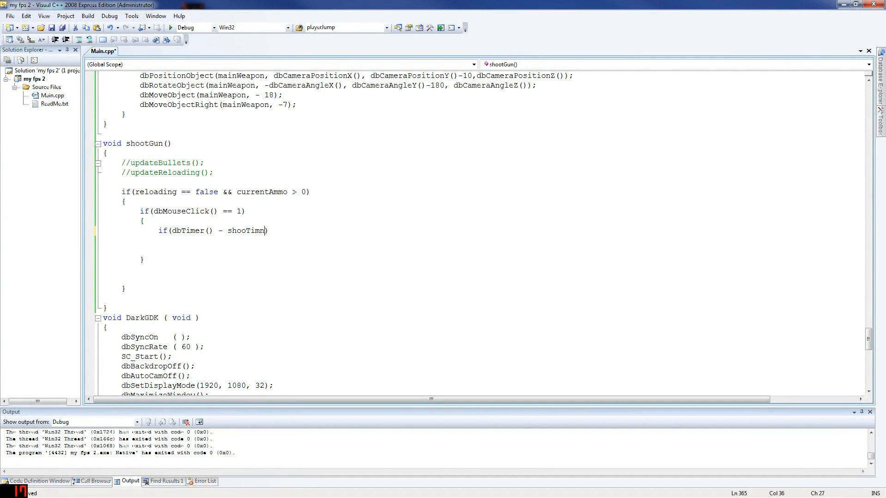
pyautogui.write('er >')
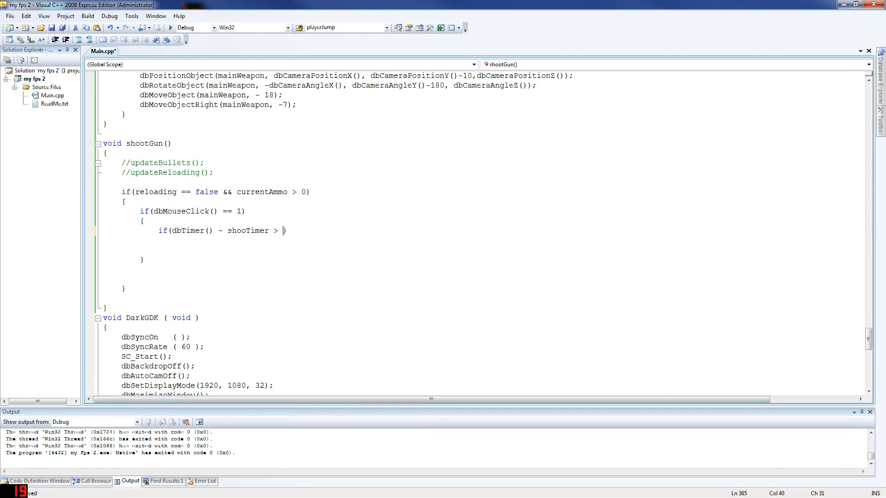
pyautogui.write('1')
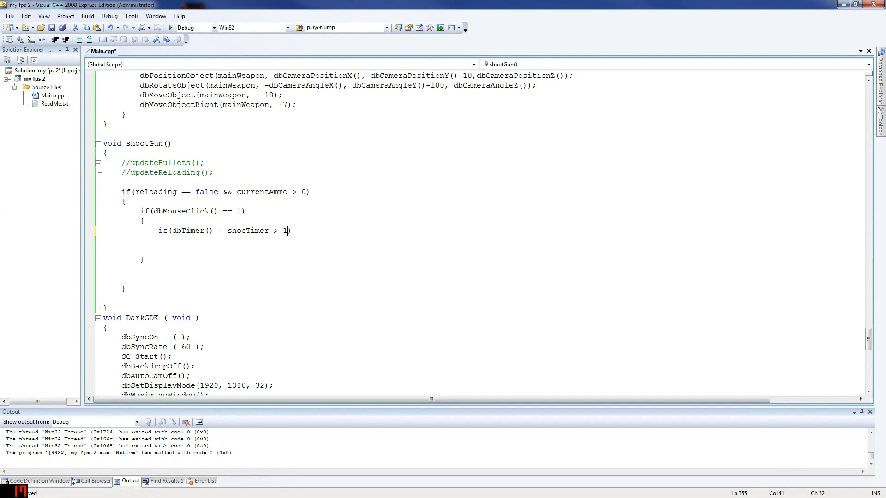
pyautogui.write('60')
pyautogui.click(168, 240)
pyautogui.write('{')
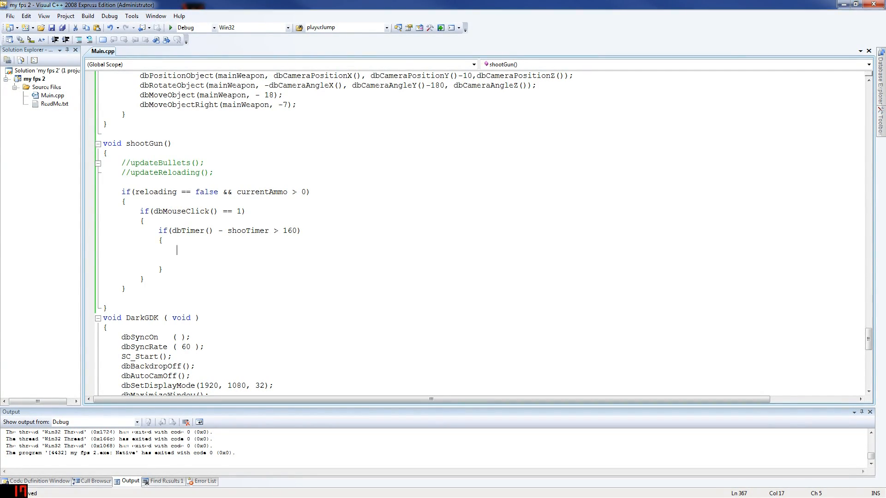
# Step: Add if(bulletCounter >= 20) bulletCounter = 0; as the timer block's first statement
pyautogui.write('if(bullet')
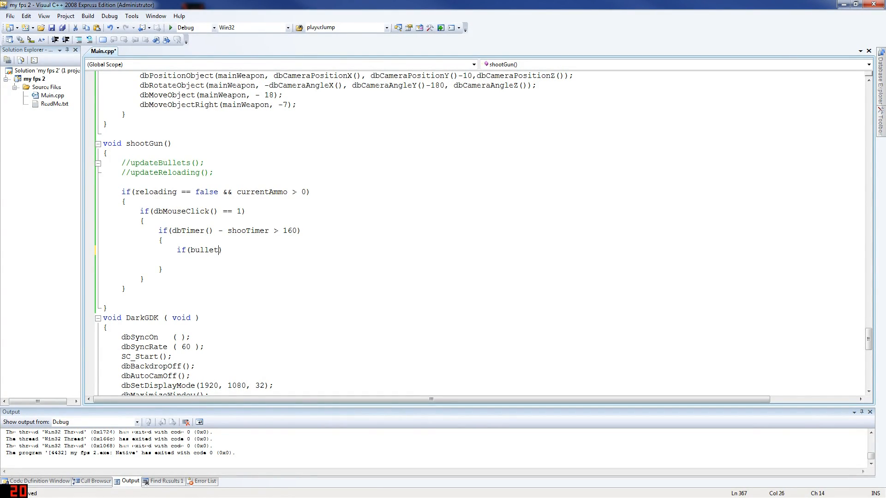
pyautogui.write('Counter')
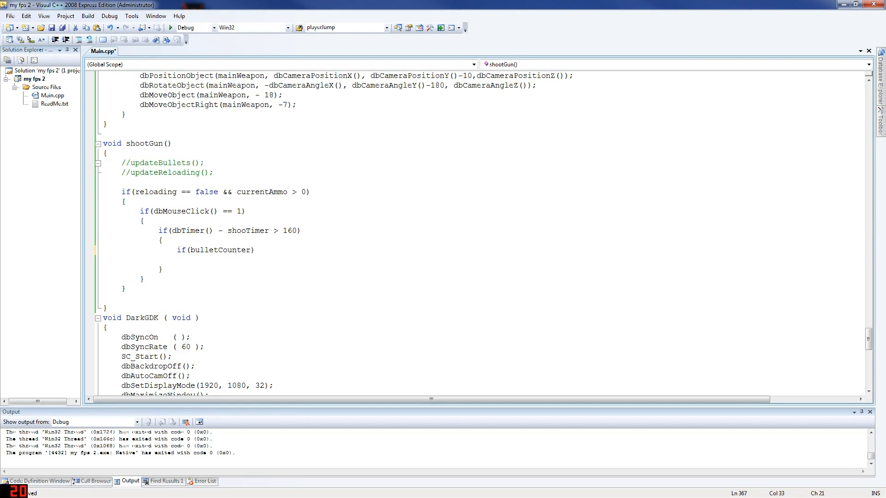
pyautogui.write('>')
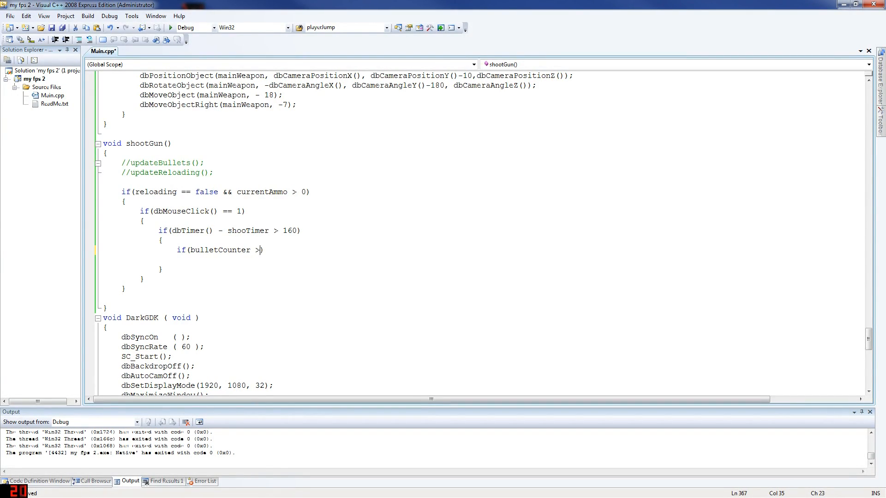
pyautogui.write('= 20')
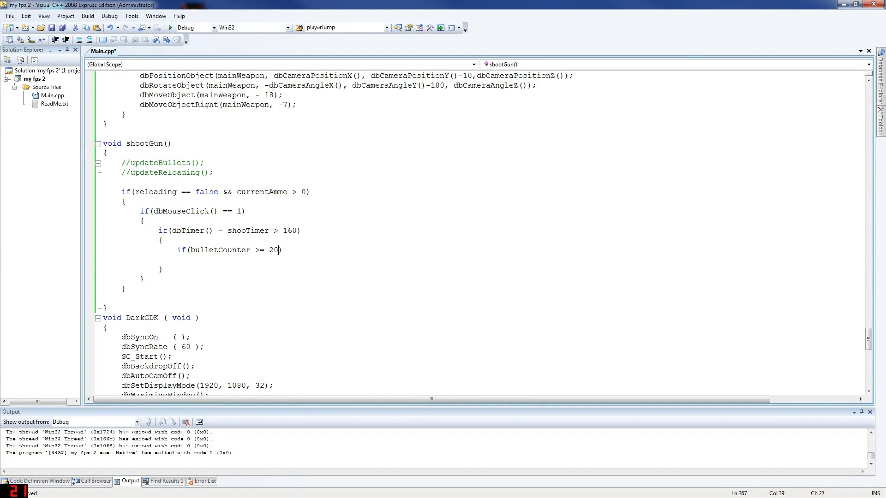
pyautogui.write('bulletCounter')
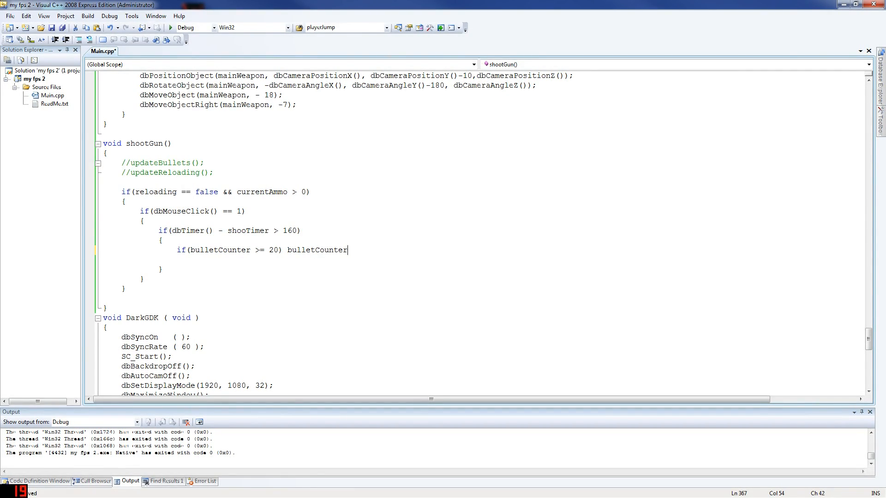
pyautogui.write('= 0;')
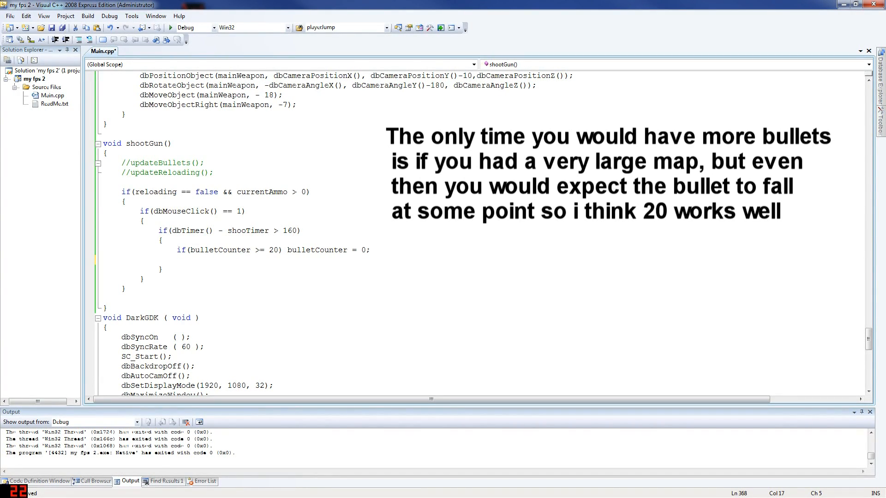
# Step: Add dbPositionSound(gunShot, ...) using mainWeapon's X, Y and Z object positions
pyautogui.write('db')
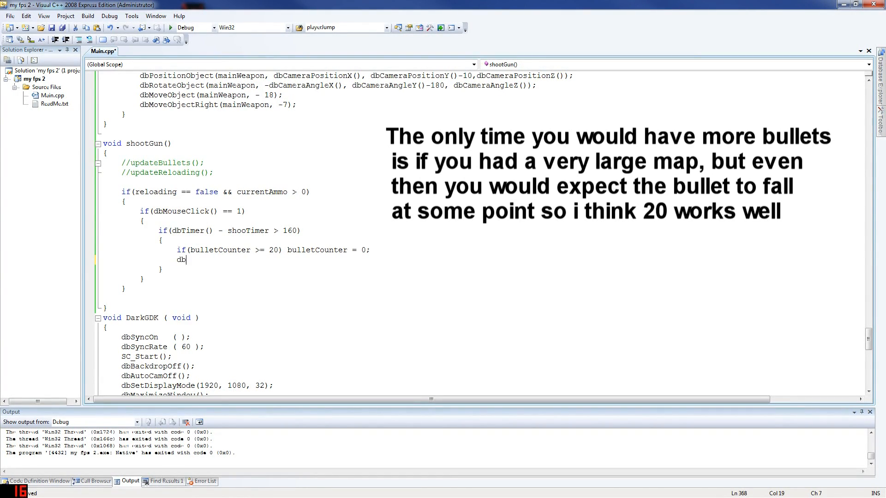
pyautogui.write('Pos')
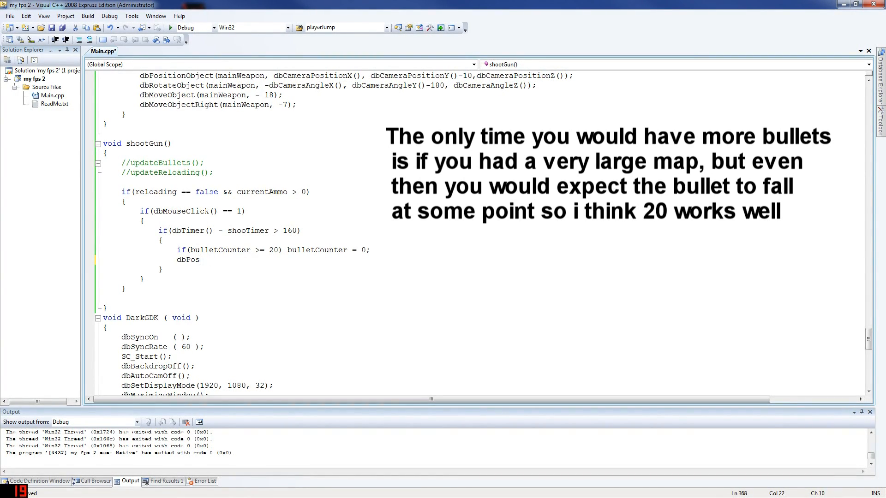
pyautogui.write('itionSP')
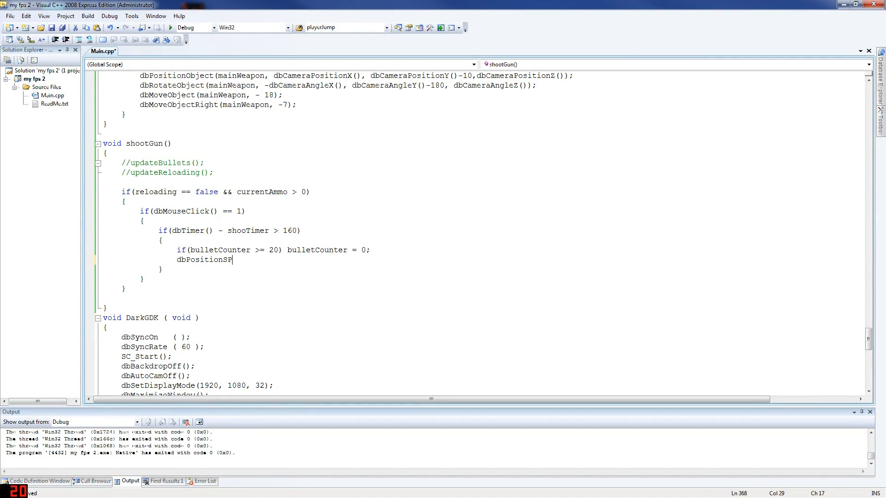
pyautogui.write('ound')
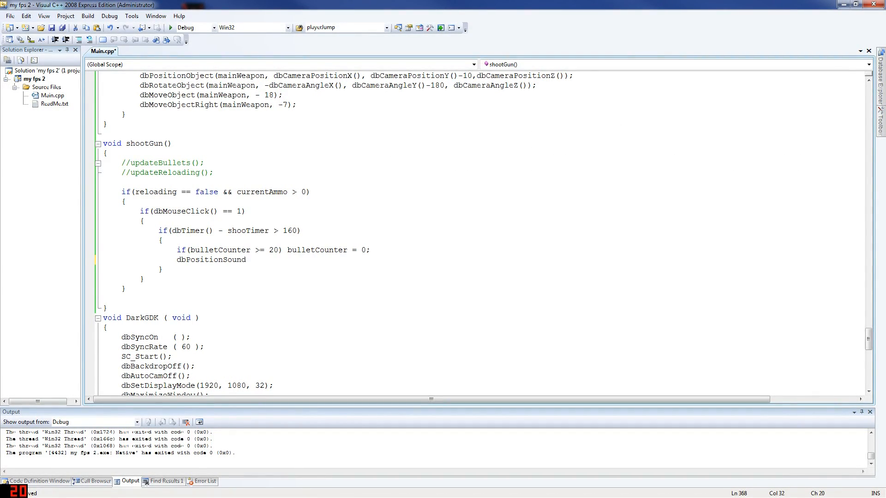
pyautogui.write('(')
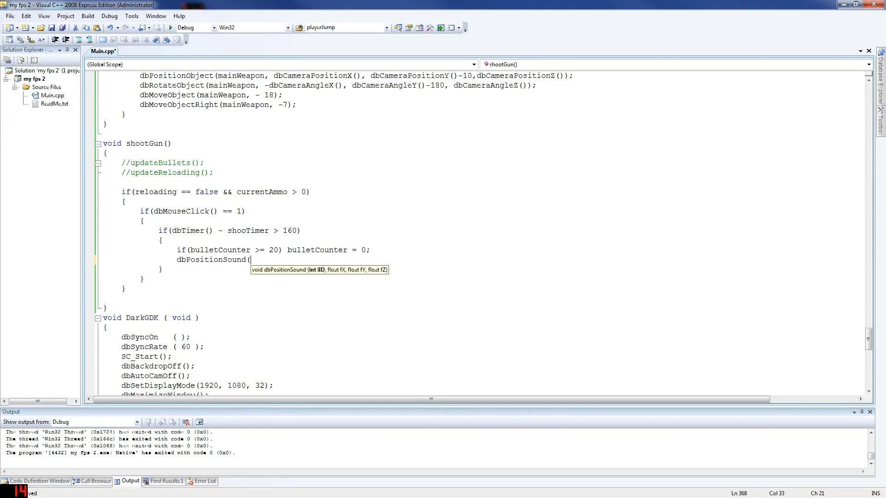
pyautogui.write('gu')
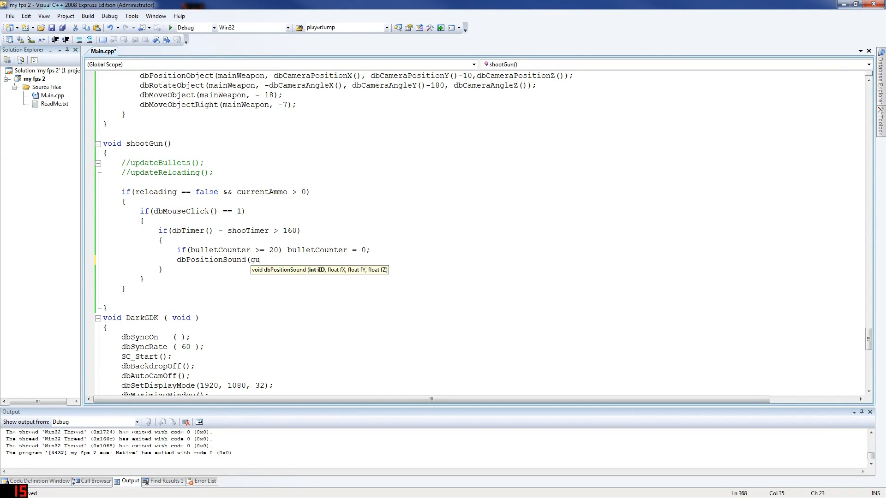
pyautogui.write('nShot')
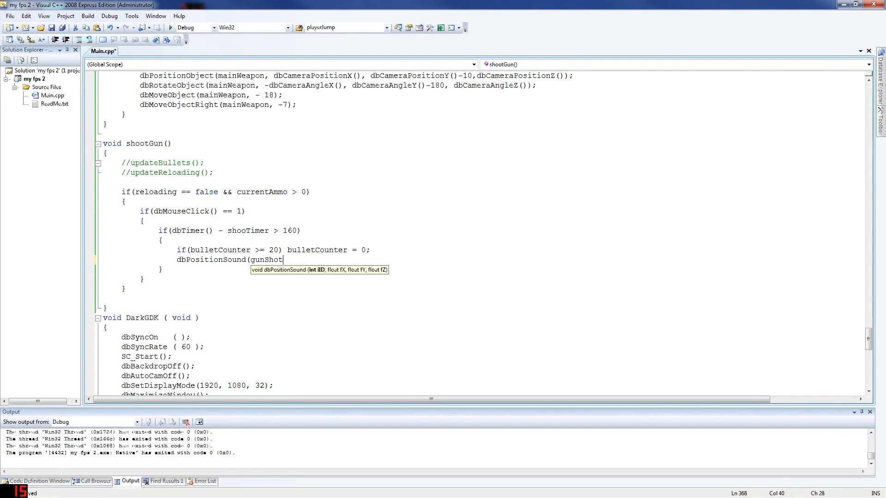
pyautogui.write(', d')
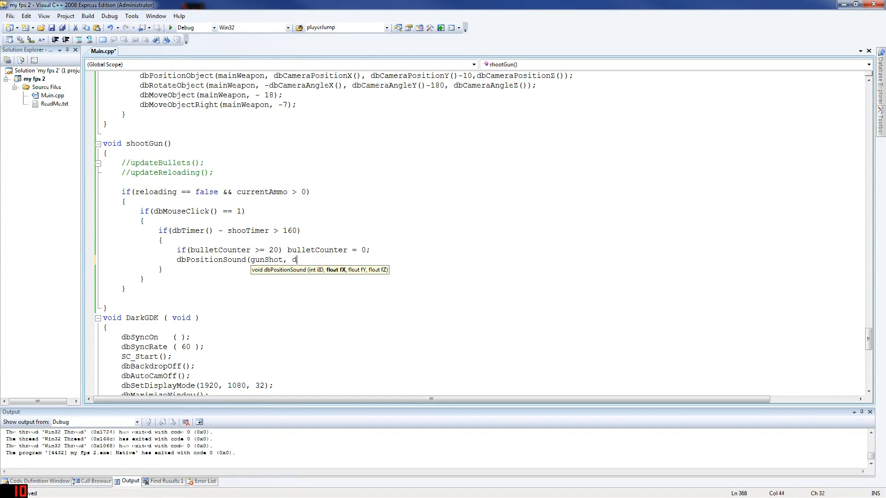
pyautogui.write('bObje')
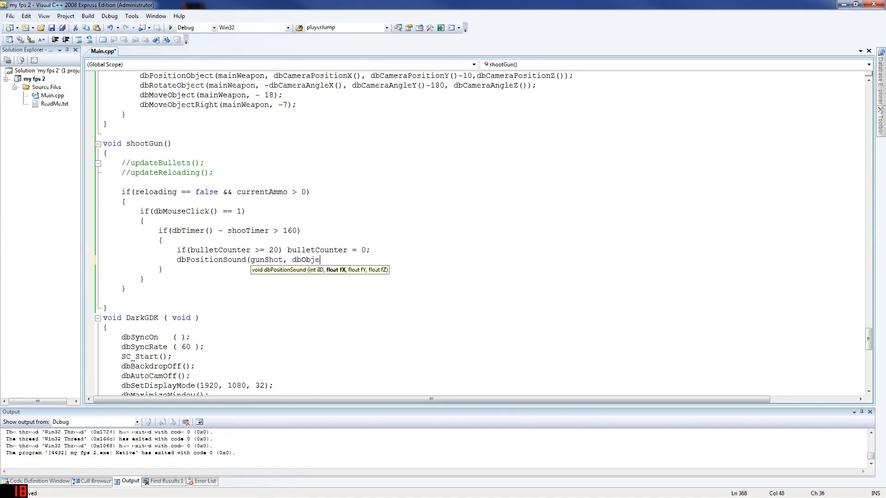
pyautogui.write('ctPositionX(')
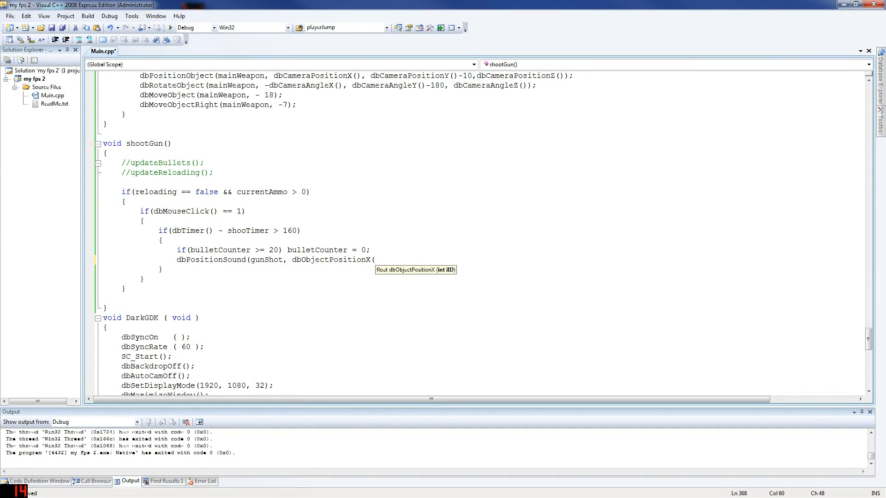
pyautogui.write('mainWeapon')
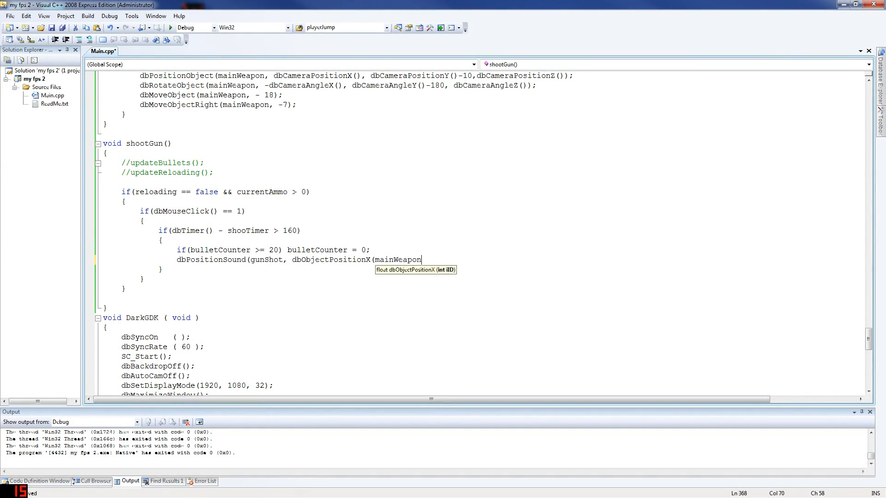
pyautogui.write('),')
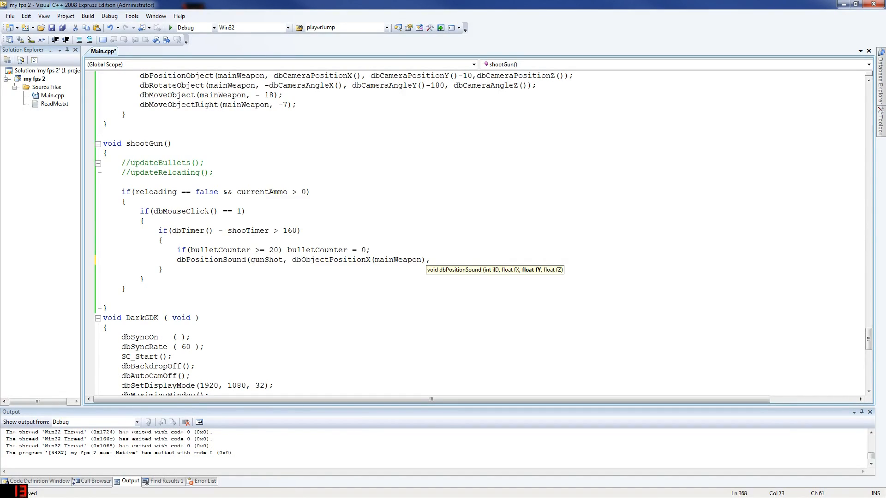
pyautogui.write('dbObjectPositionX(mainWeapon),')
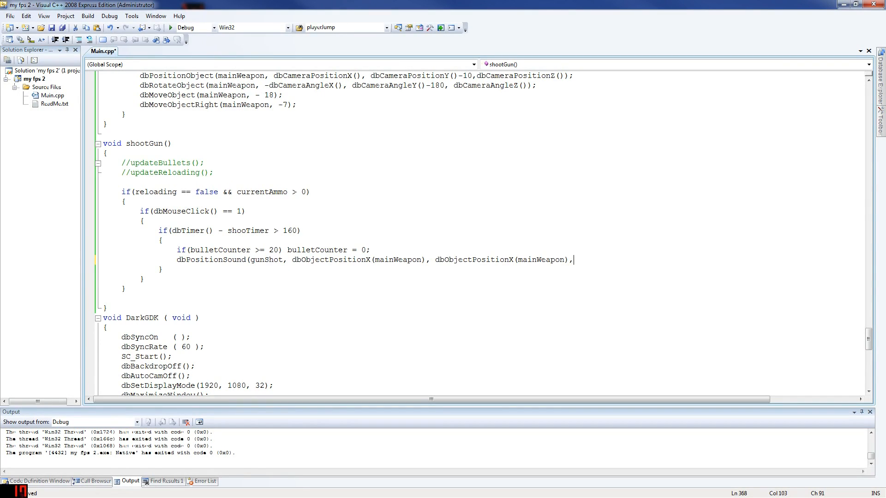
pyautogui.write('dbObjectPositionX(mainWeapon));')
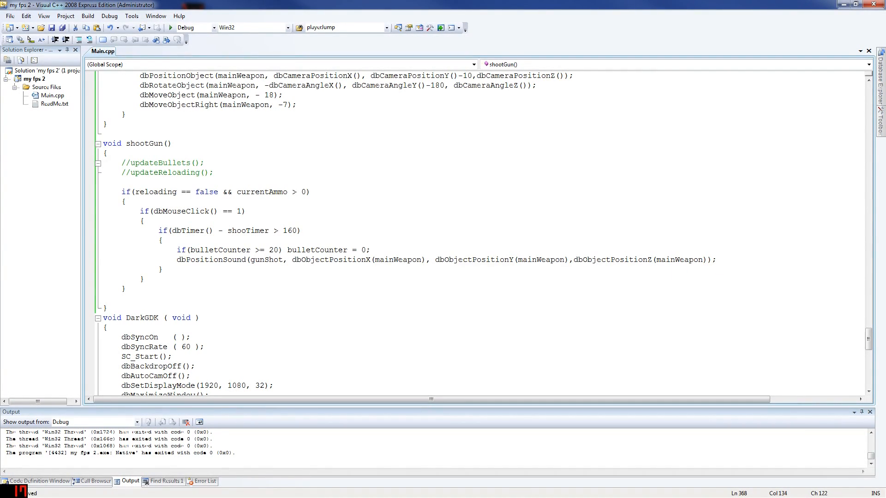
# Step: Add dbPlaySound(gunShot); below the sound positioning call
pyautogui.write('dbP')
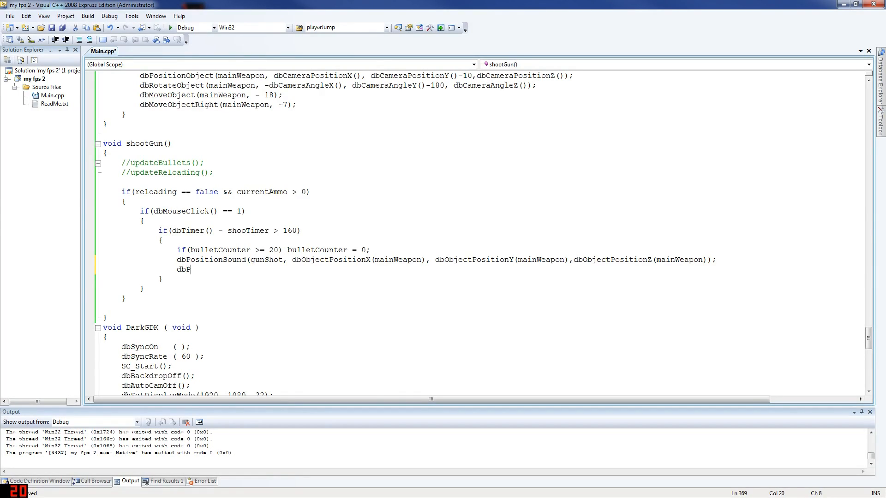
pyautogui.write('laS')
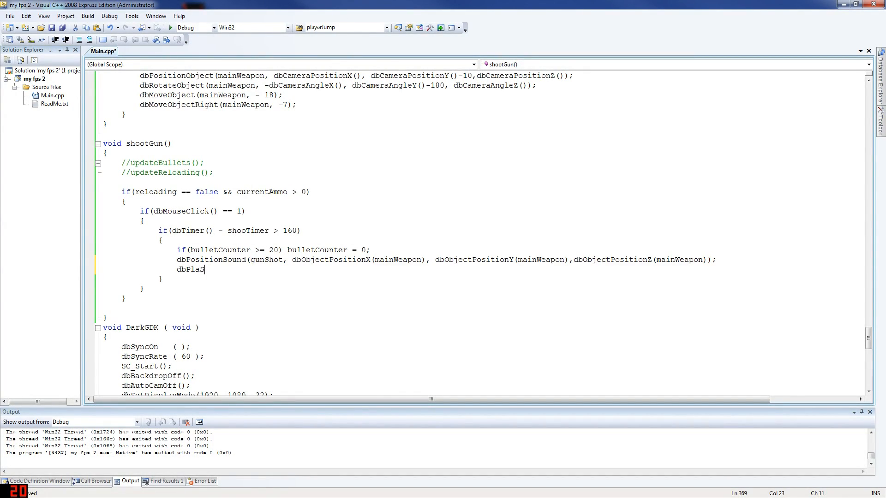
pyautogui.write('ySound')
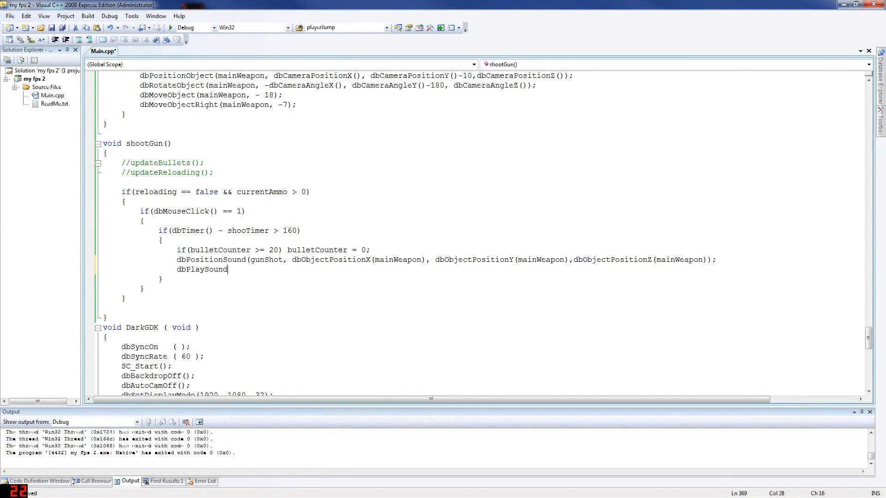
pyautogui.write('(gun')
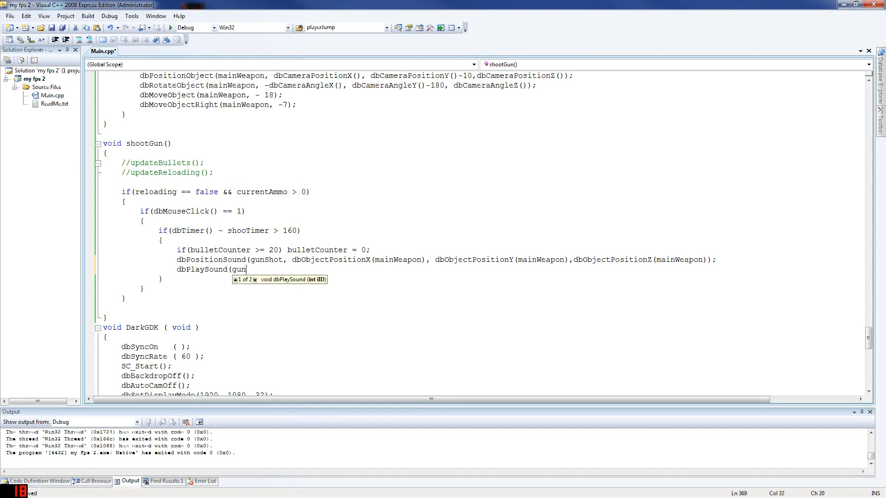
pyautogui.write('Shot);')
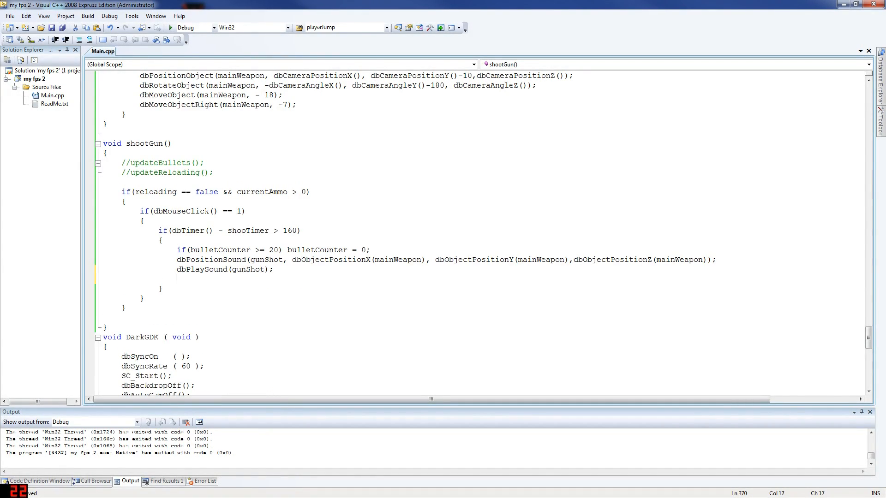
# Step: Store the current time with shootingTimer = dbTimer();
pyautogui.write('shootimer')
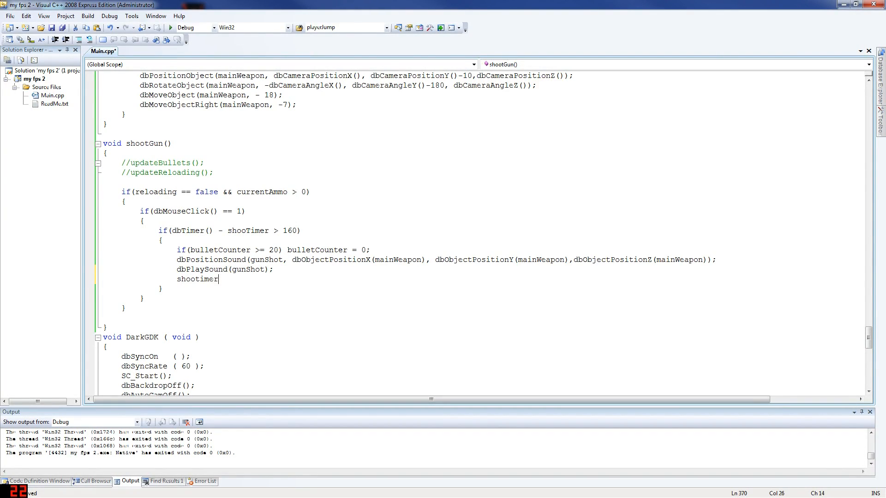
pyautogui.write('ingTimer')
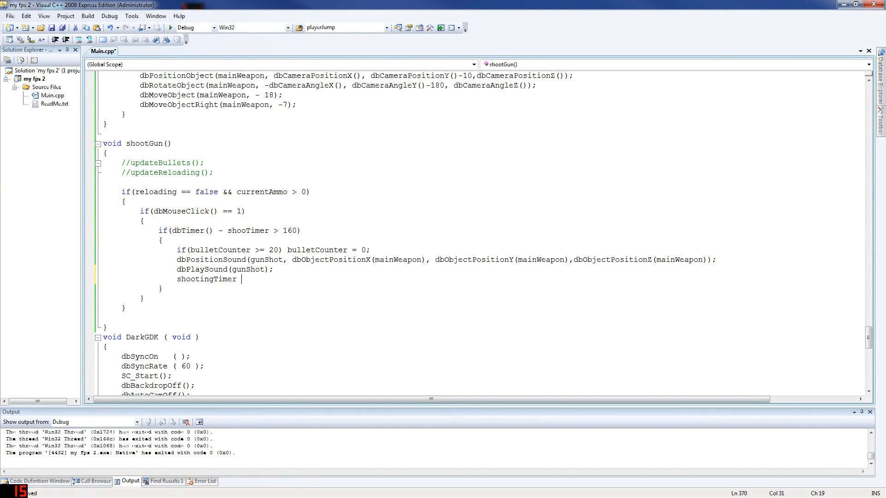
pyautogui.write('= dbTimer(')
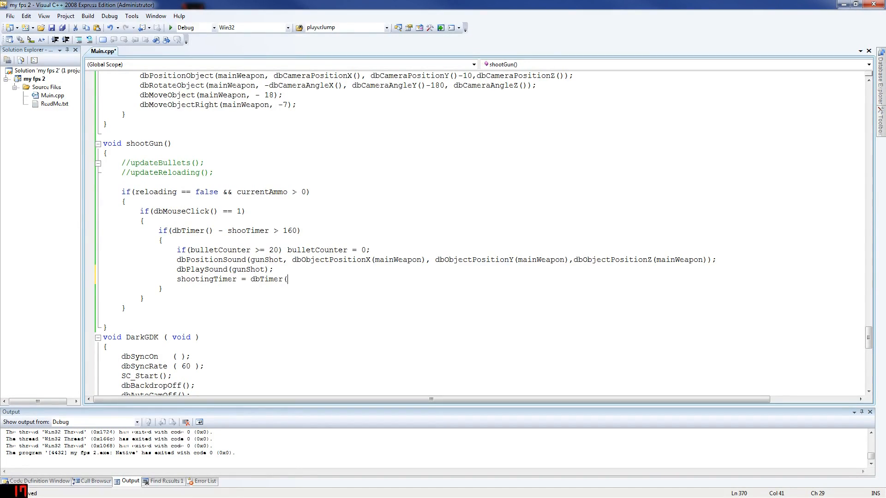
pyautogui.write(');')
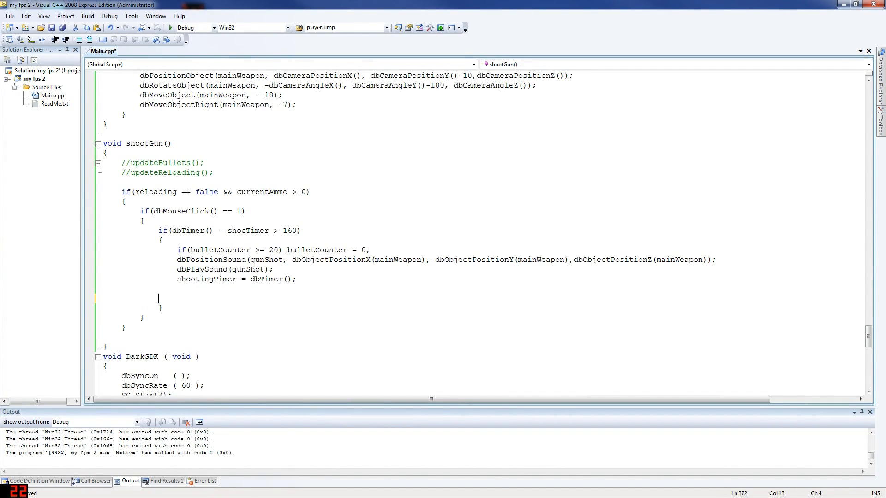
# Step: Add dbShowObject(bullets[bulletCounter][1]); after the shootingTimer assignment
pyautogui.write('d')
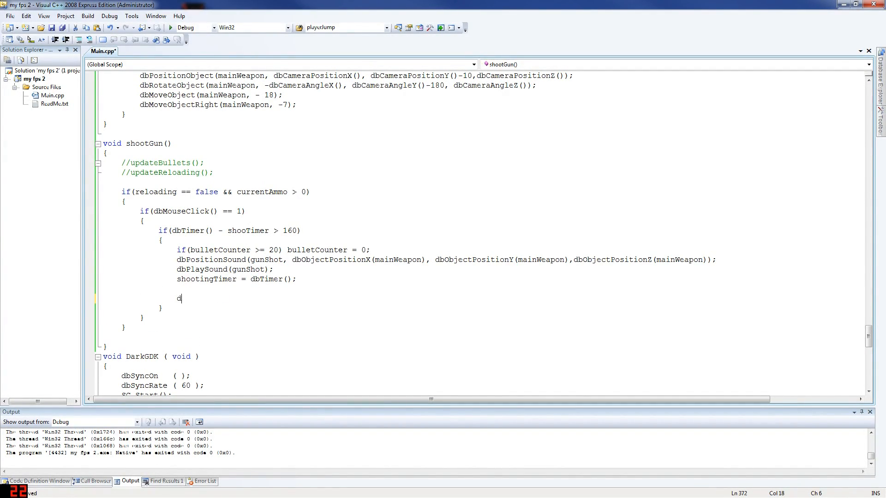
pyautogui.write('ShowObject(')
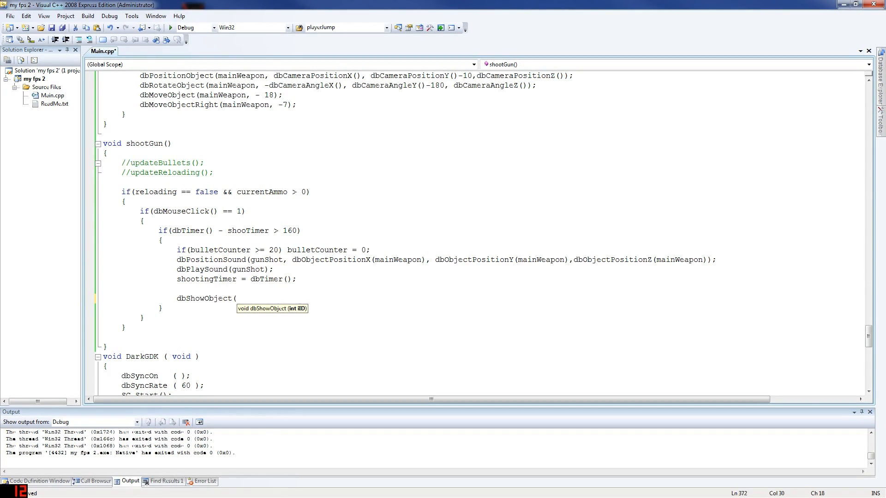
pyautogui.write('bullets[bullet')
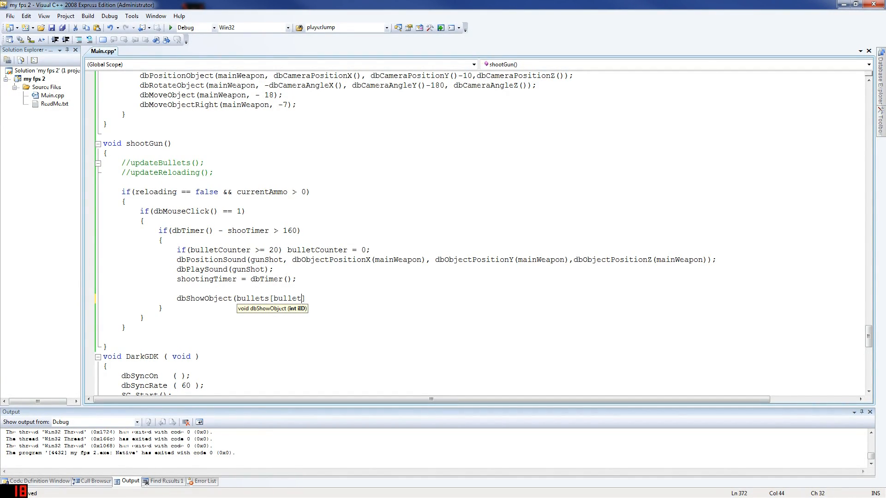
pyautogui.write('Counter]')
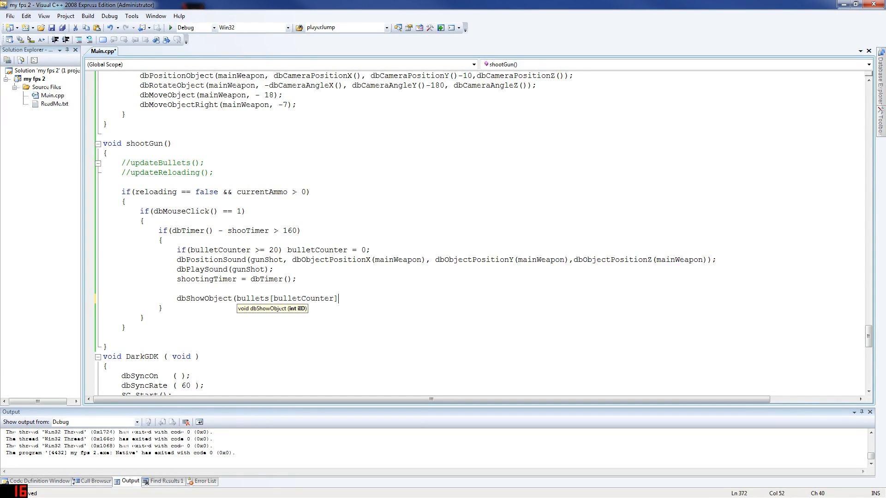
pyautogui.write('[1]')
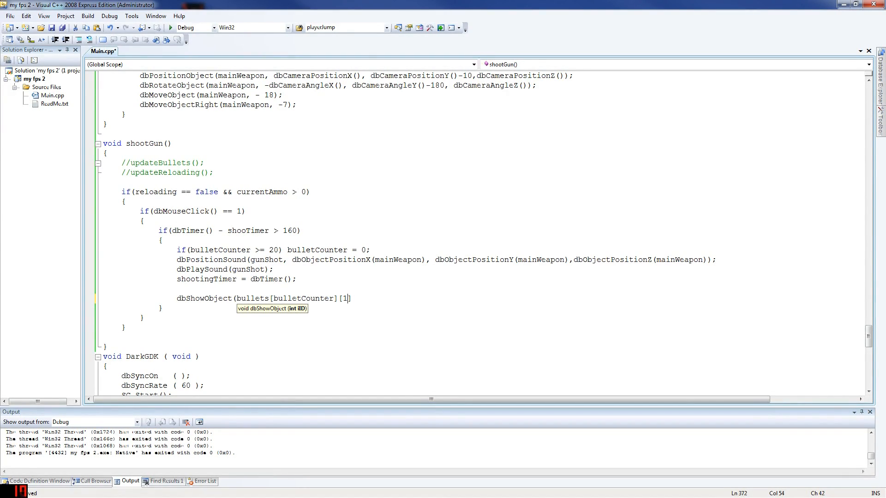
pyautogui.write(']);')
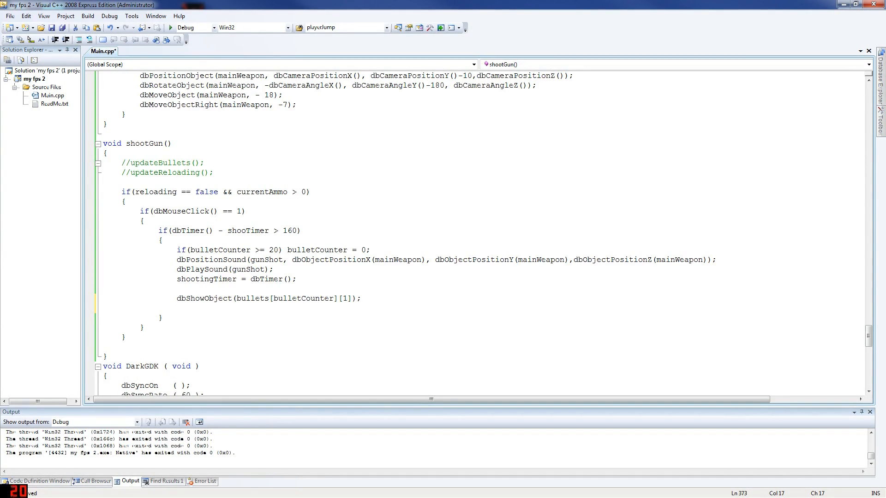
# Step: Set bullets[bulletCounter][2] = 1 and bullets[bulletCounter][3] = dbTimer();
pyautogui.write('bu=')
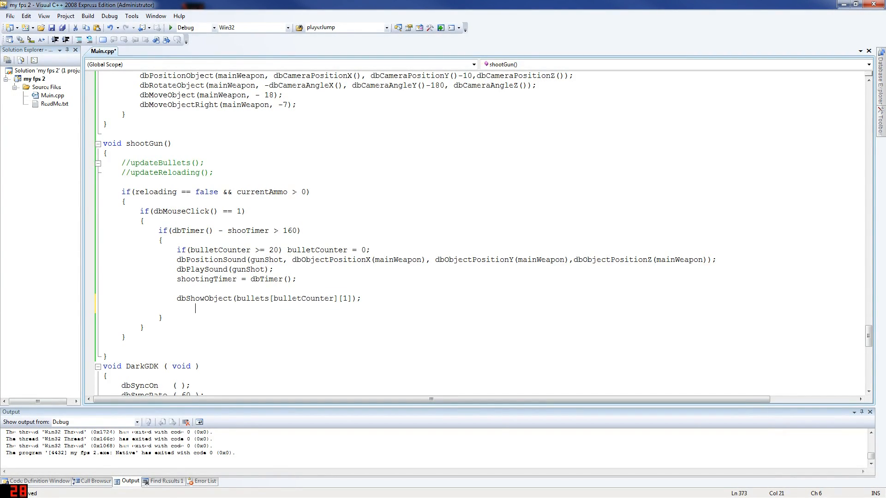
pyautogui.write('bullets[bulletCounter][1]')
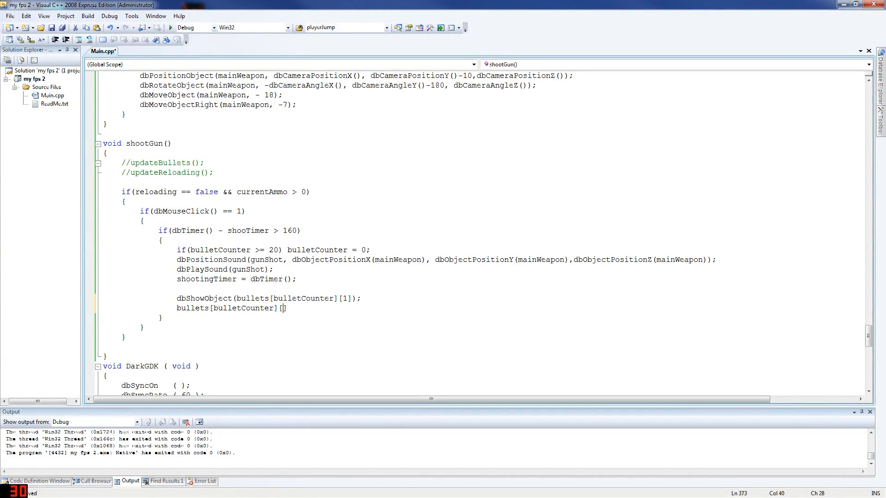
pyautogui.write('2] = 1;')
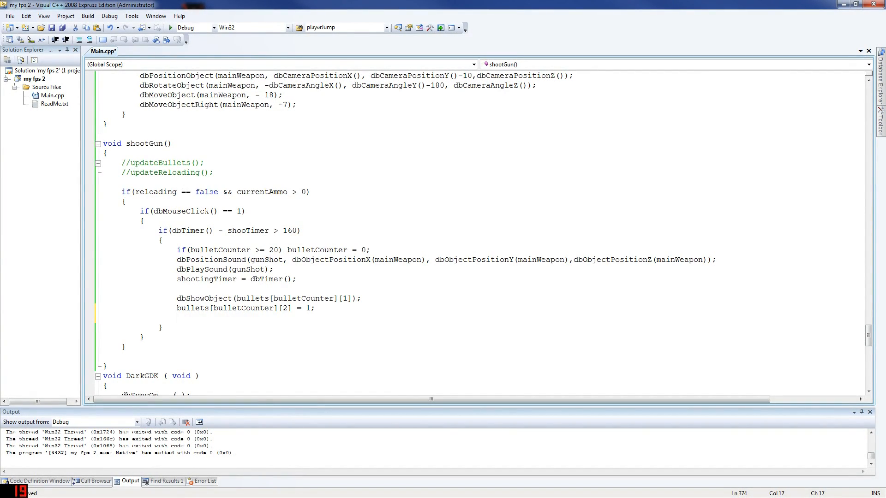
pyautogui.write('bullets[bulletCounter][3]')
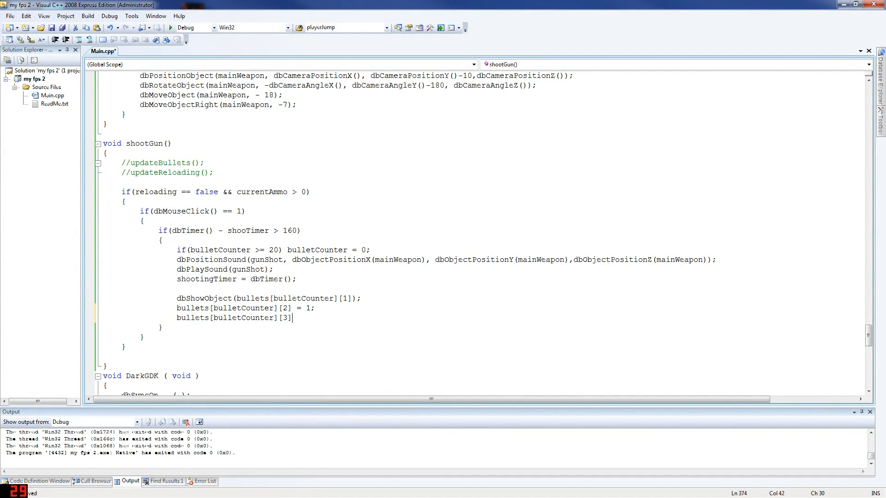
pyautogui.write('=')
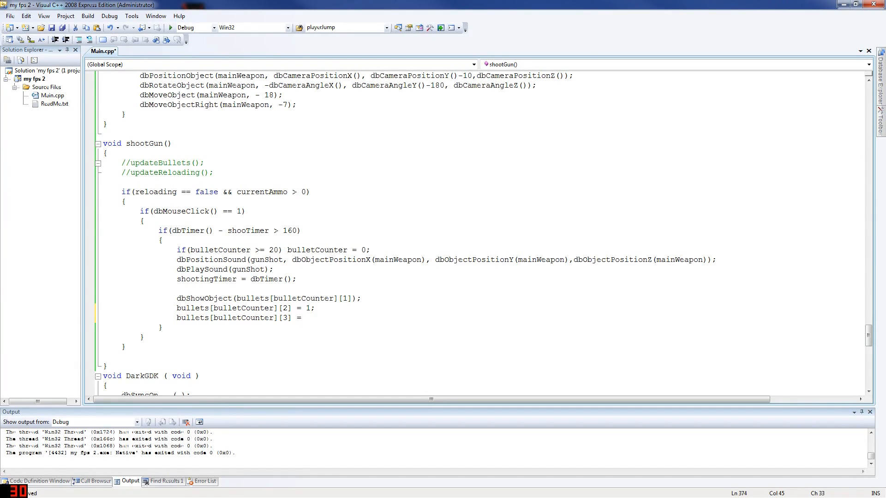
pyautogui.write('dbTimer')
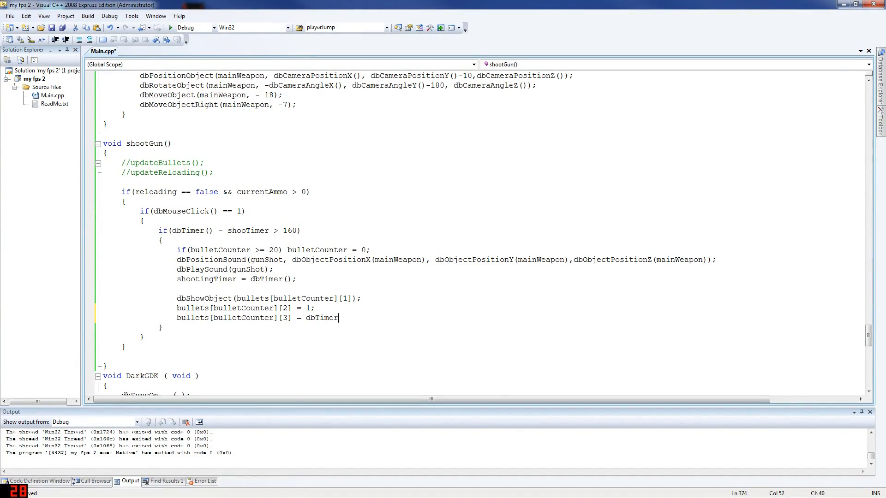
pyautogui.write('();')
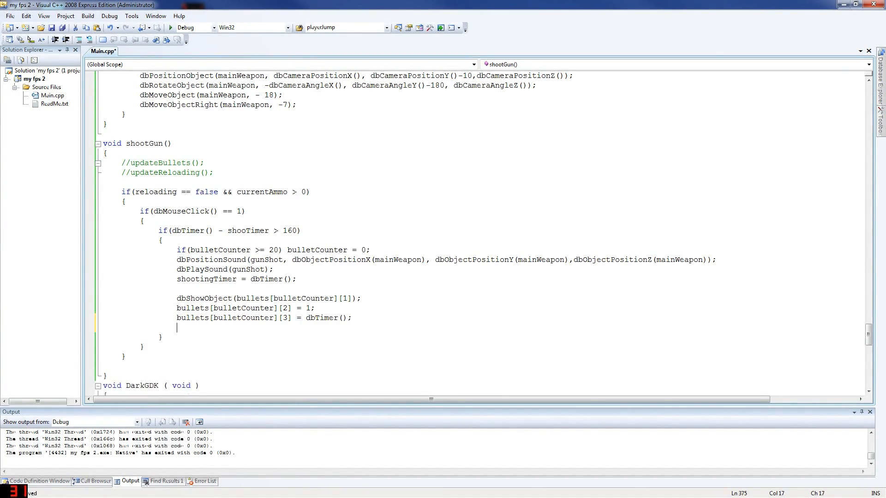
# Step: Set bullets[bulletCounter][4] = 1400; and add two blank lines below
pyautogui.write('bullets[bulletCounter][1]')
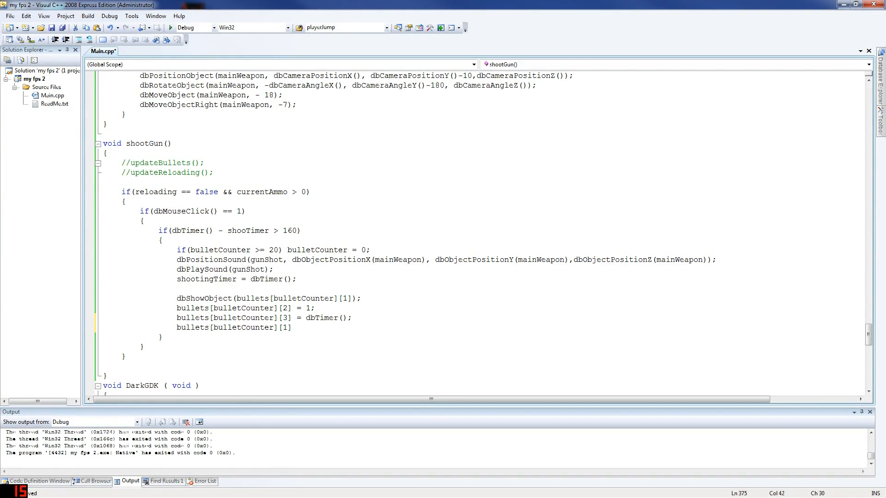
pyautogui.write('4')
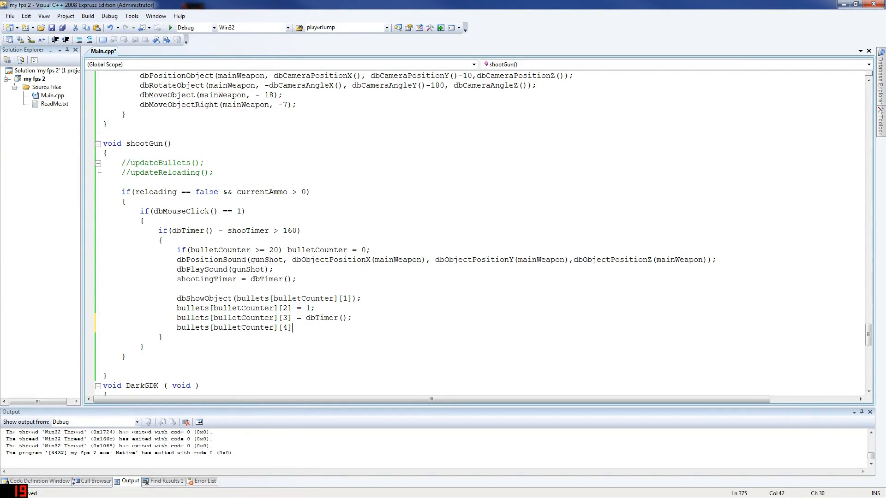
pyautogui.write('= 100')
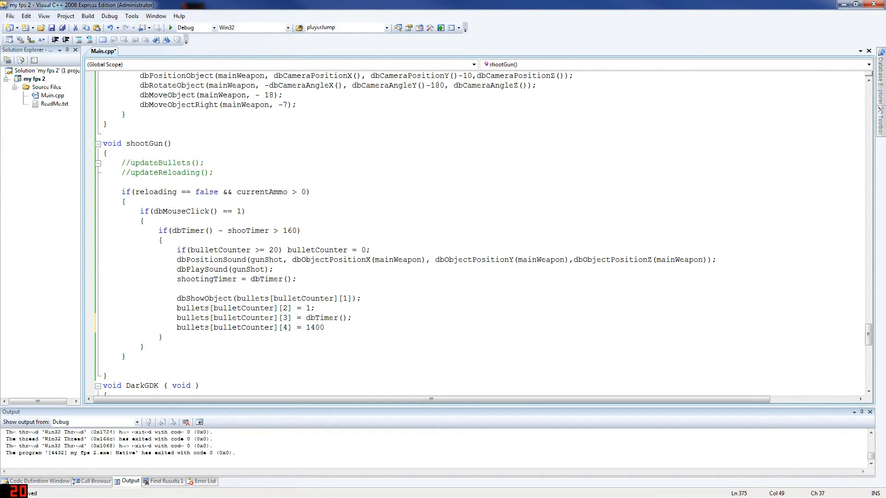
pyautogui.write(';')
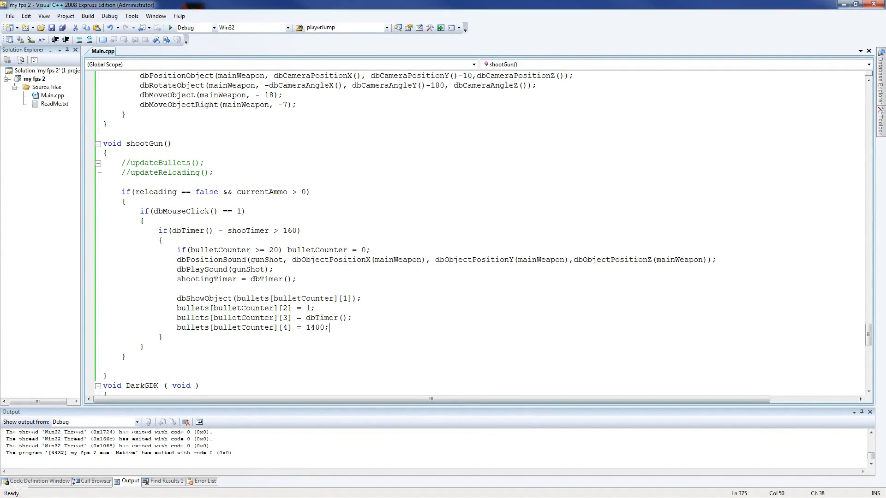
pyautogui.press('enter')
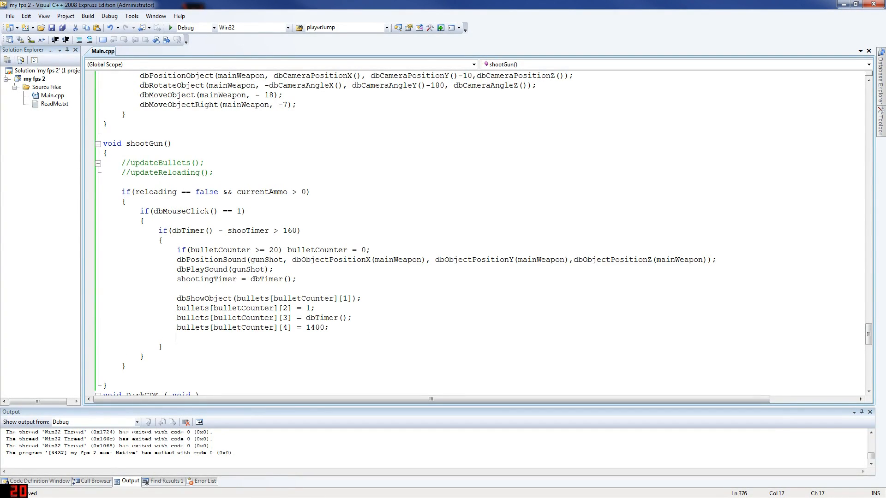
pyautogui.press('enter')
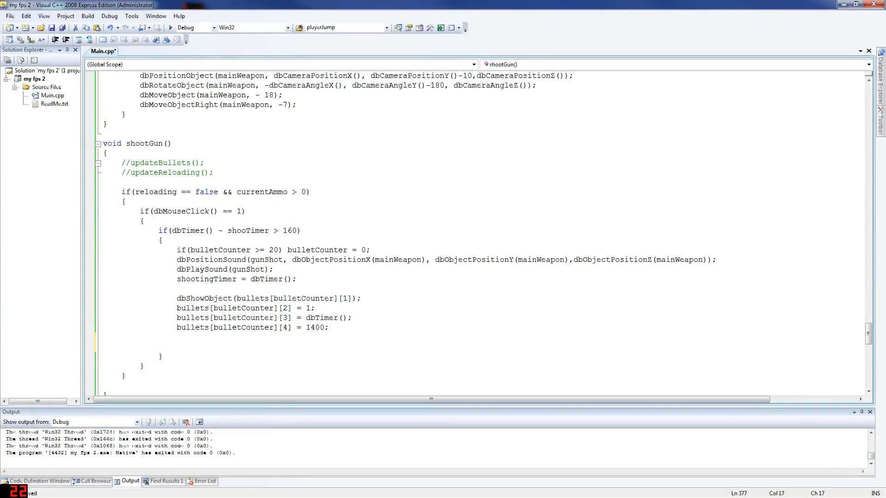
# Step: Add dbPositionObject placing bullets[bulletCounter][1] at mainWeapon's X, Y+5 and Z
pyautogui.write('dbPosi')
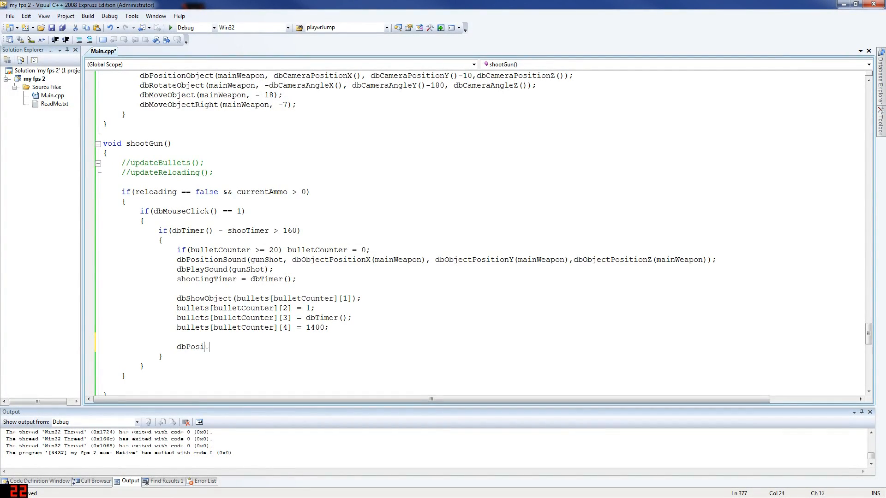
pyautogui.write('tion')
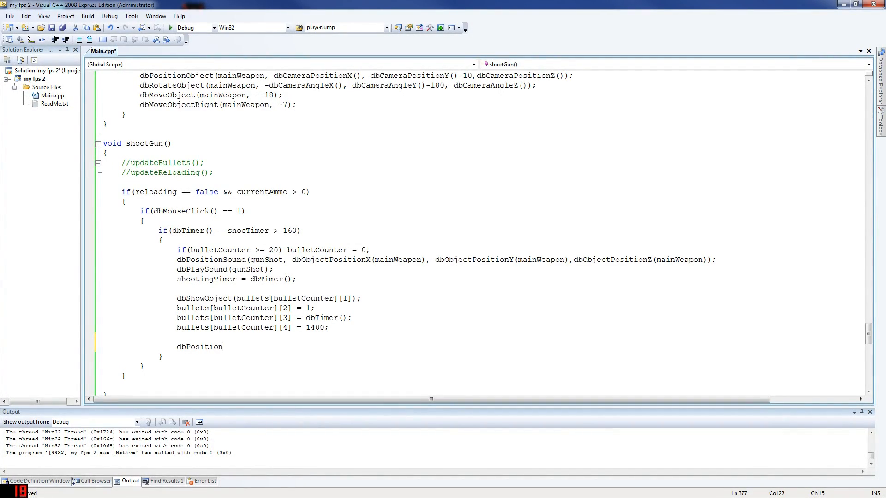
pyautogui.write('O')
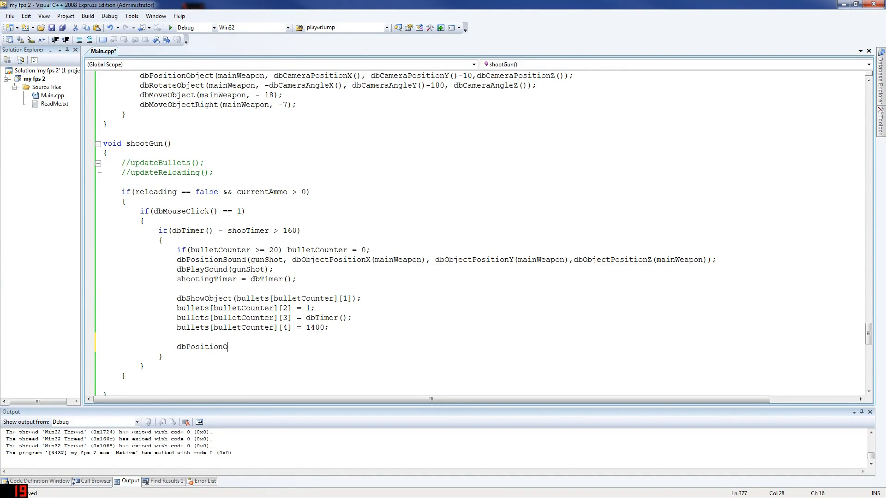
pyautogui.write('bject(')
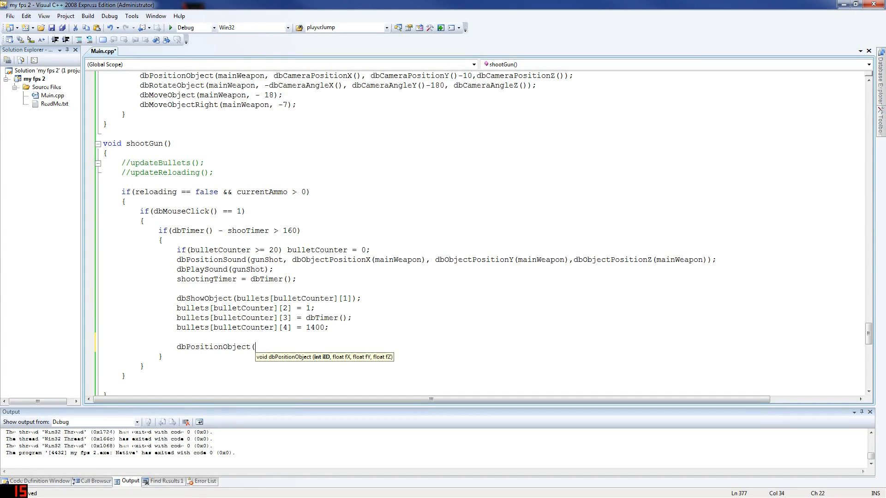
pyautogui.write('bullets[bulletCounter][1], db')
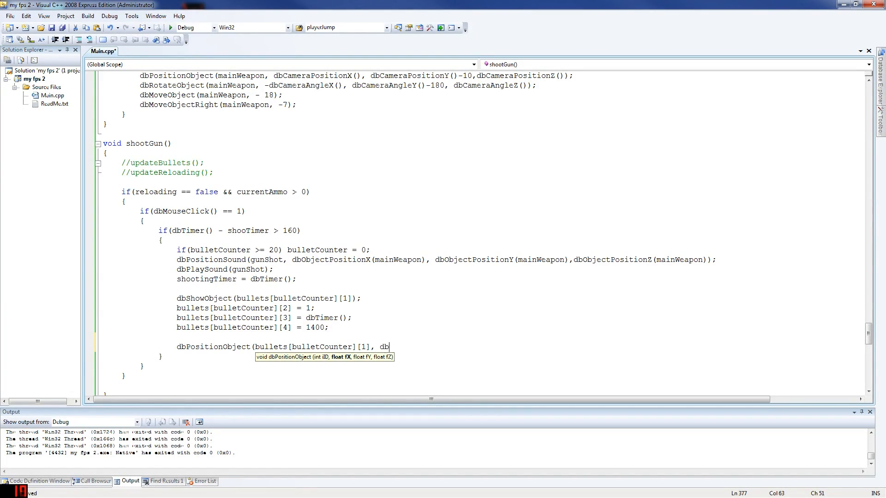
pyautogui.write('ObjectPositionX(mainWeapon), dbObjectPositionY(mainWeapon),dbObjectPositionZ(mainWeapon));')
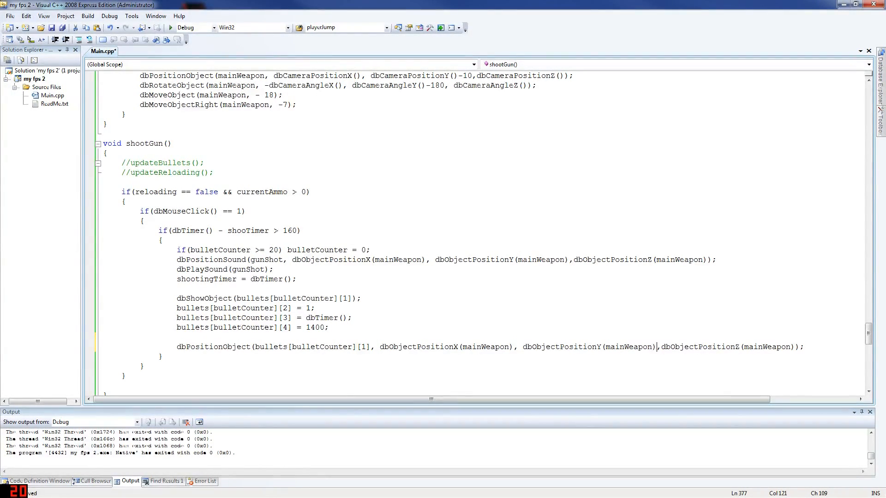
pyautogui.write('+5')
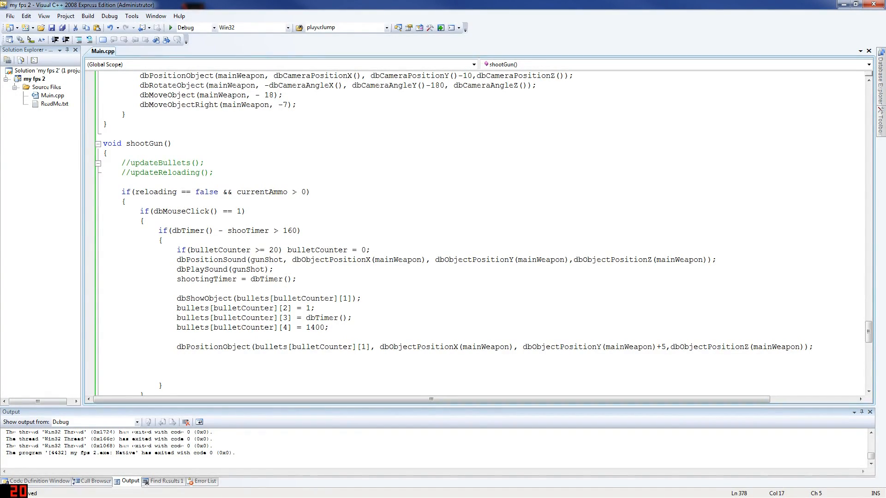
# Step: Add dbRotateObject turning bullets[bulletCounter][1] to sphereCam's X, Y and Z angles
pyautogui.write('dbRot')
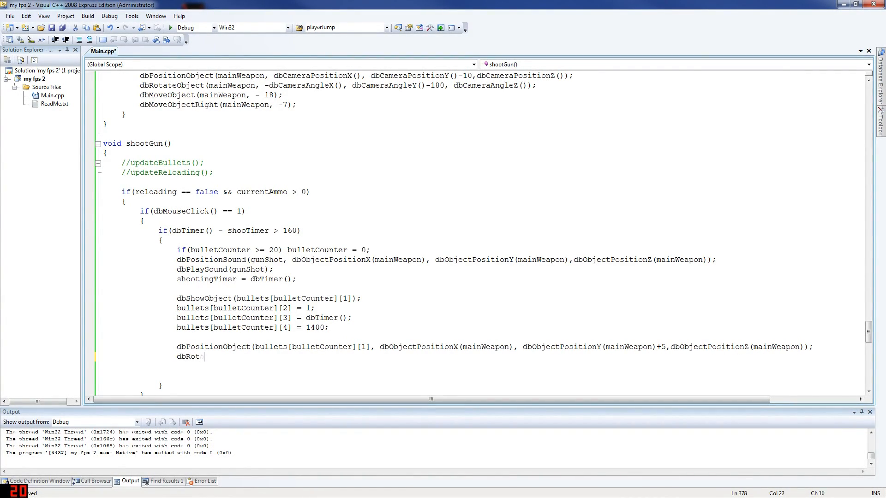
pyautogui.write('ateObject')
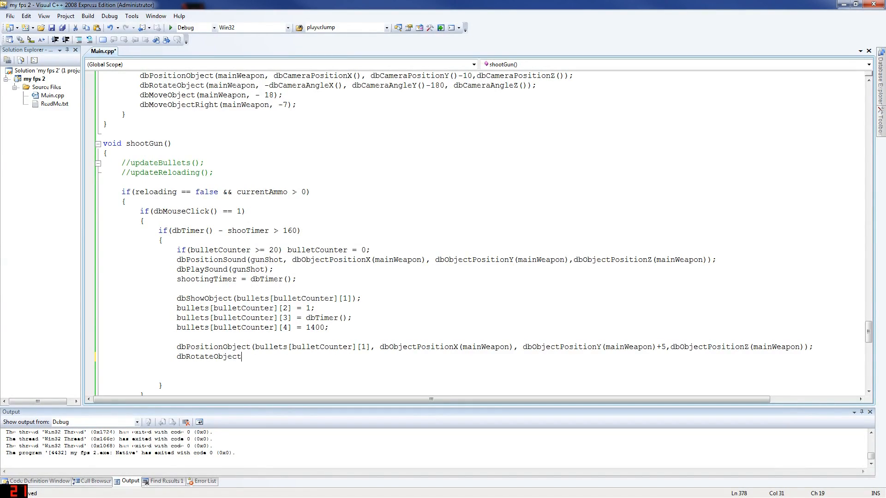
pyautogui.write('(')
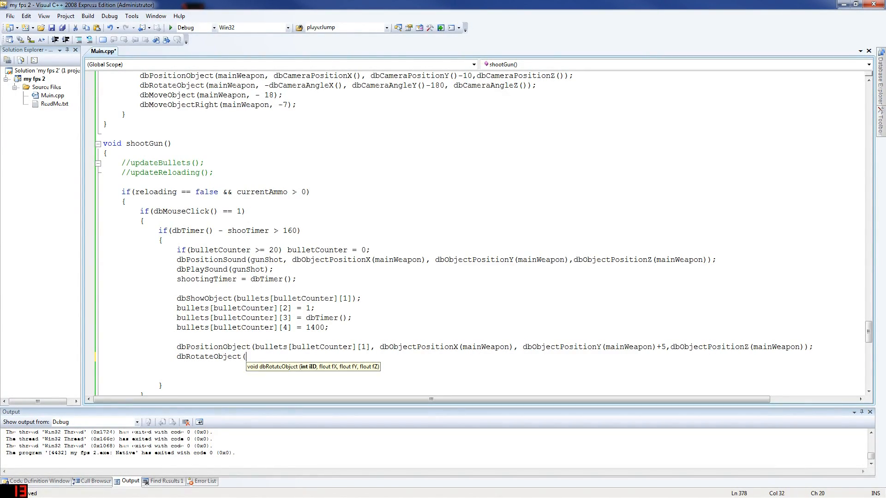
pyautogui.write('bullets')
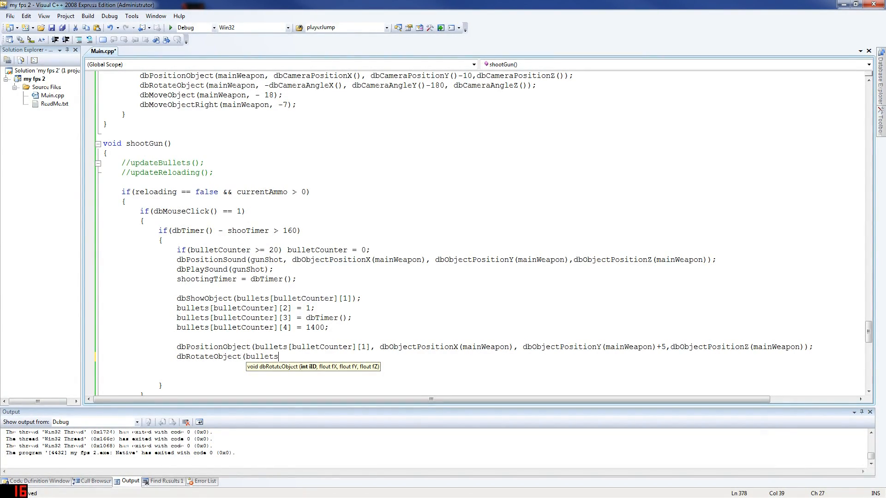
pyautogui.write('[bulletC')
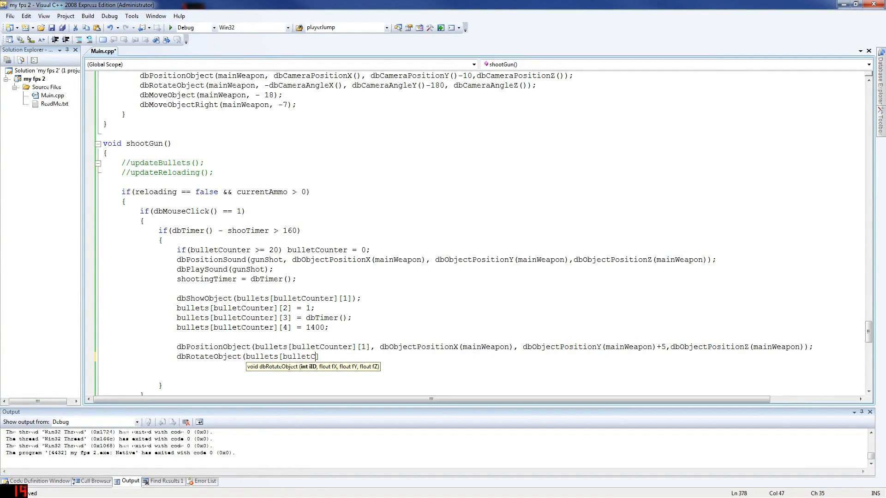
pyautogui.press('Backspace')
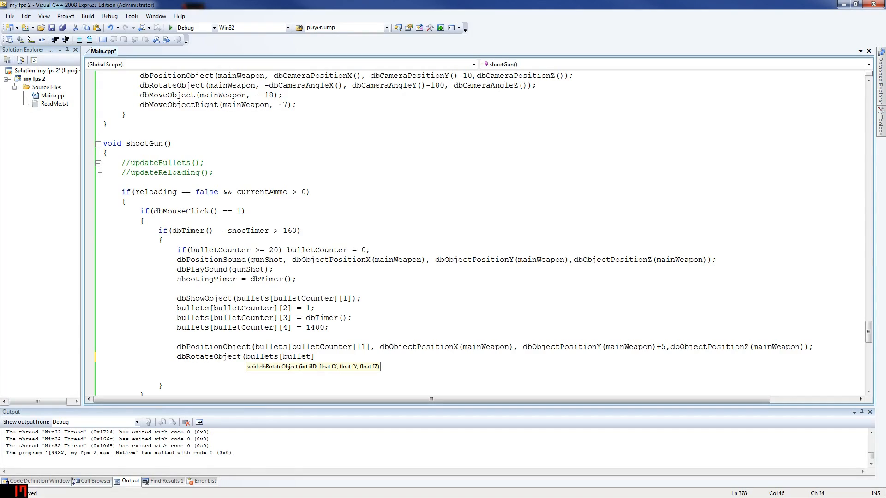
pyautogui.write('Counter]')
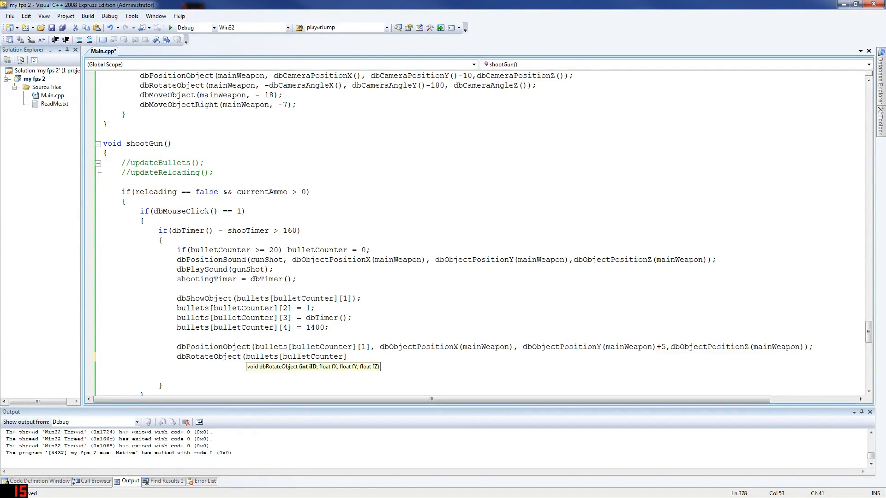
pyautogui.write('[]')
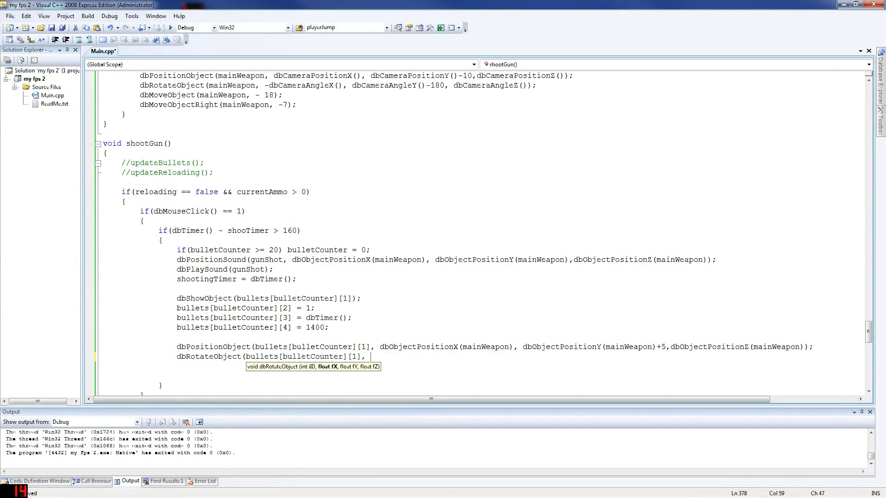
pyautogui.write('dbObject')
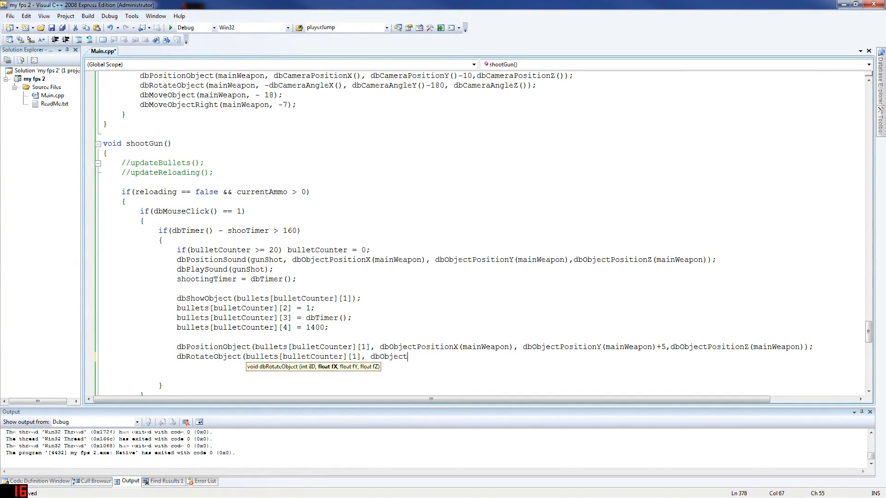
pyautogui.write('AngleX (')
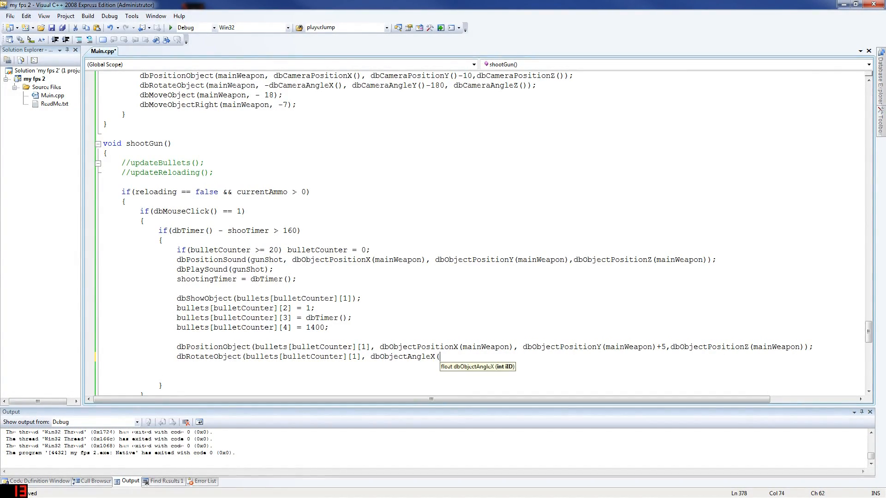
pyautogui.write('main')
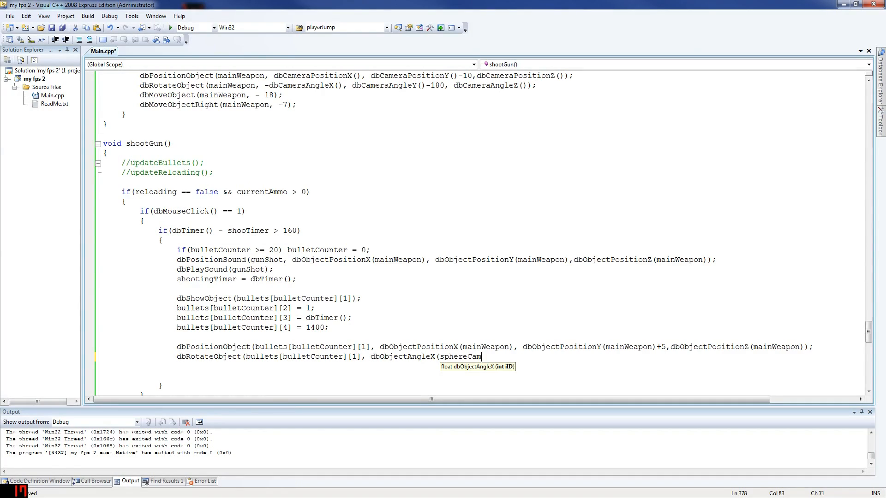
pyautogui.write(',')
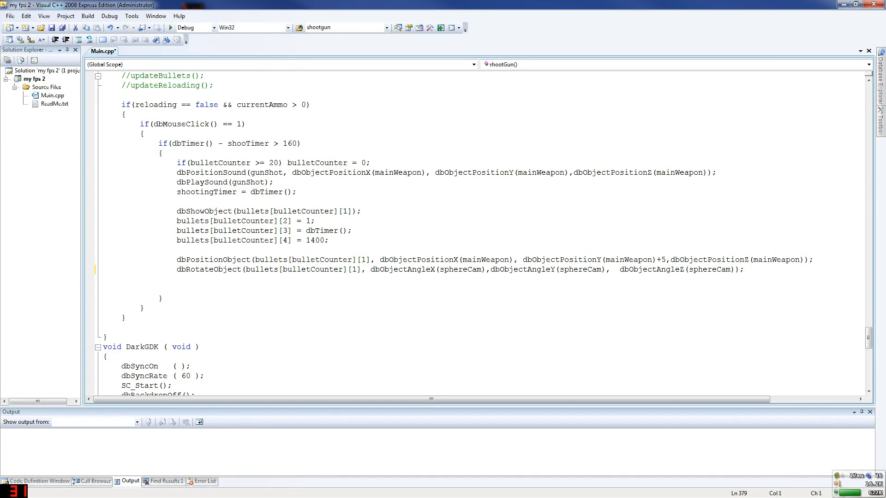
# Step: Save, then edit the copied dbRotateObject line to subtract 180 from the Y angle and select sphereCam
pyautogui.press('ctrl+s')
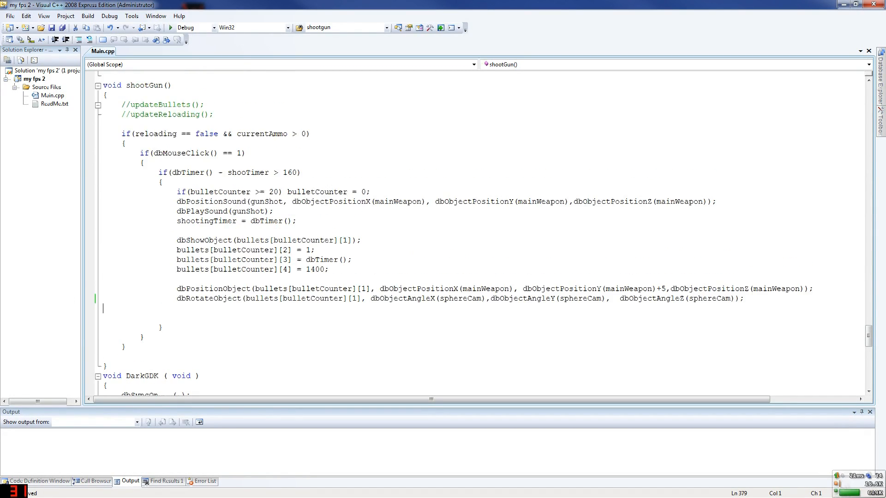
pyautogui.doubleClick(144, 85)
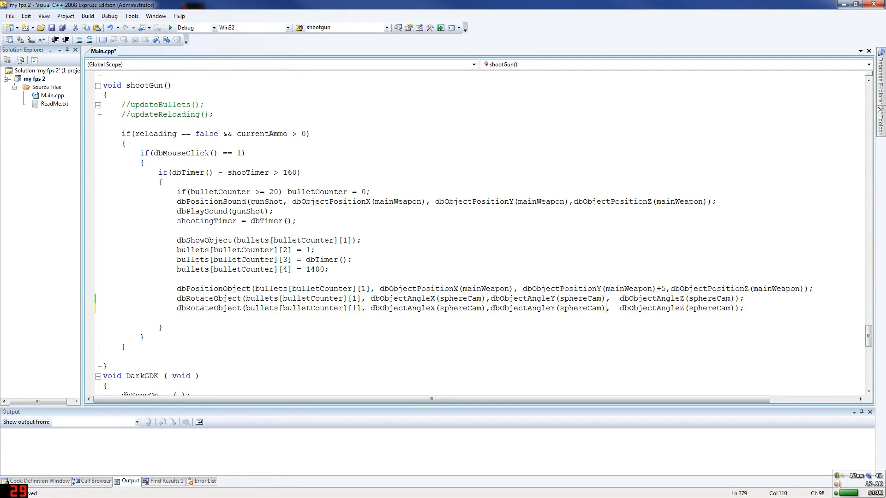
pyautogui.write('-18')
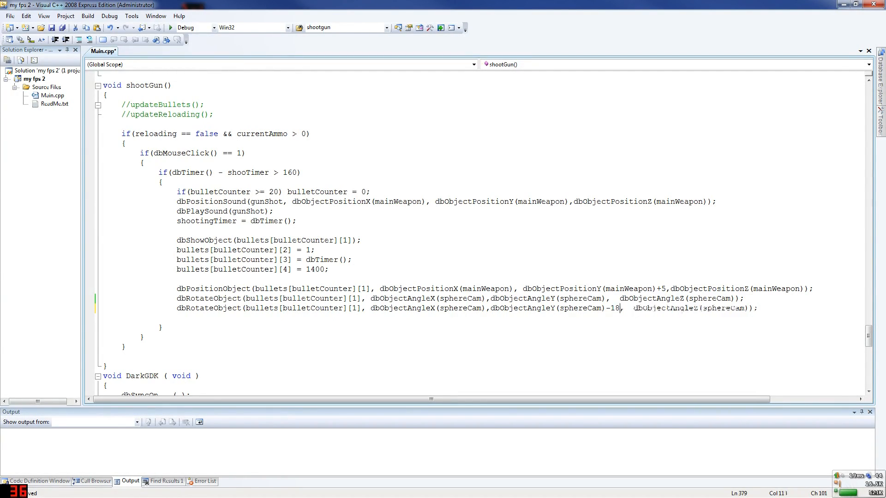
pyautogui.write('0')
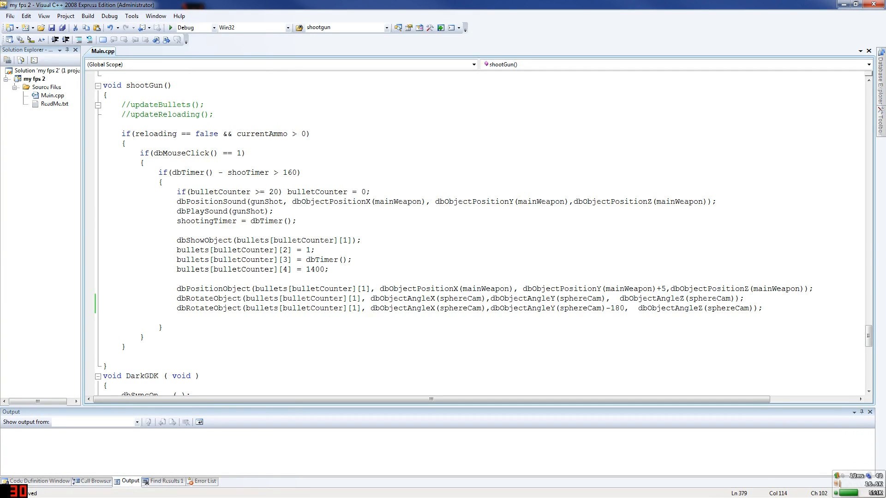
pyautogui.doubleClick(302, 308)
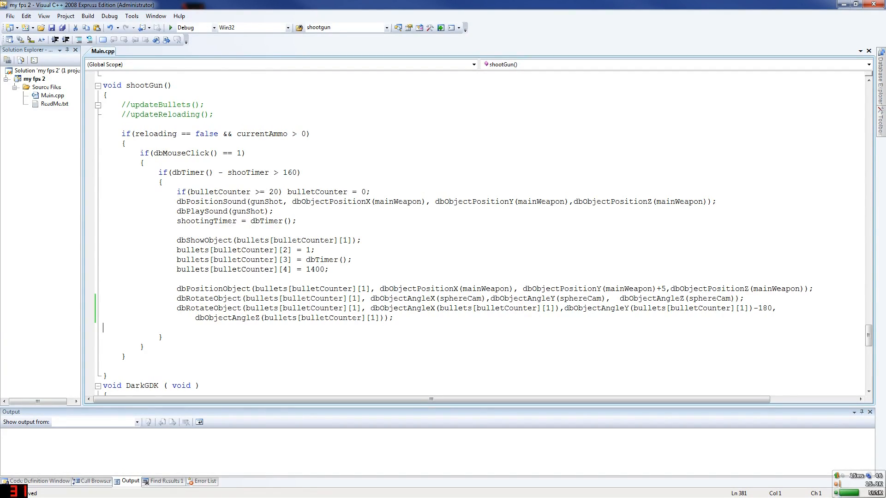
# Step: Begin typing a dbPosition call on the blank line below the rotations
pyautogui.click(392, 318)
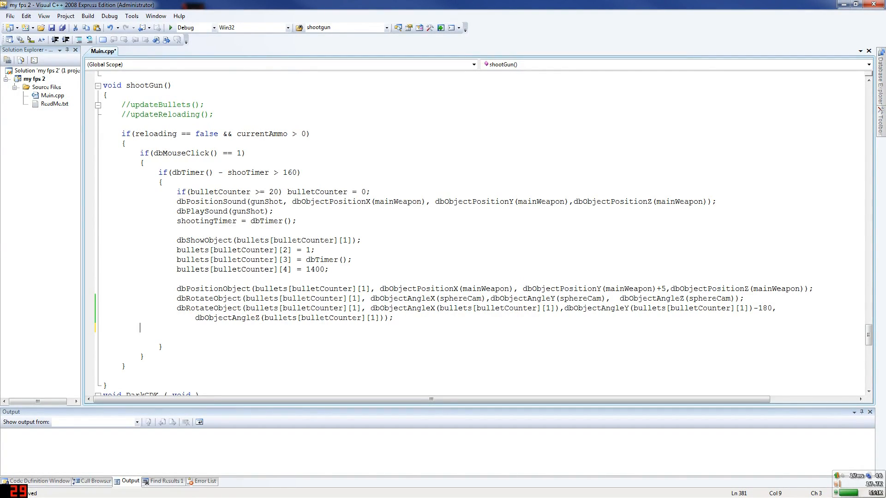
pyautogui.write('d')
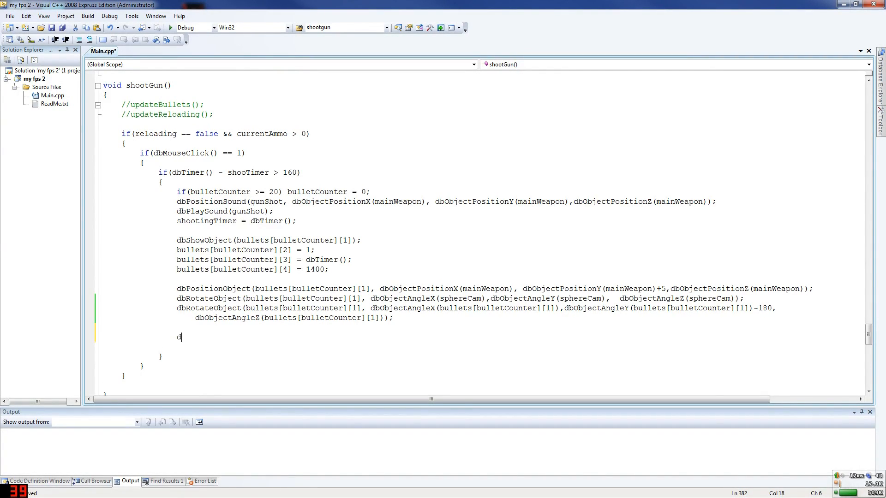
pyautogui.write('bPositi')
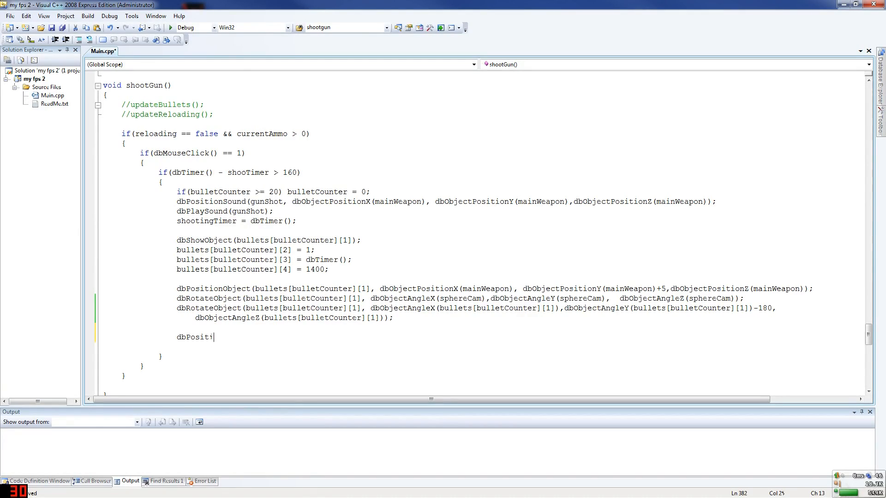